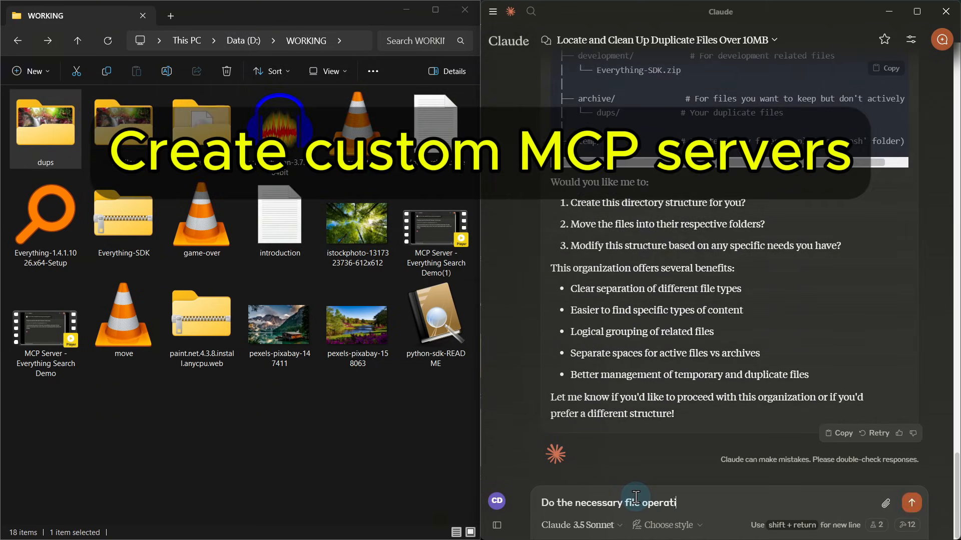
Step: Scroll the MCP example clients page down through the feature matrix to the Cline entry
{"action": "left_click", "coordinate": [911, 502]}
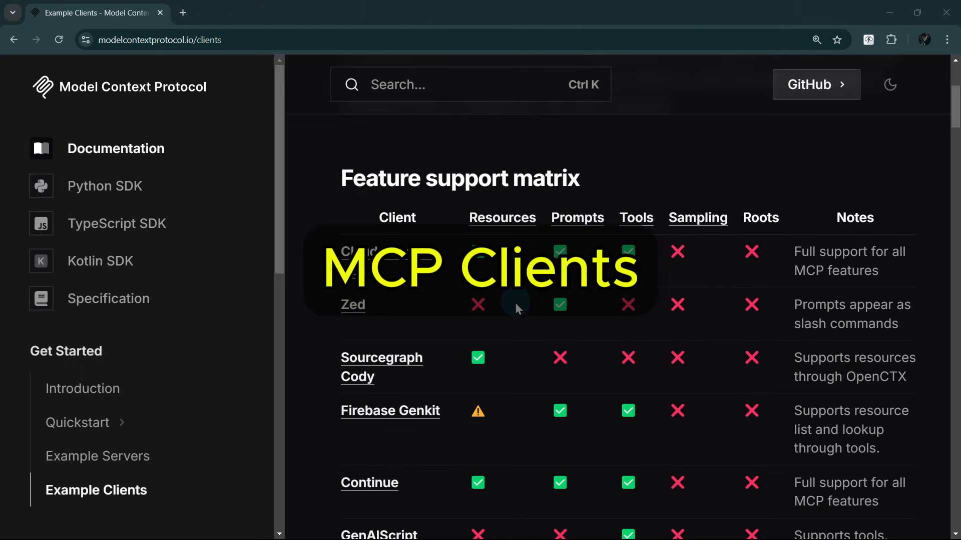
{"action": "scroll", "scroll_direction": "down", "scroll_amount": 3}
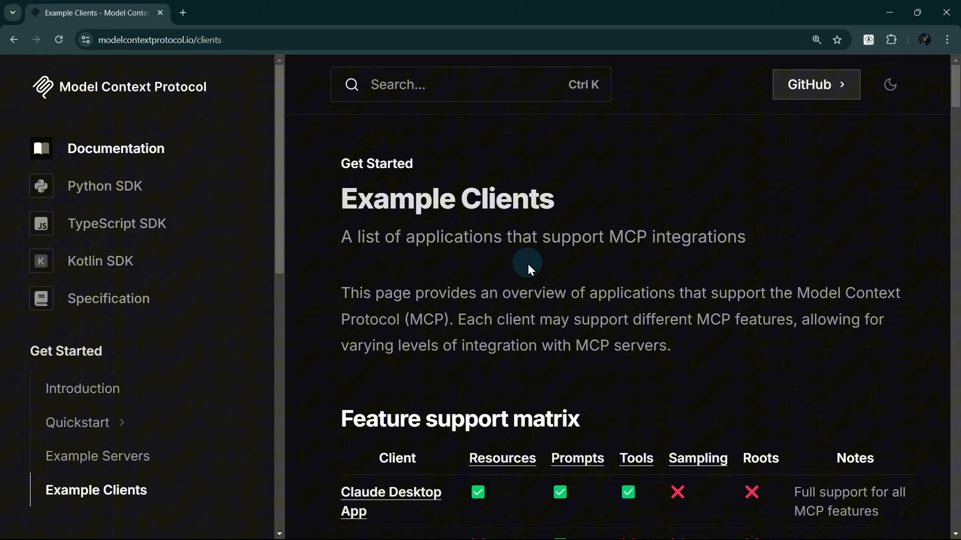
{"action": "mouse_move", "coordinate": [813, 274]}
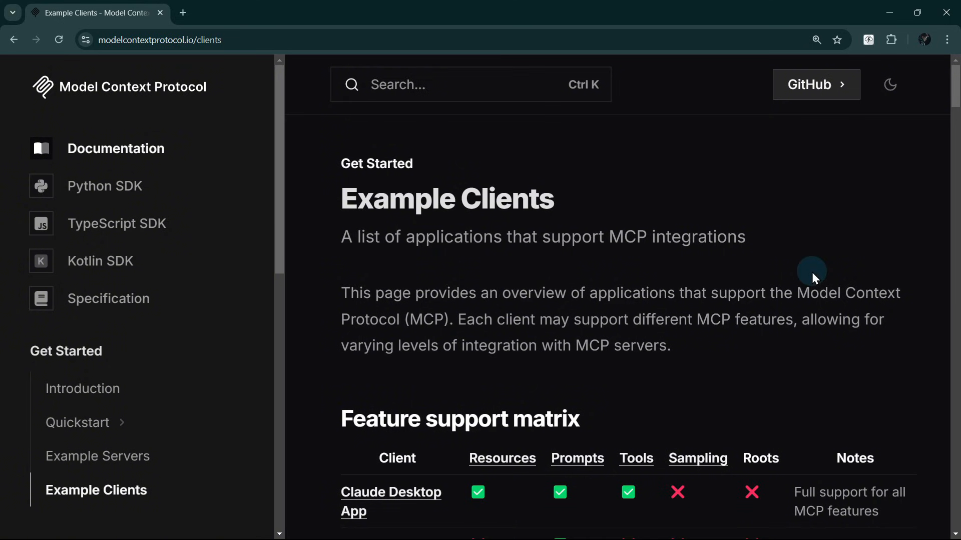
{"action": "scroll", "scroll_direction": "down", "scroll_amount": 3}
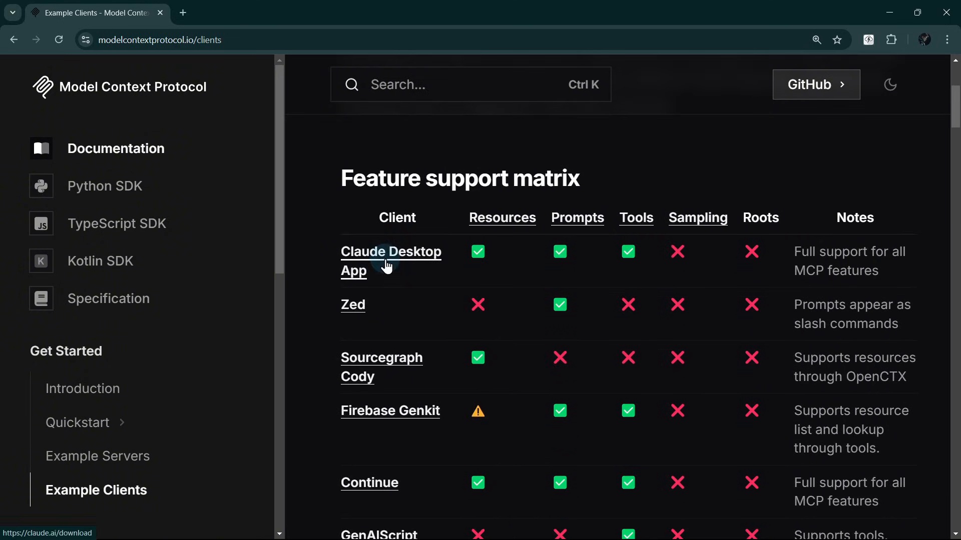
{"action": "scroll", "scroll_direction": "down", "scroll_amount": 3}
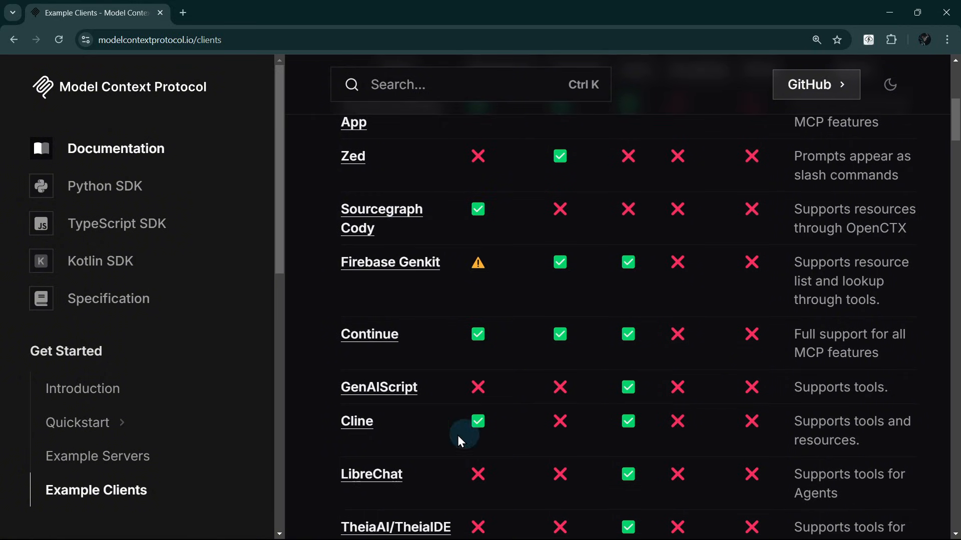
{"action": "mouse_move", "coordinate": [433, 430]}
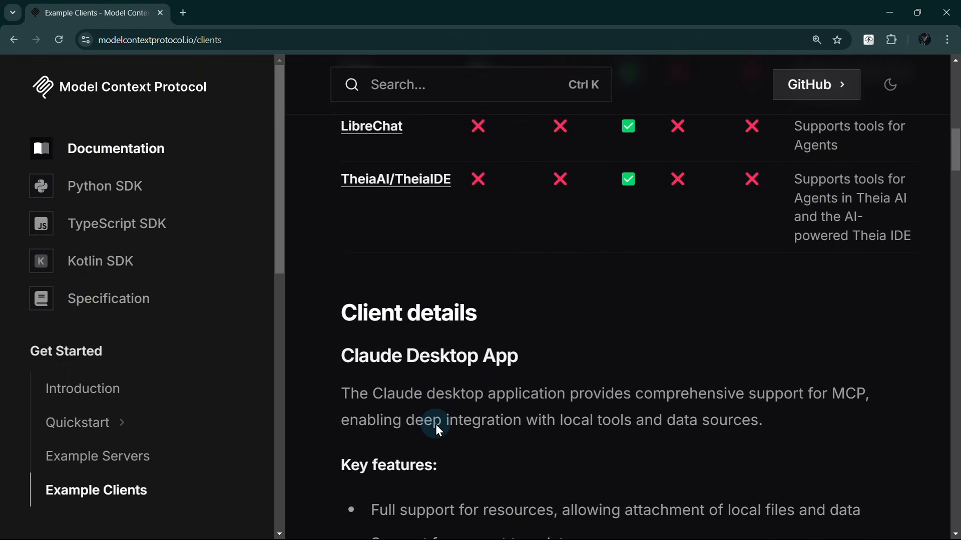
{"action": "scroll", "scroll_direction": "down", "scroll_amount": 3}
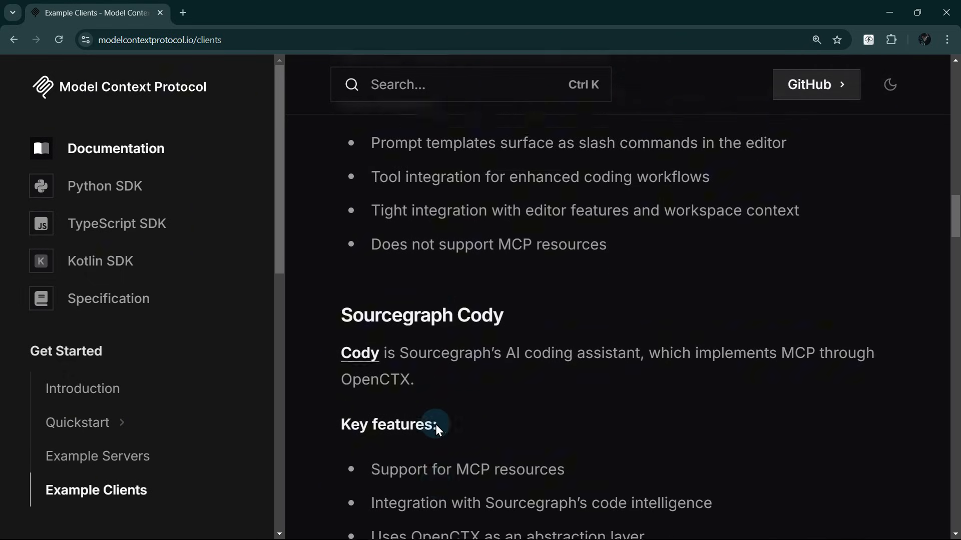
{"action": "scroll", "scroll_direction": "down", "scroll_amount": 3}
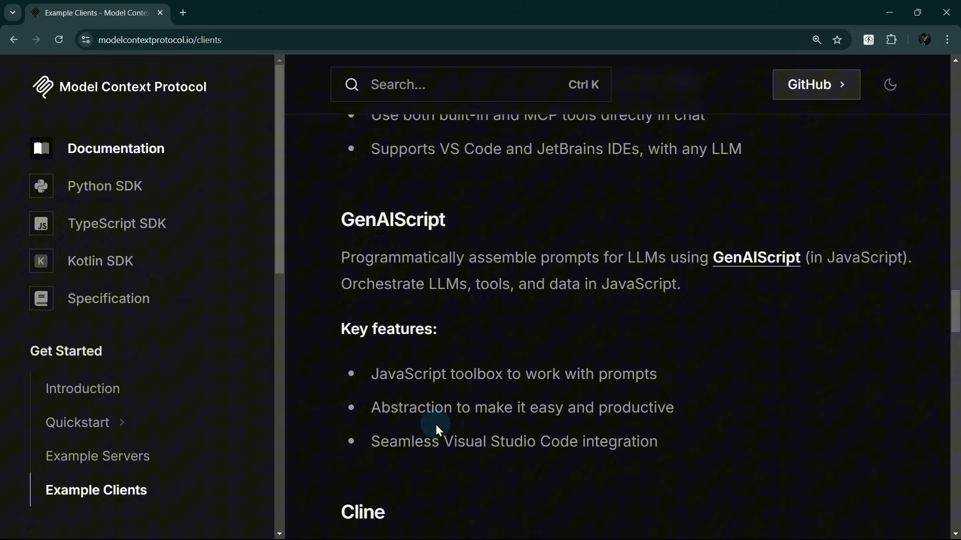
{"action": "scroll", "scroll_direction": "down", "scroll_amount": 3}
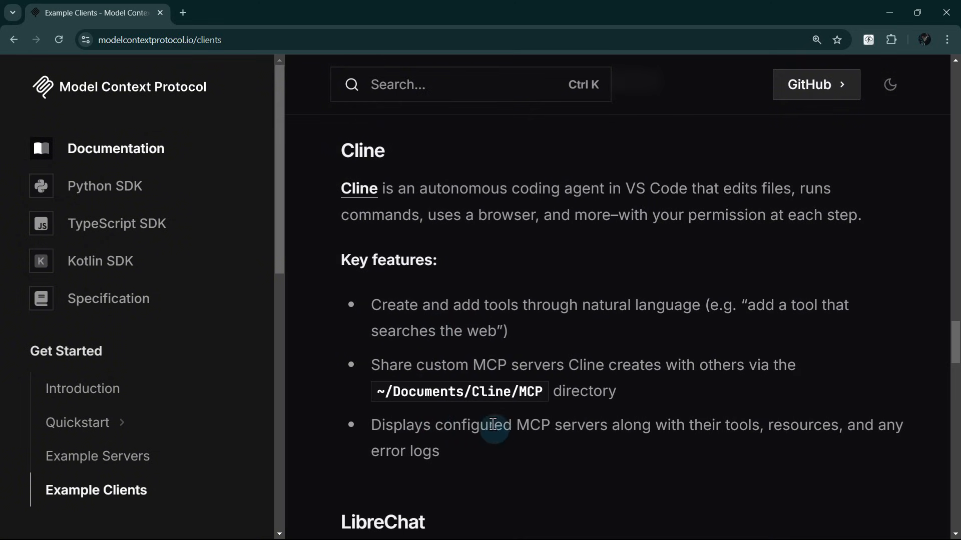
{"action": "mouse_move", "coordinate": [499, 311]}
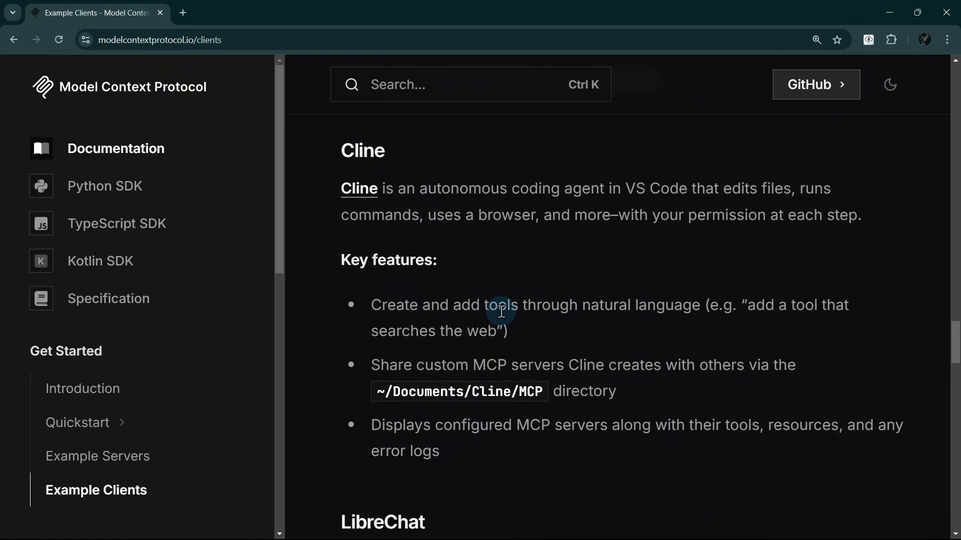
{"action": "mouse_move", "coordinate": [579, 346]}
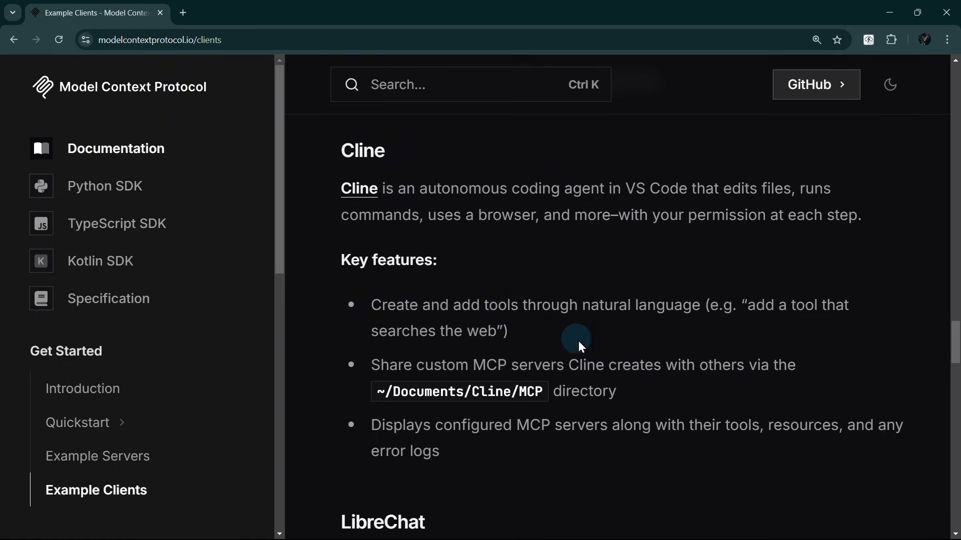
{"action": "mouse_move", "coordinate": [667, 394]}
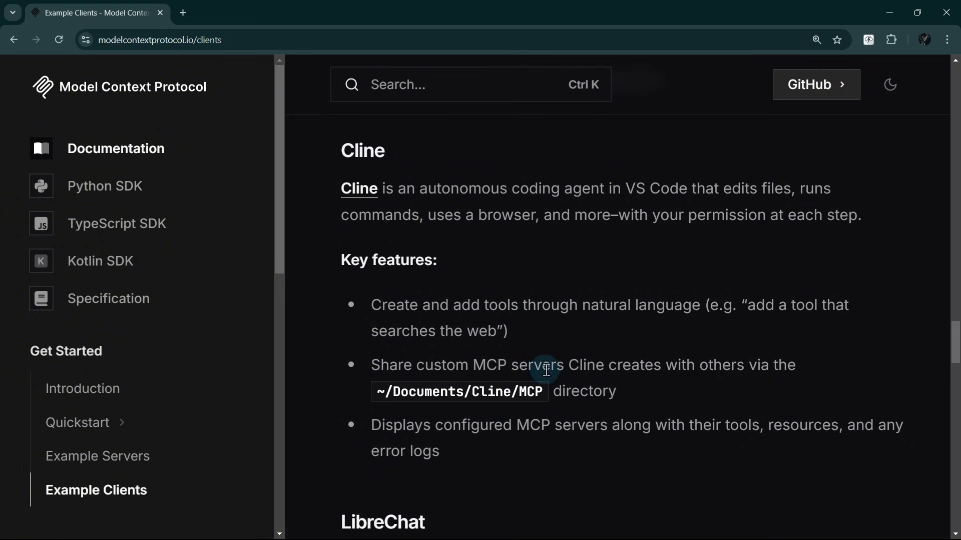
{"action": "mouse_move", "coordinate": [728, 398]}
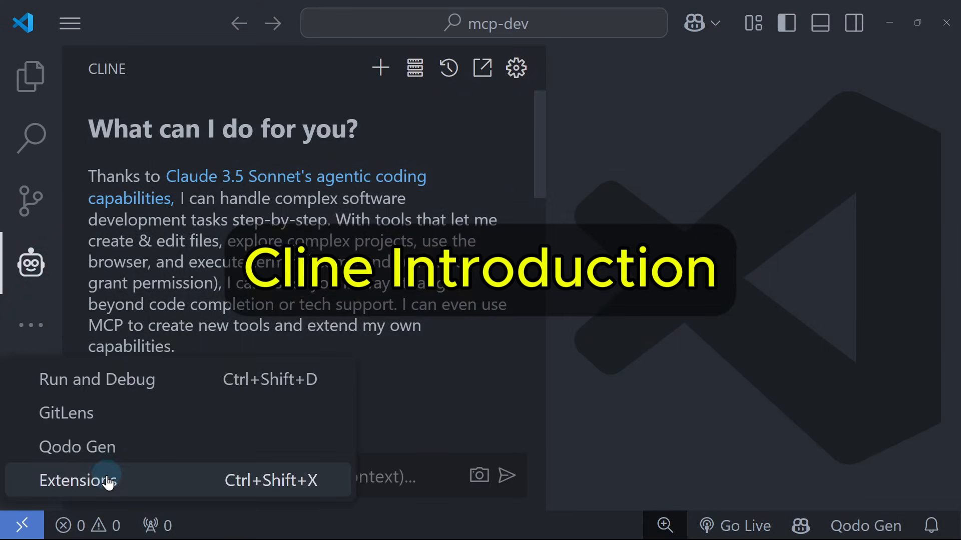
{"action": "left_click", "coordinate": [79, 480]}
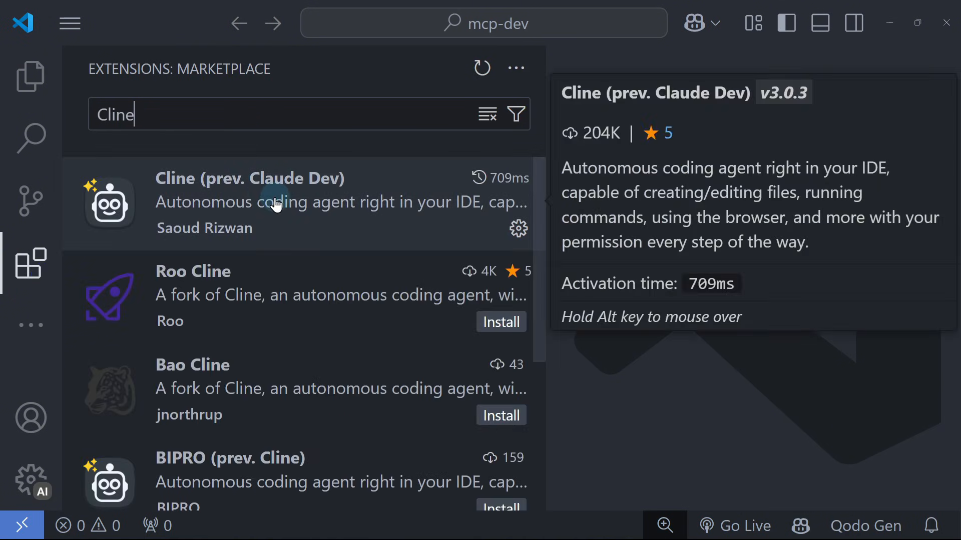
{"action": "left_click", "coordinate": [29, 263]}
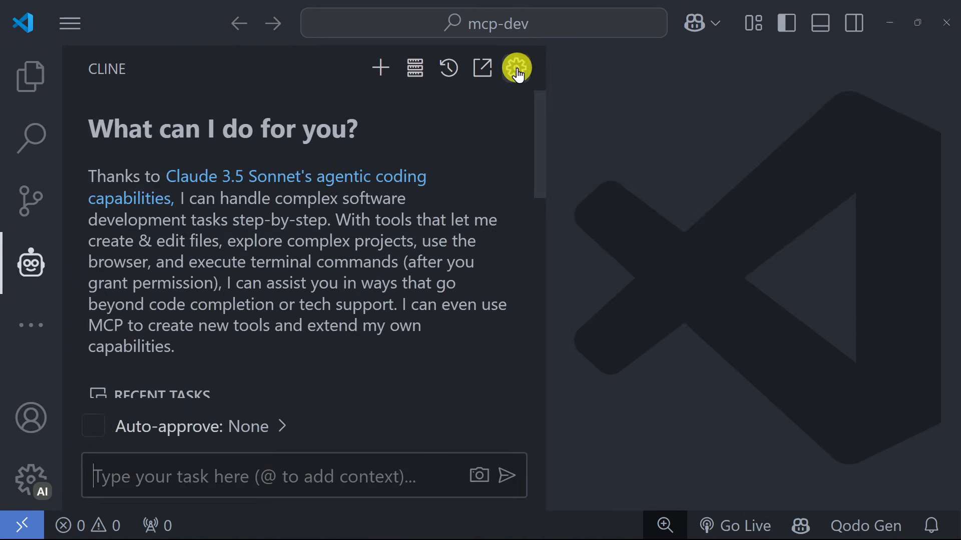
Step: Review Cline's settings: the API provider list and model suggestions, leaving them unchanged
{"action": "left_click", "coordinate": [516, 68]}
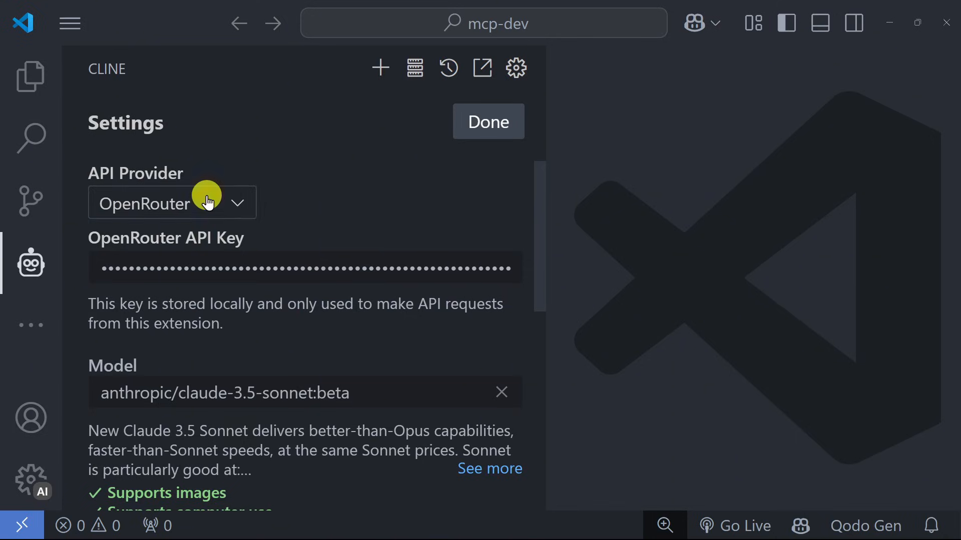
{"action": "left_click", "coordinate": [171, 203]}
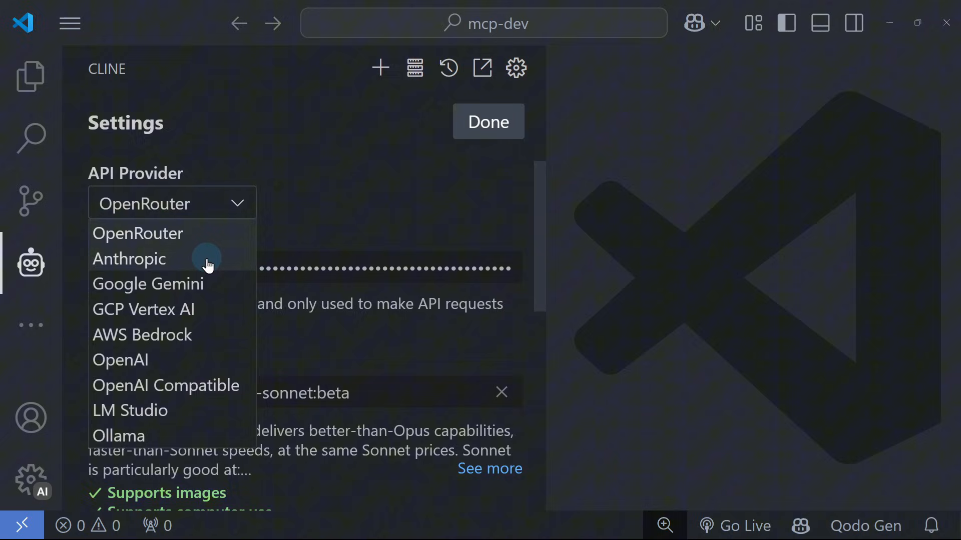
{"action": "mouse_move", "coordinate": [206, 283]}
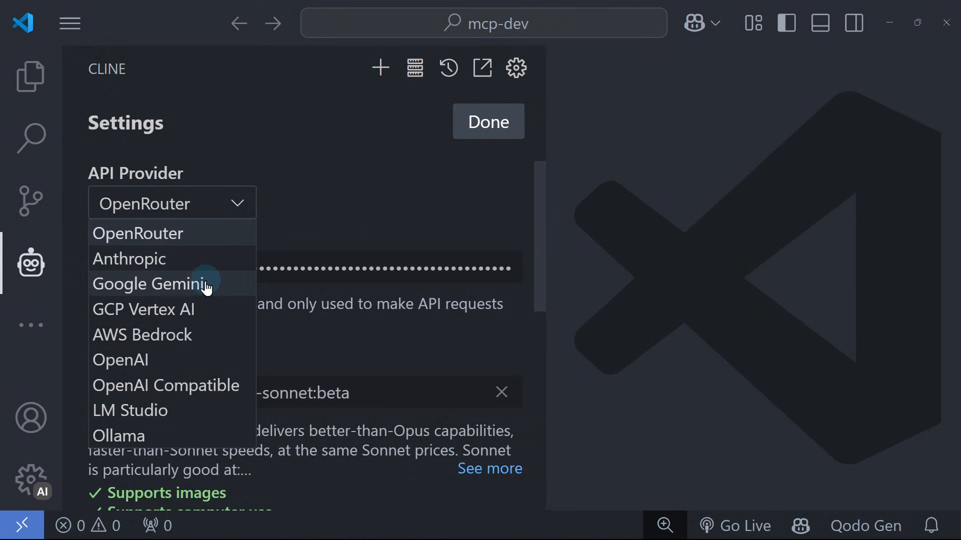
{"action": "mouse_move", "coordinate": [201, 426]}
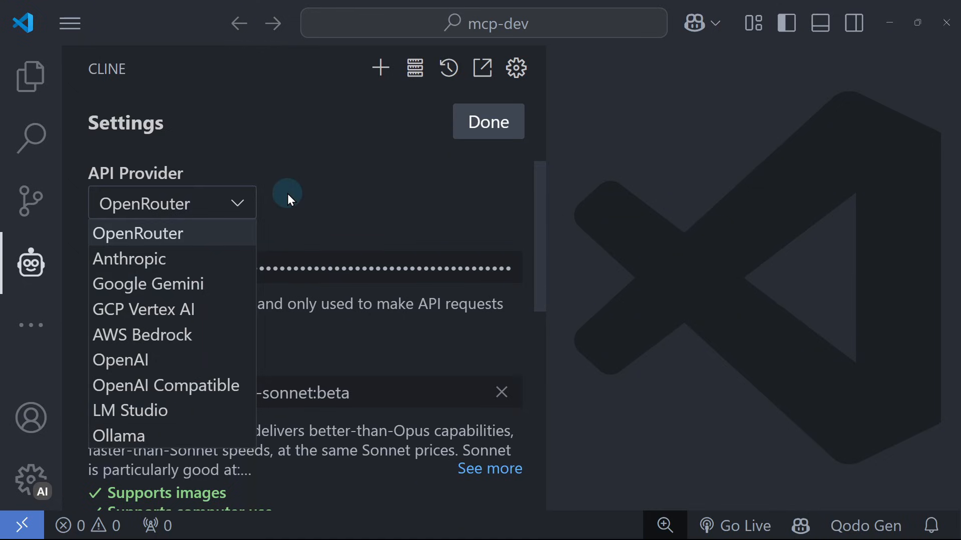
{"action": "left_click", "coordinate": [138, 233]}
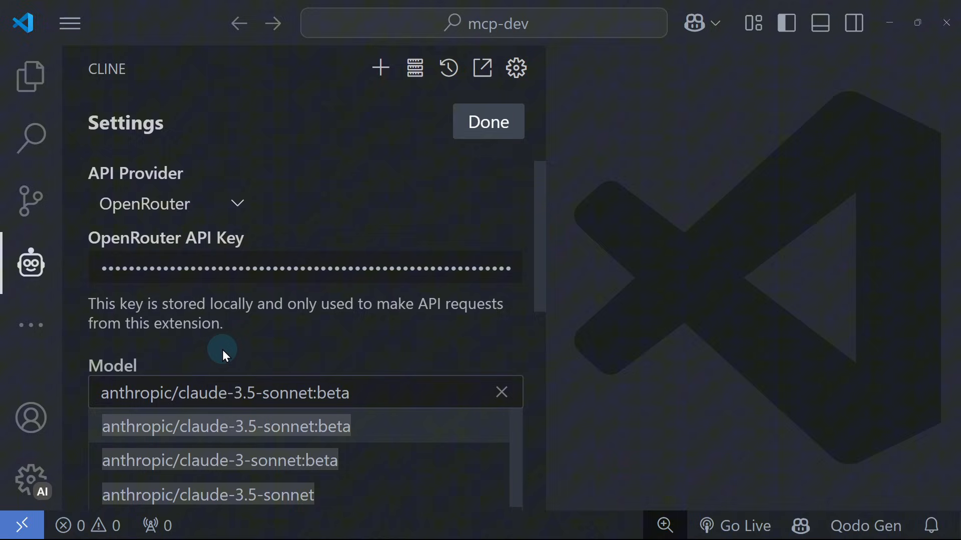
{"action": "left_click", "coordinate": [225, 426]}
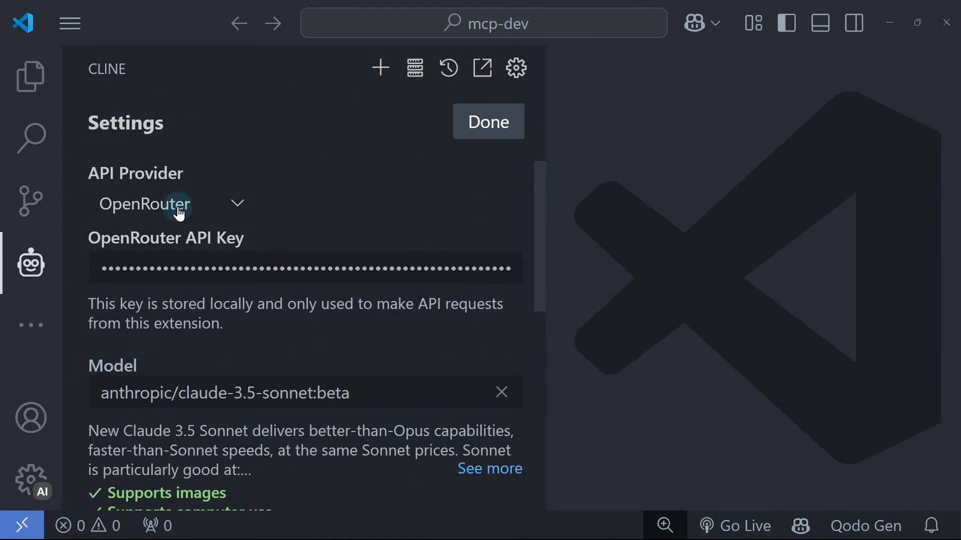
Step: Try Anthropic as provider, switch back to OpenRouter, review the custom instructions and finish
{"action": "left_click", "coordinate": [165, 204]}
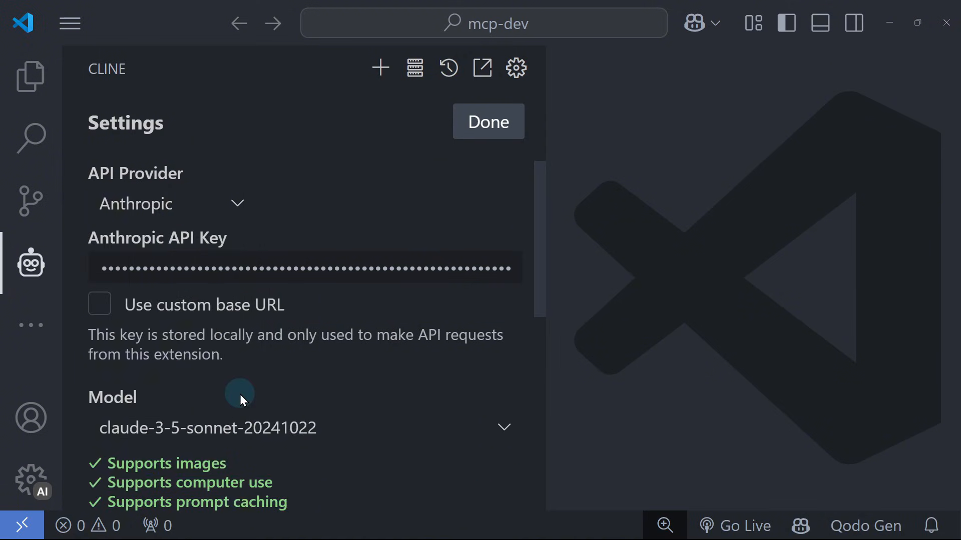
{"action": "left_click", "coordinate": [171, 203]}
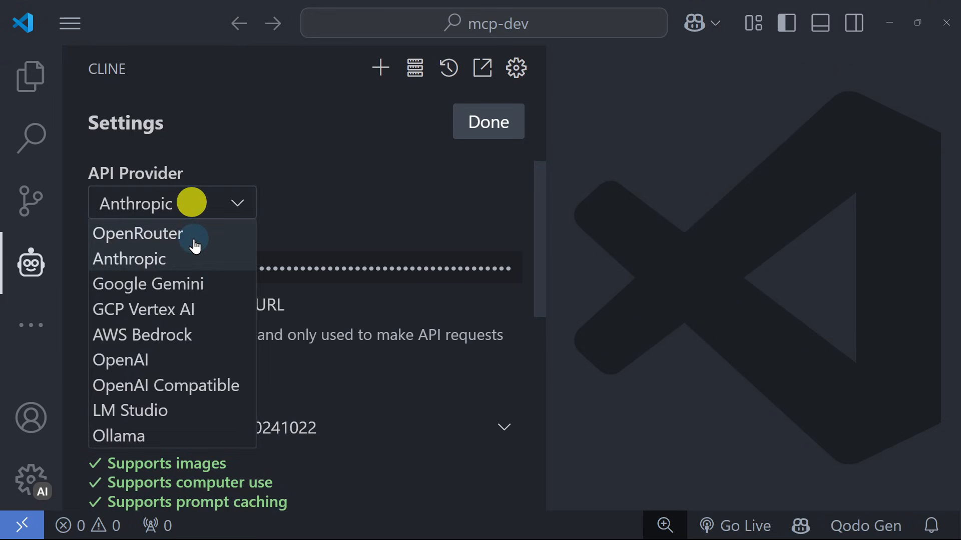
{"action": "left_click", "coordinate": [138, 233]}
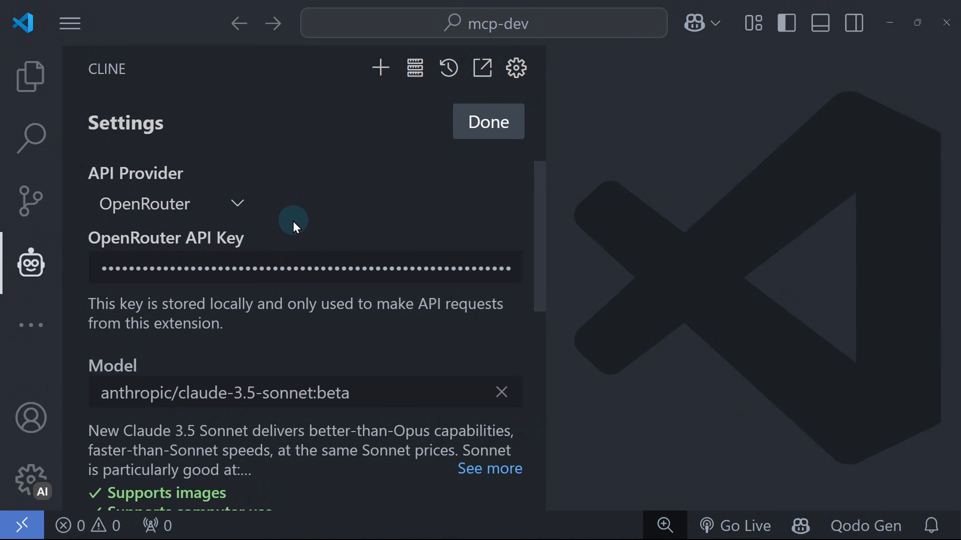
{"action": "scroll", "scroll_direction": "down", "scroll_amount": 3}
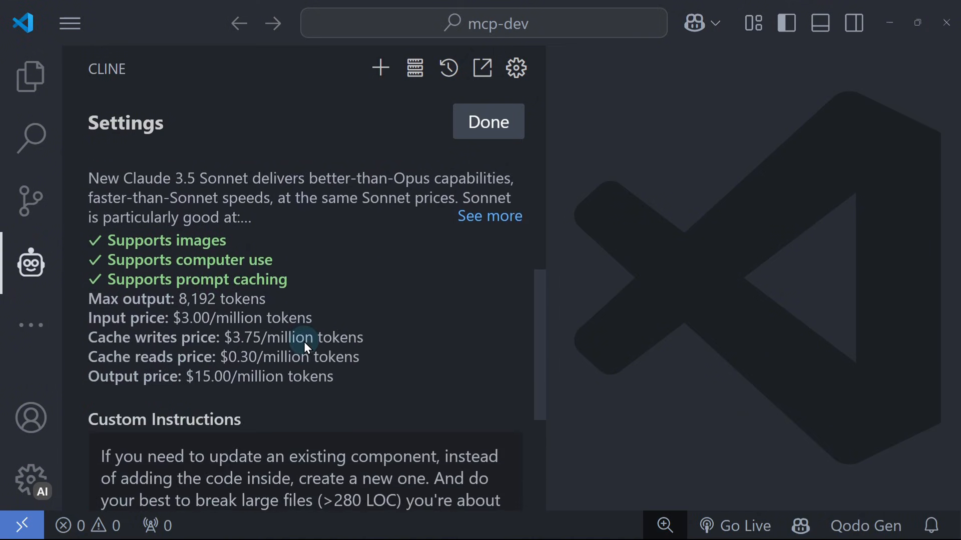
{"action": "scroll", "scroll_direction": "down", "scroll_amount": 3}
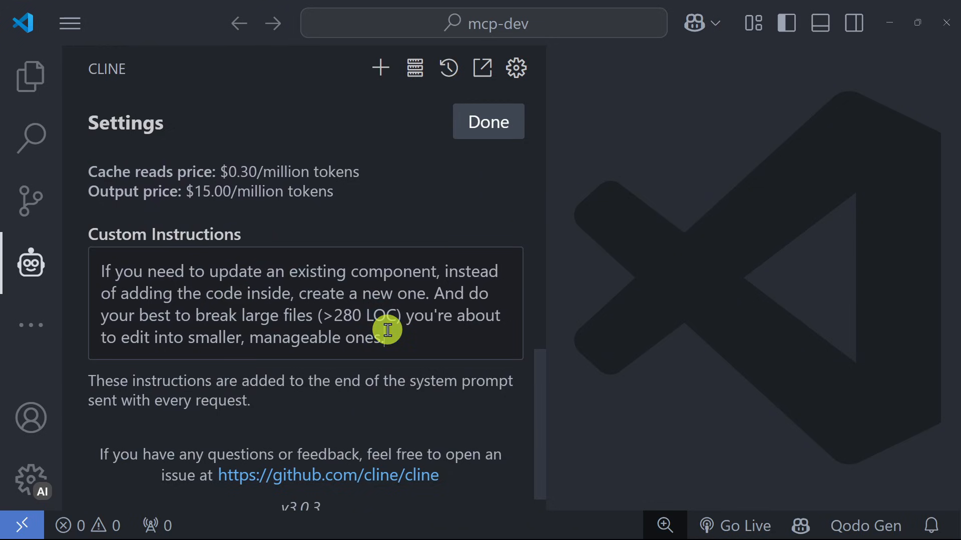
{"action": "left_click", "coordinate": [487, 121]}
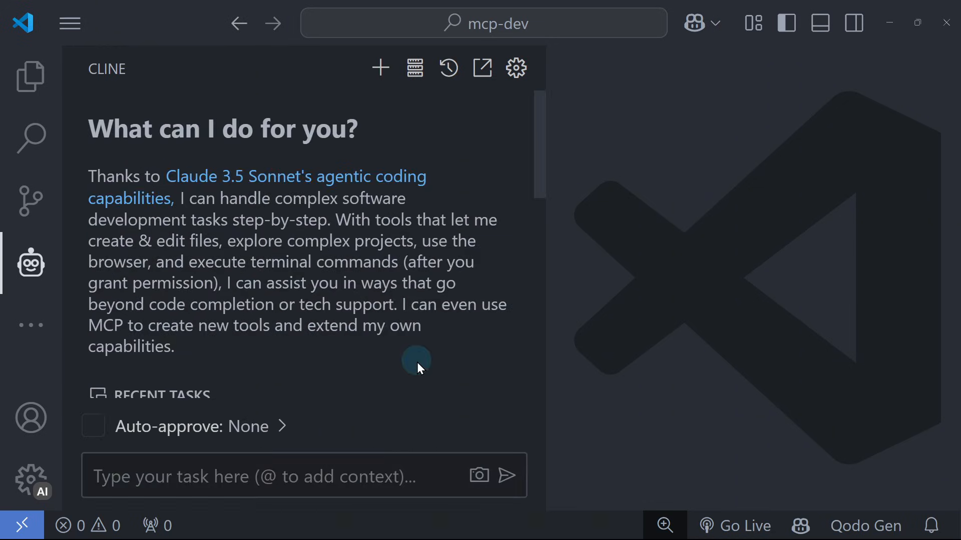
{"action": "mouse_move", "coordinate": [414, 67]}
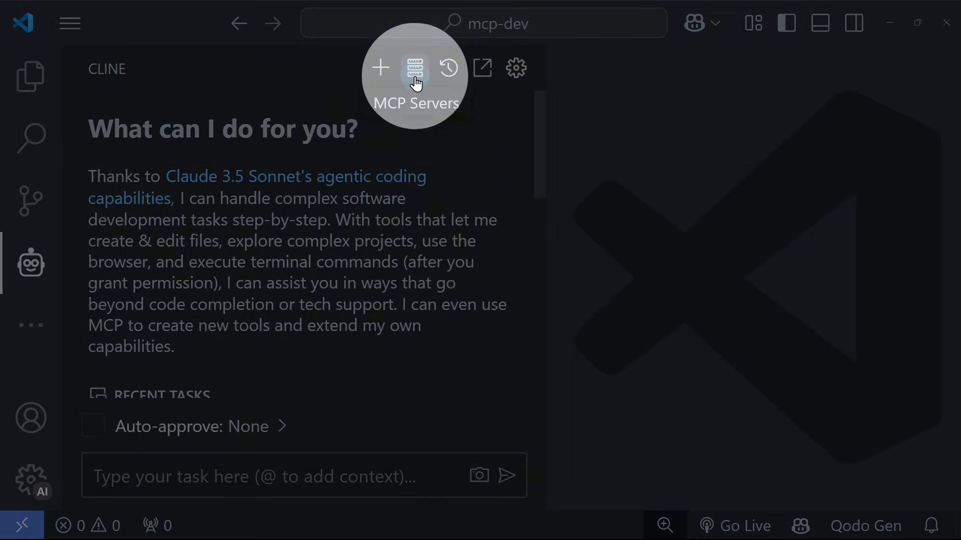
Step: Show Cline's list of configured MCP servers
{"action": "left_click", "coordinate": [414, 67]}
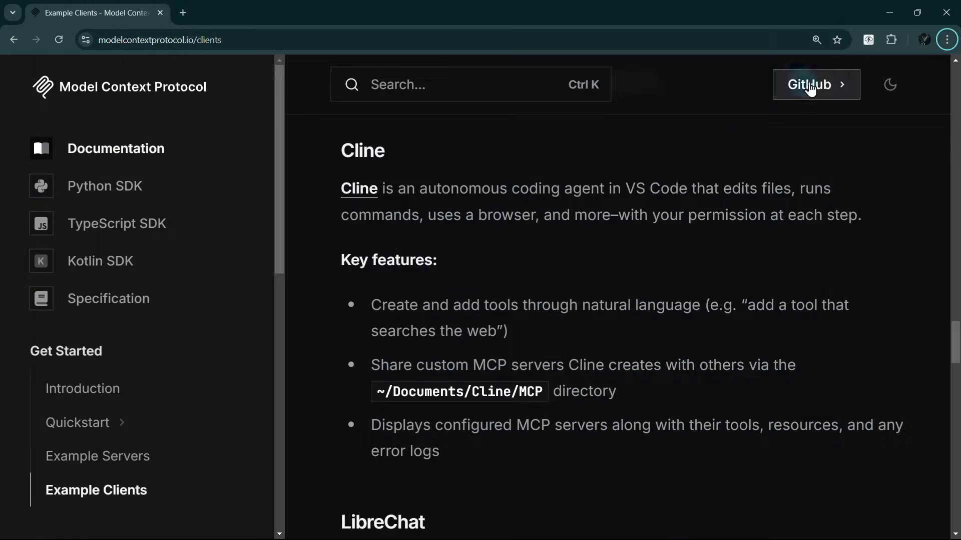
Step: Navigate from the MCP GitHub organization into the servers repository's Brave Search folder
{"action": "left_click", "coordinate": [814, 84]}
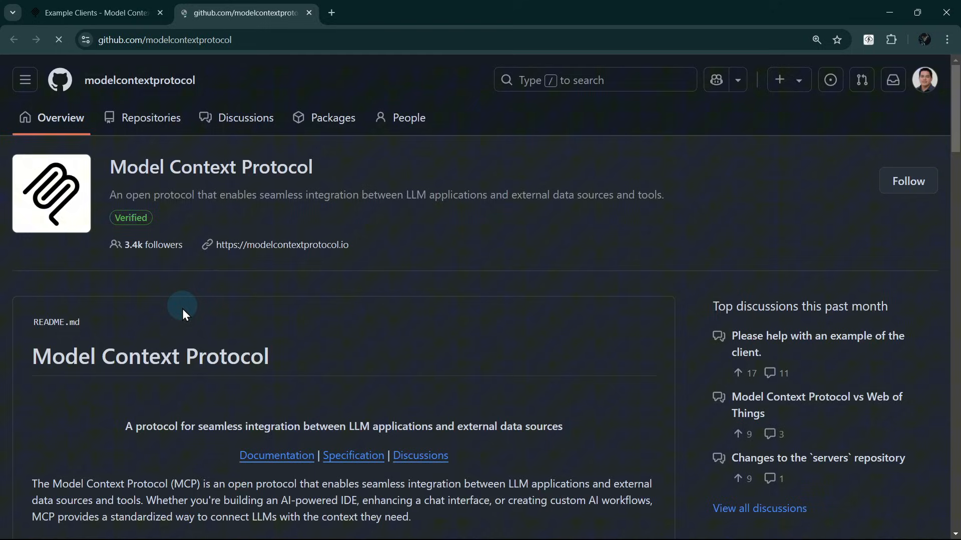
{"action": "scroll", "scroll_direction": "down", "scroll_amount": 3}
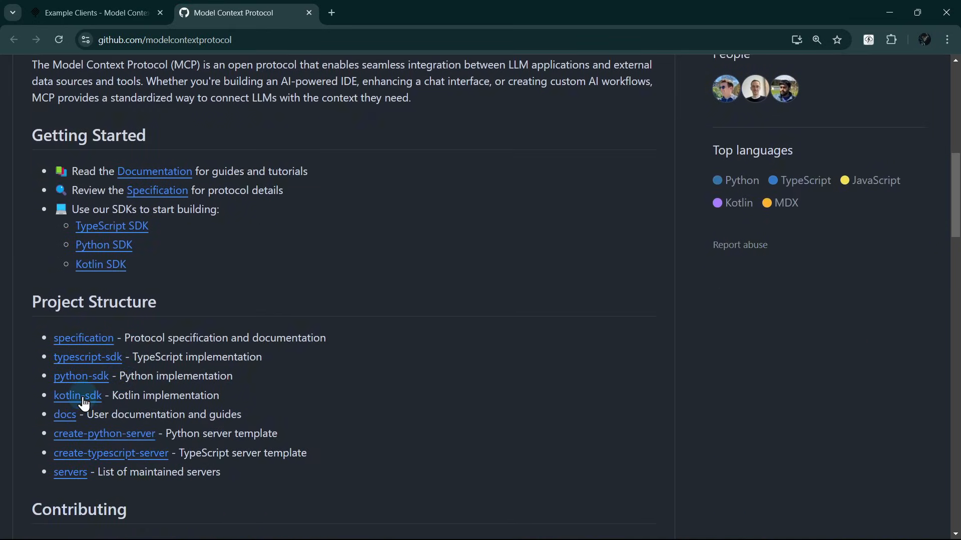
{"action": "scroll", "scroll_direction": "down", "scroll_amount": 3}
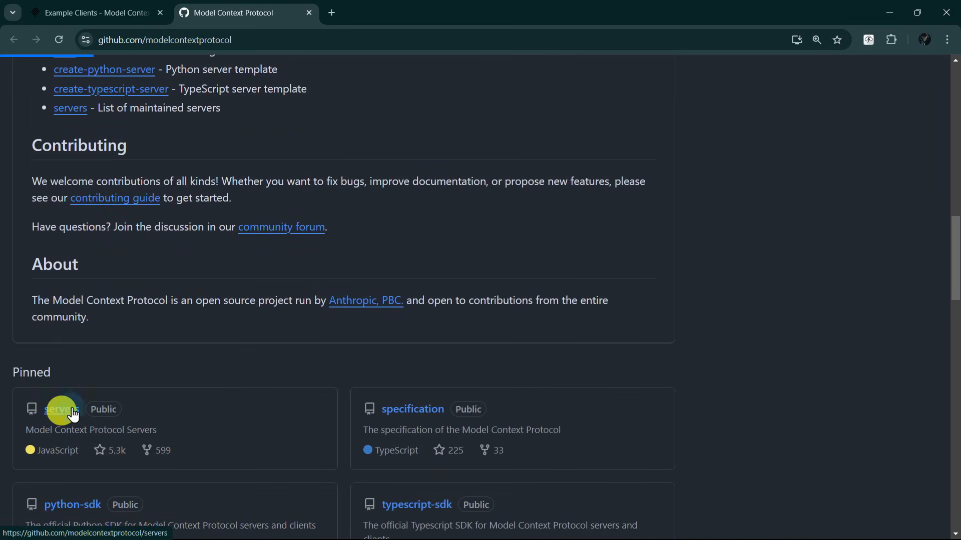
{"action": "left_click", "coordinate": [60, 409]}
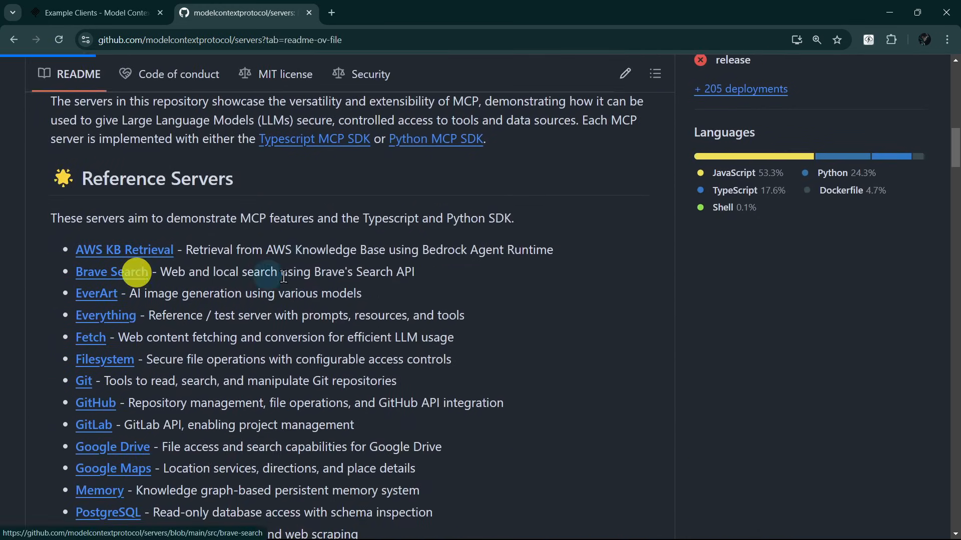
{"action": "left_click", "coordinate": [111, 271]}
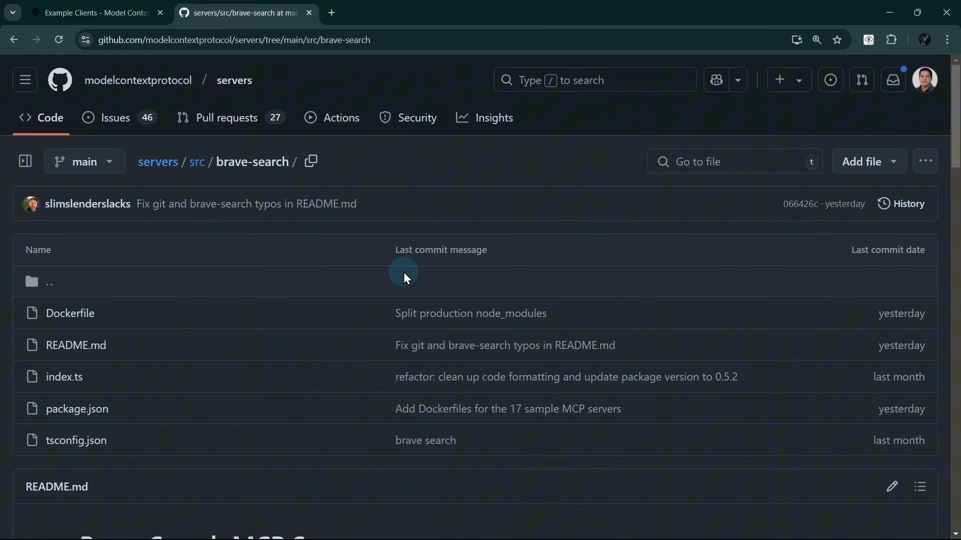
Step: Reach the Getting an API Key section and follow the Brave Search API signup link
{"action": "scroll", "scroll_direction": "down", "scroll_amount": 3}
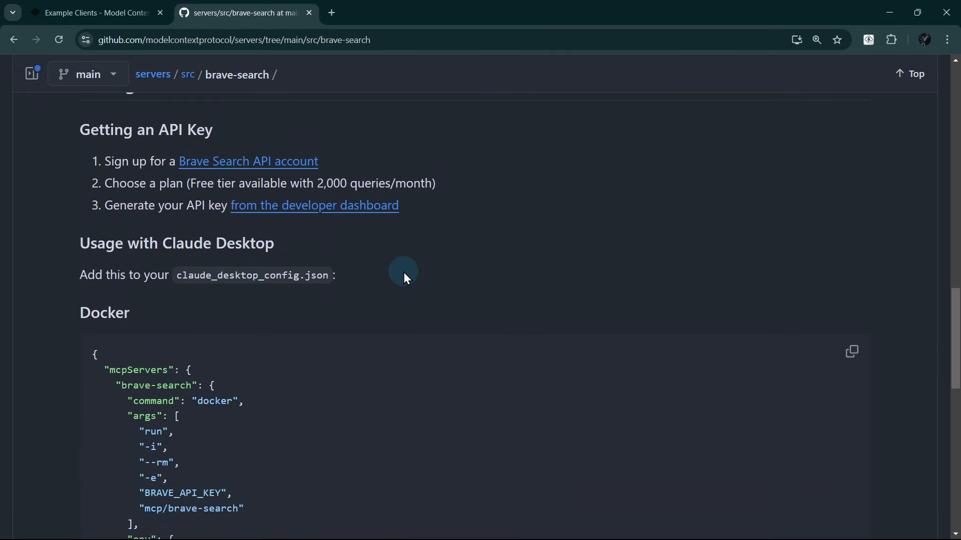
{"action": "double_click", "coordinate": [178, 243]}
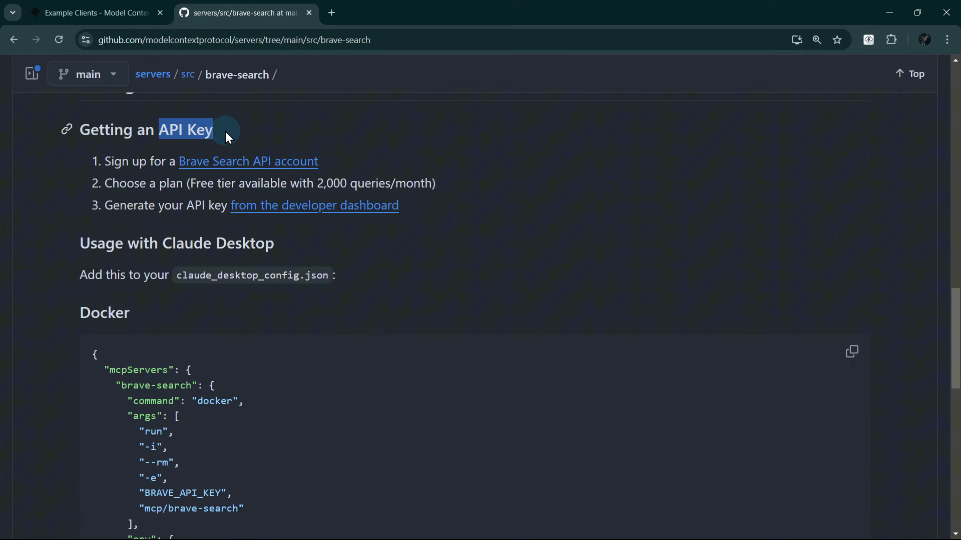
{"action": "left_click", "coordinate": [248, 161]}
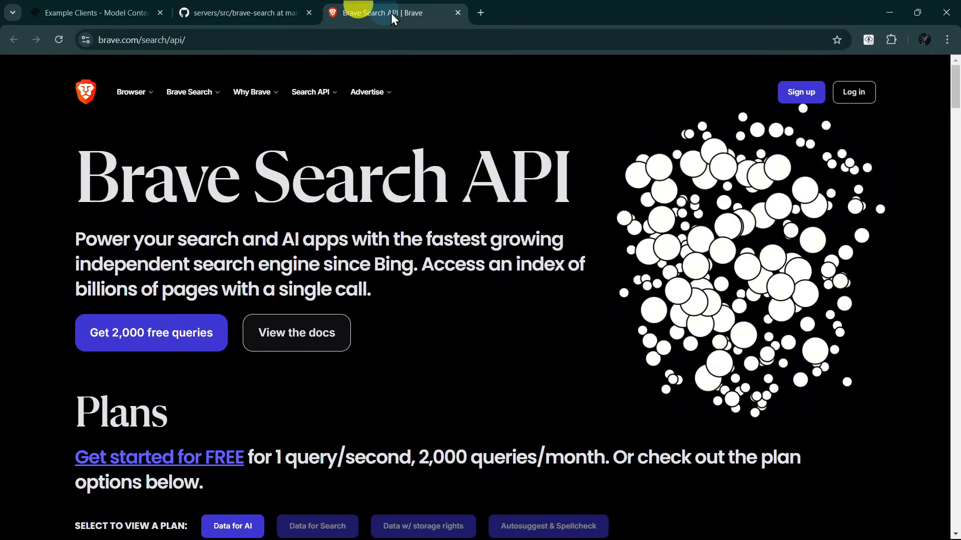
{"action": "mouse_move", "coordinate": [135, 348]}
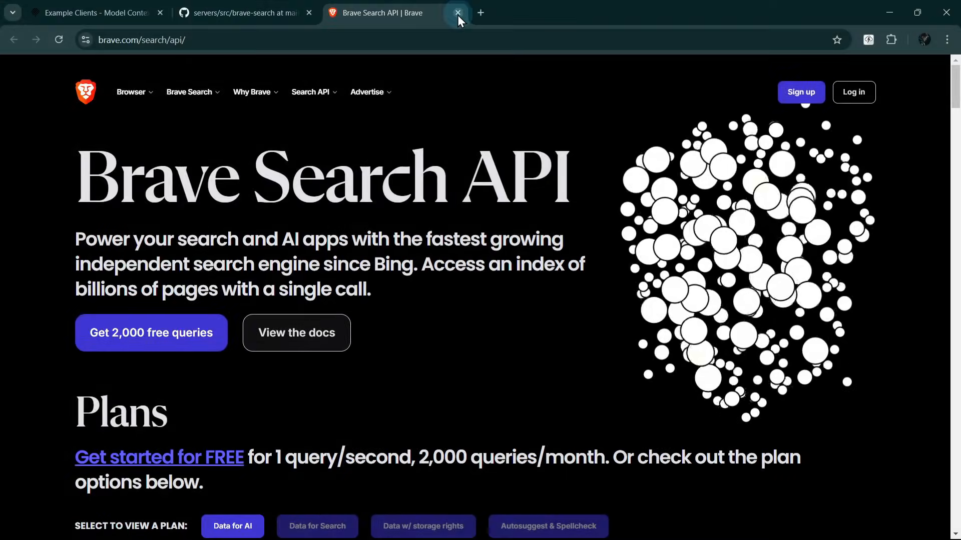
Step: Close the Brave Search API tab and select the NPX configuration JSON in the README
{"action": "left_click", "coordinate": [457, 12]}
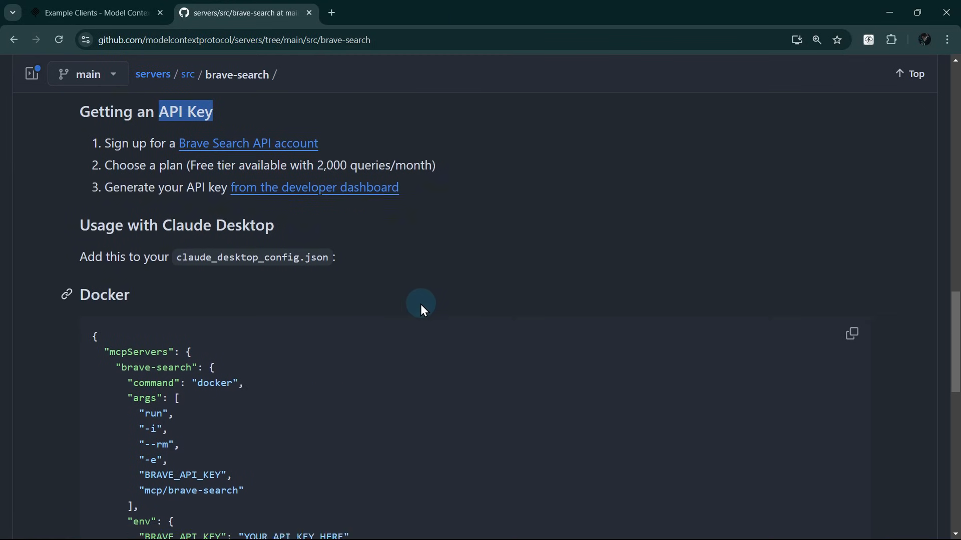
{"action": "scroll", "scroll_direction": "down", "scroll_amount": 3}
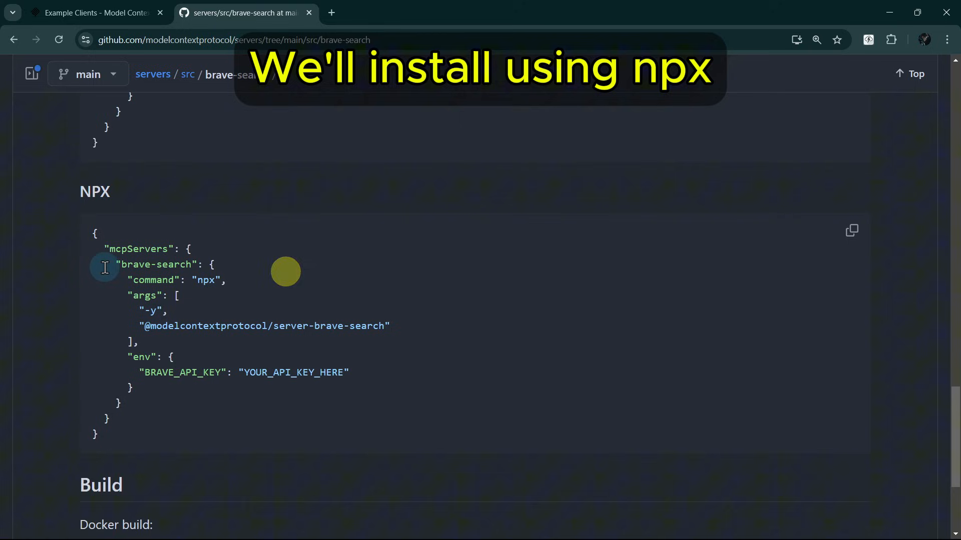
{"action": "left_click_drag", "start_coordinate": [104, 264], "coordinate": [377, 353]}
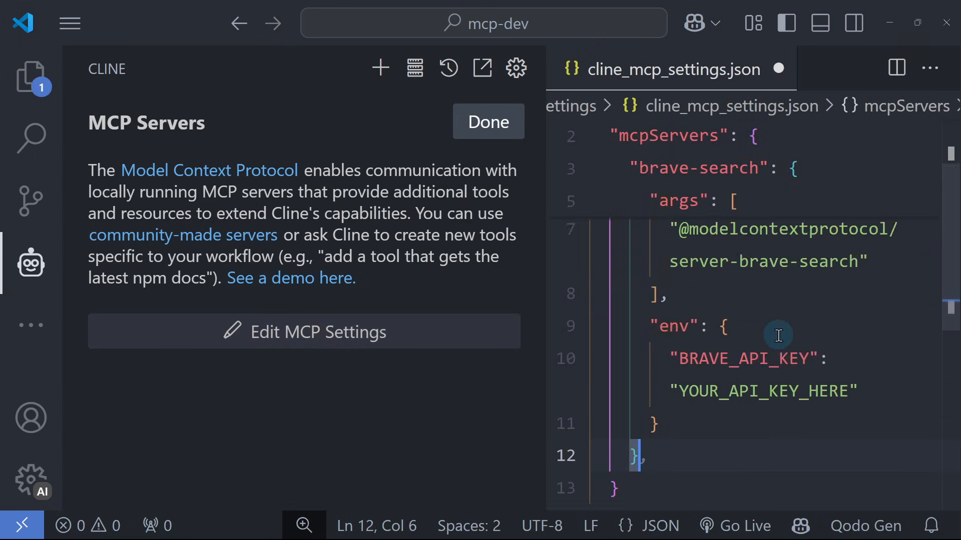
Step: Replace YOUR_API_KEY_HERE in cline_mcp_settings.json with the real Brave API key, save, and return to chat
{"action": "double_click", "coordinate": [762, 336]}
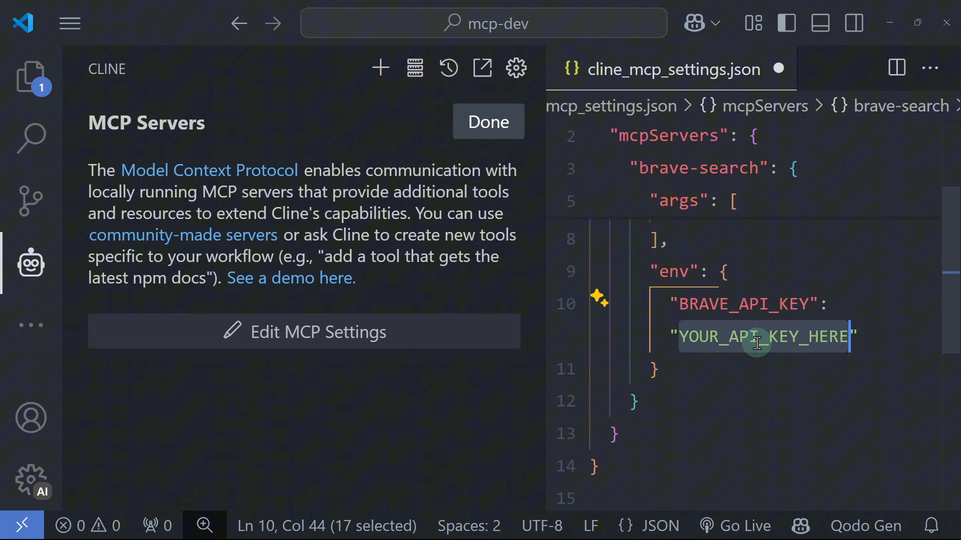
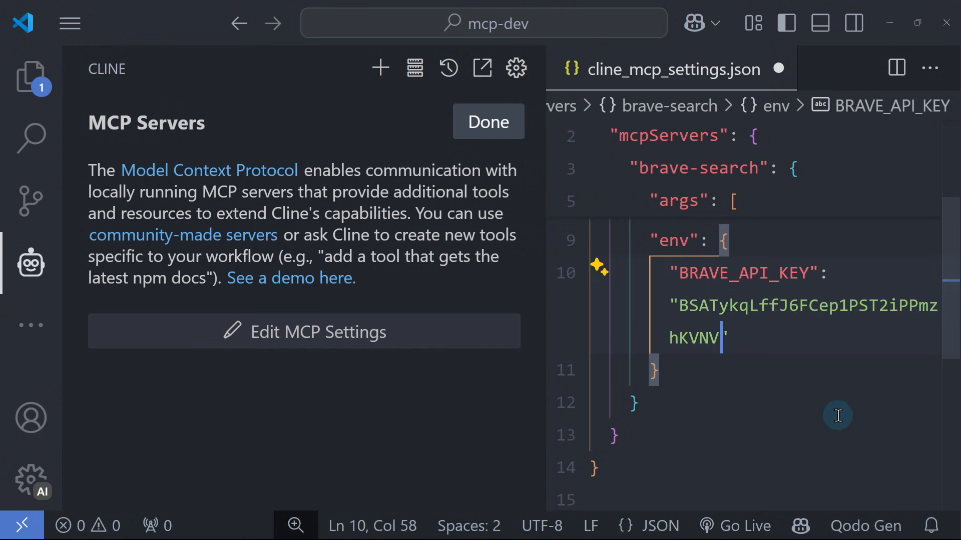
{"action": "left_click", "coordinate": [69, 23]}
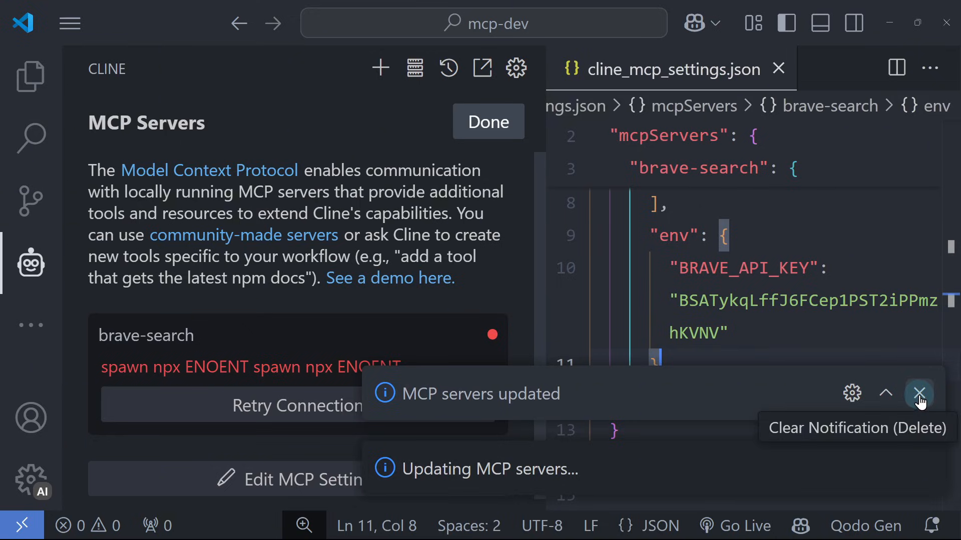
{"action": "left_click", "coordinate": [919, 393]}
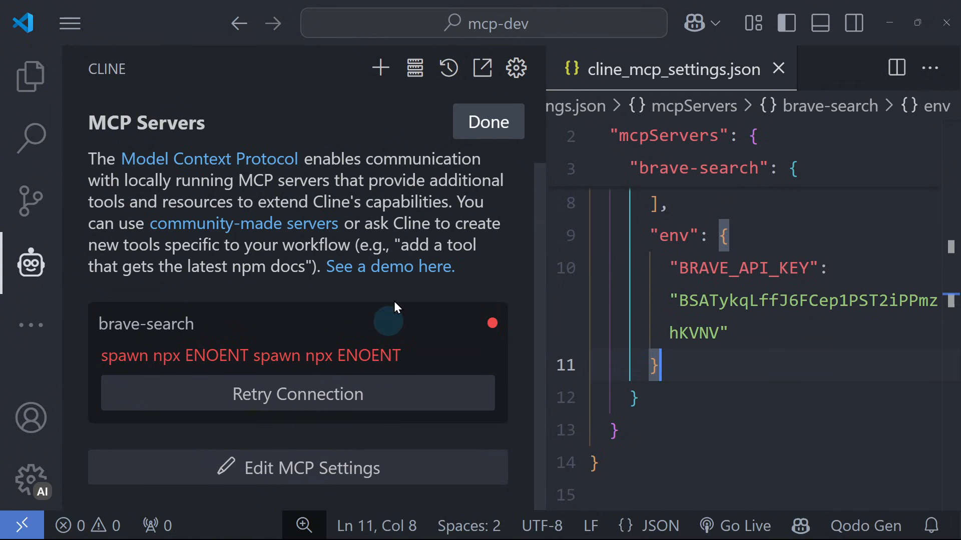
{"action": "left_click", "coordinate": [488, 121]}
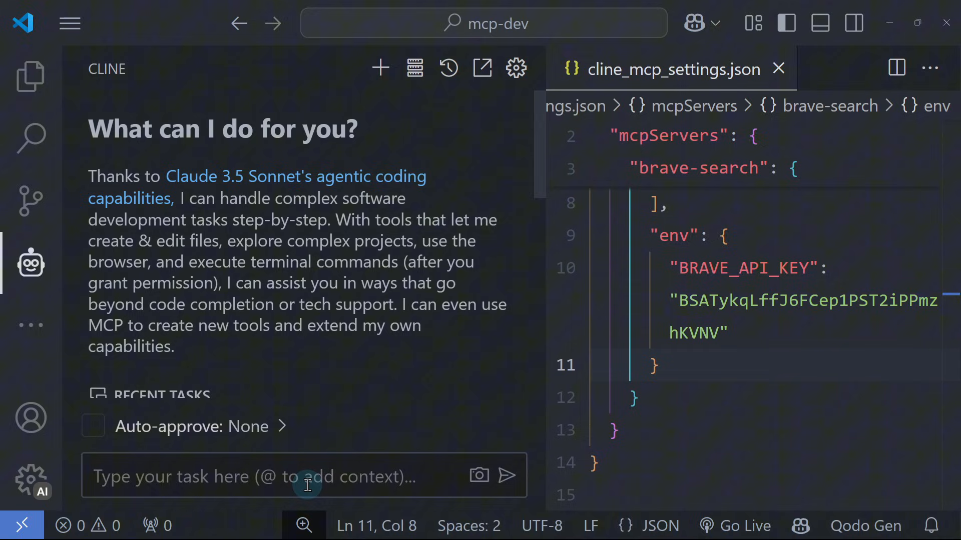
{"action": "type", "text": "Install the"}
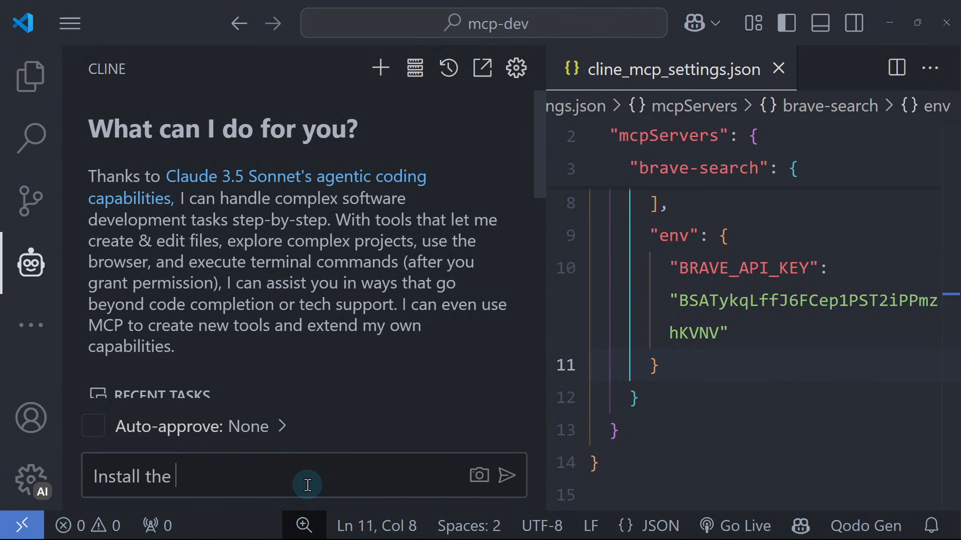
{"action": "type", "text": "@modelcontextprotocol/server-brave-search package locally via npm and"}
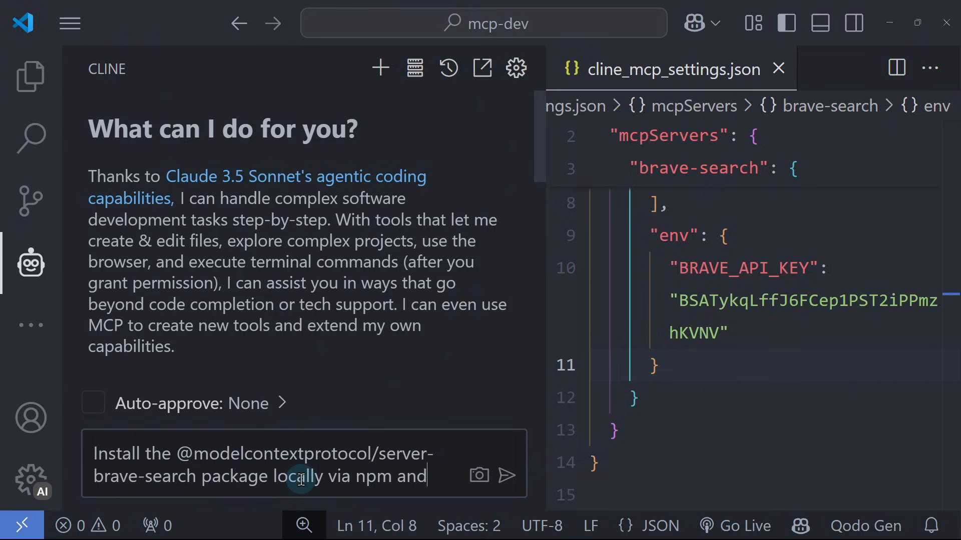
{"action": "type", "text": "use the dist folder under the mod"}
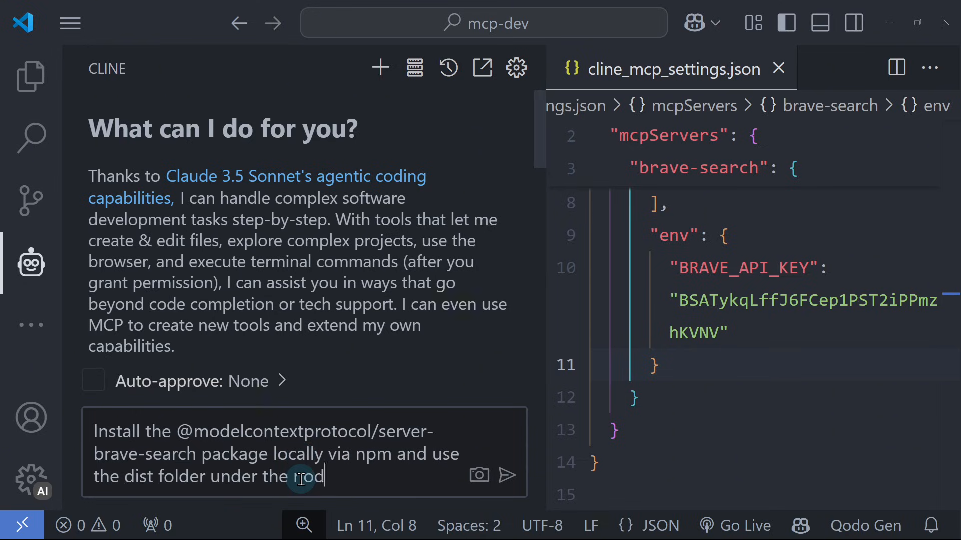
{"action": "type", "text": "e_modules when adding the MCP server config"}
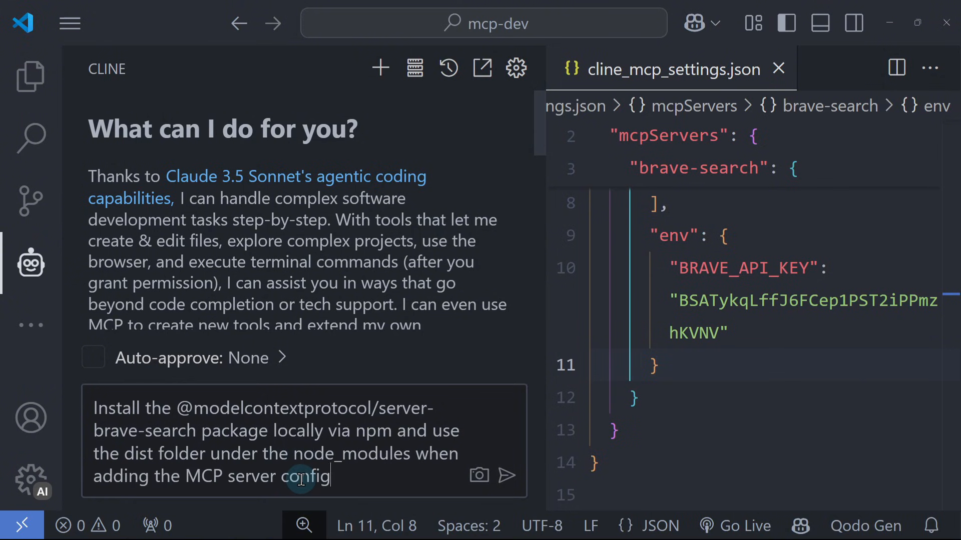
{"action": "left_click", "coordinate": [506, 476]}
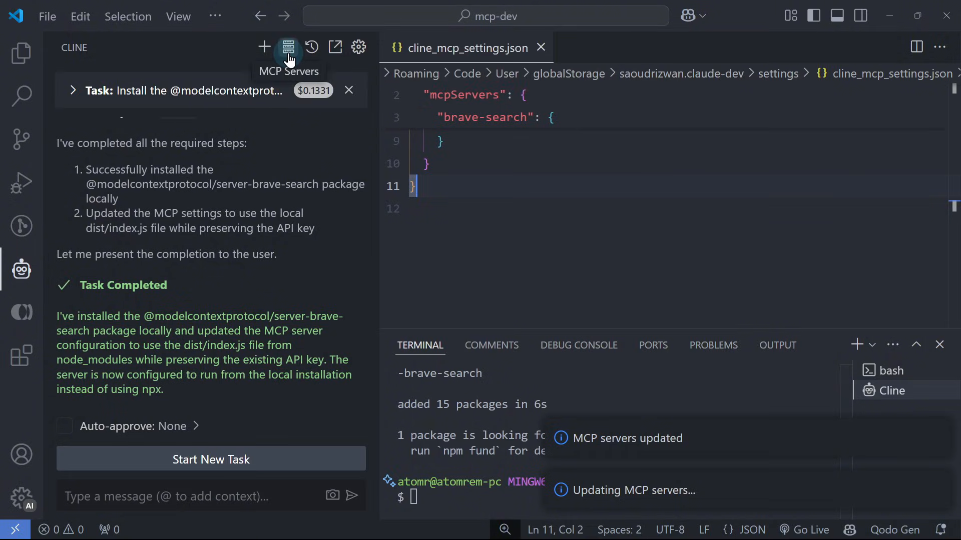
Step: Check that brave-search is listed with its tools in Cline's MCP servers, then close the finished task
{"action": "left_click", "coordinate": [287, 47]}
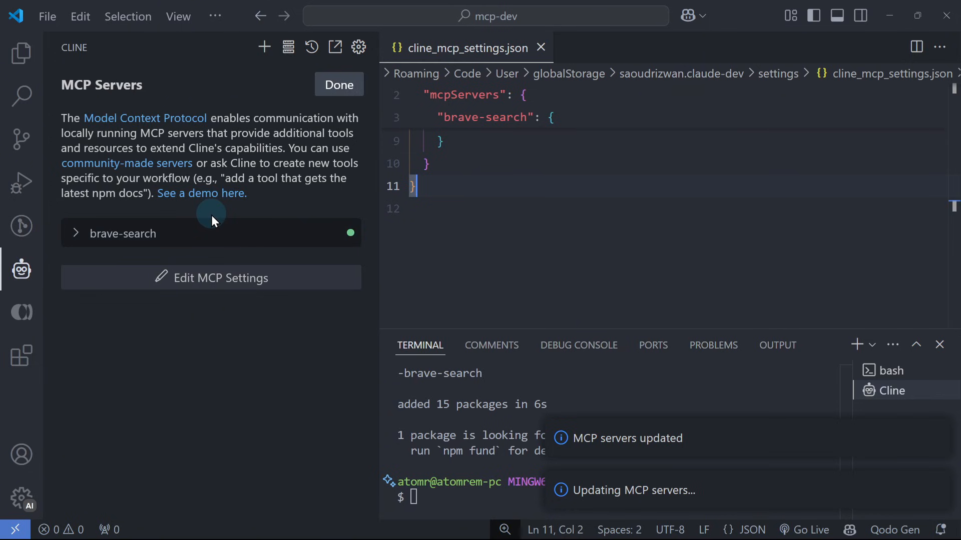
{"action": "left_click", "coordinate": [122, 234]}
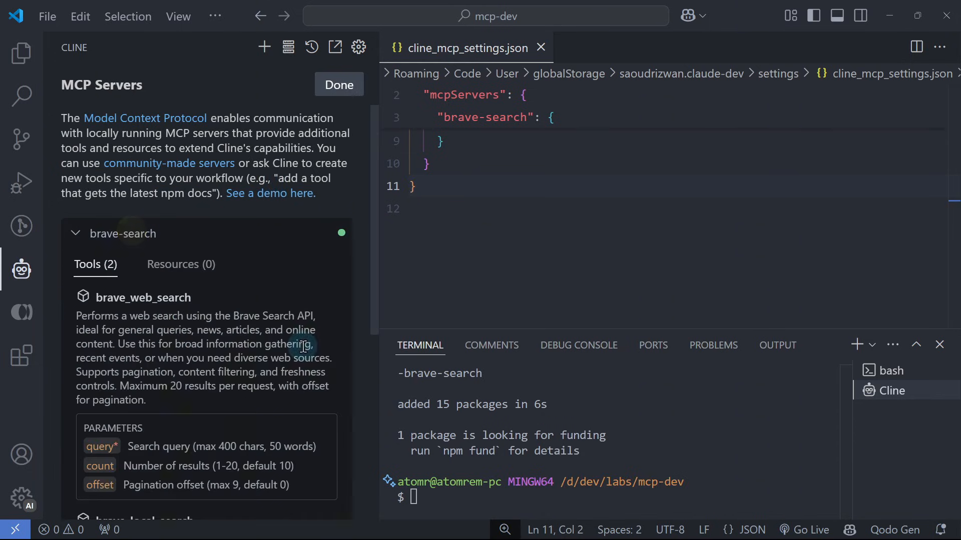
{"action": "left_click", "coordinate": [76, 233]}
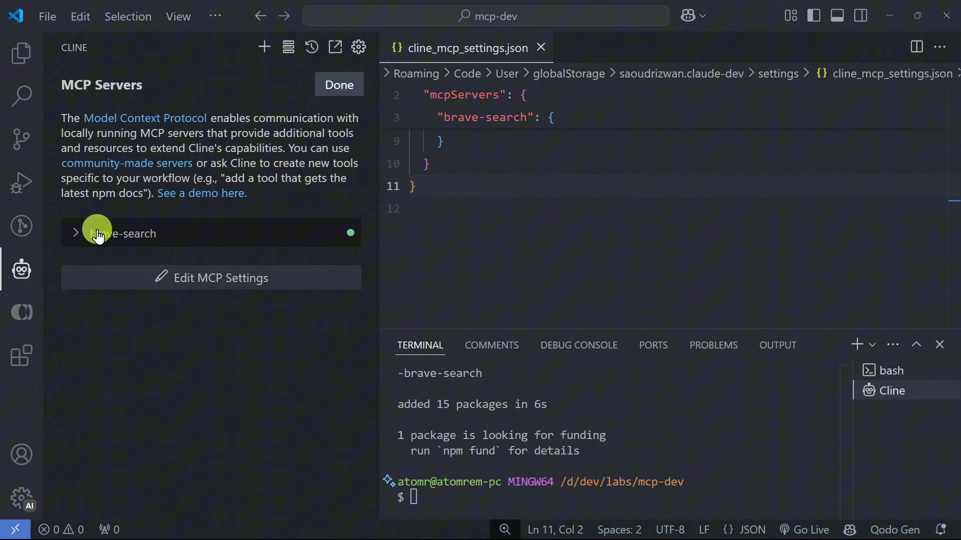
{"action": "left_click", "coordinate": [339, 84]}
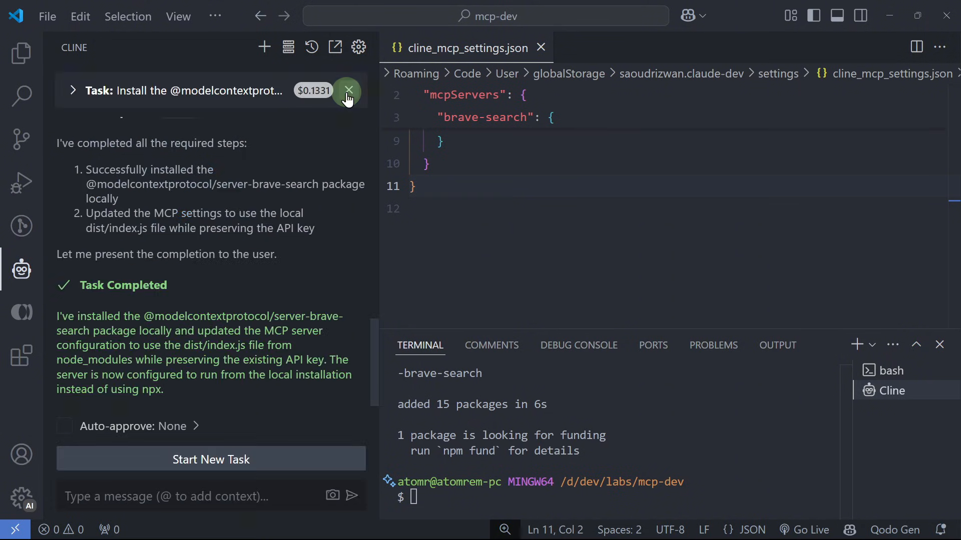
{"action": "left_click", "coordinate": [348, 90]}
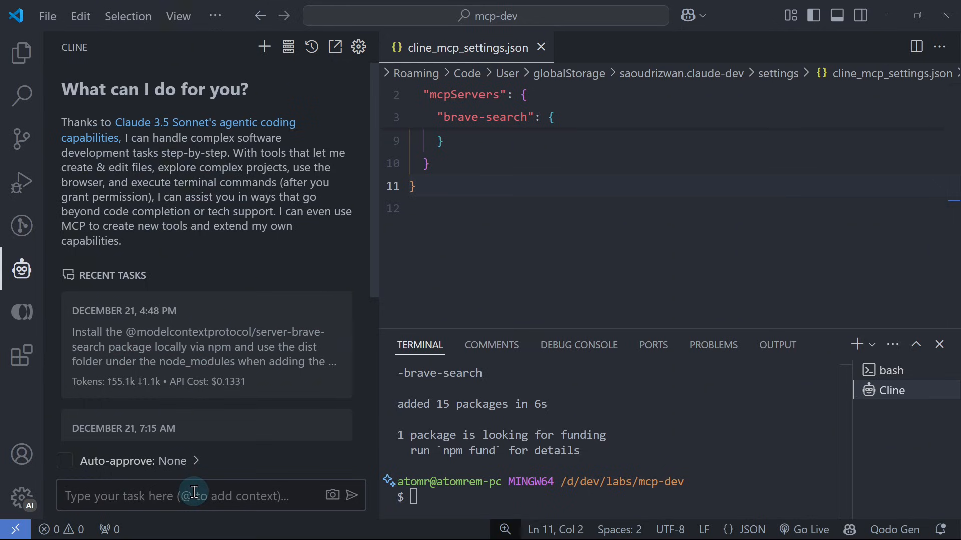
Step: Ask Cline whether a higher Next.js version exists and how it differs, approving the brave-search request
{"action": "type", "text": "Search if there's a higher version of the next.js than t"}
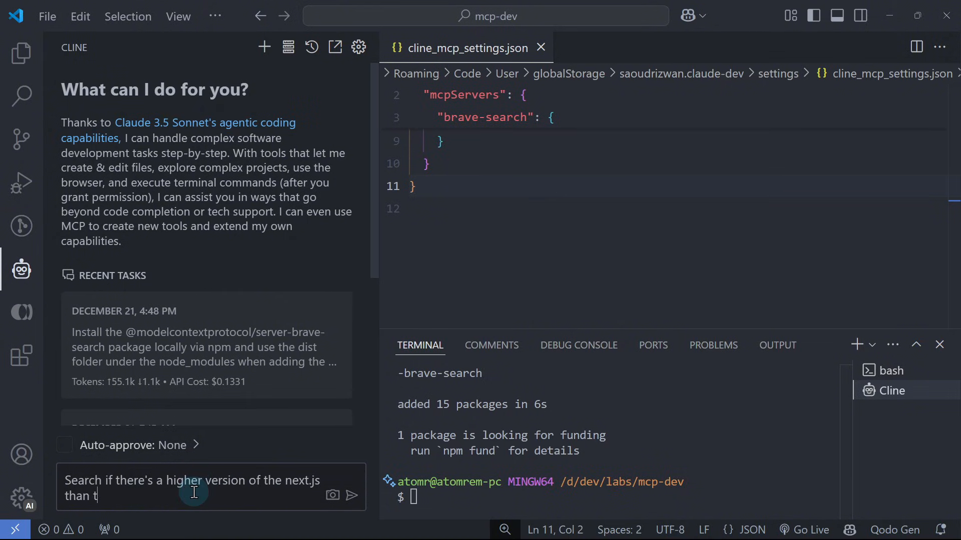
{"action": "type", "text": "what you know and tell if there's a huge differe"}
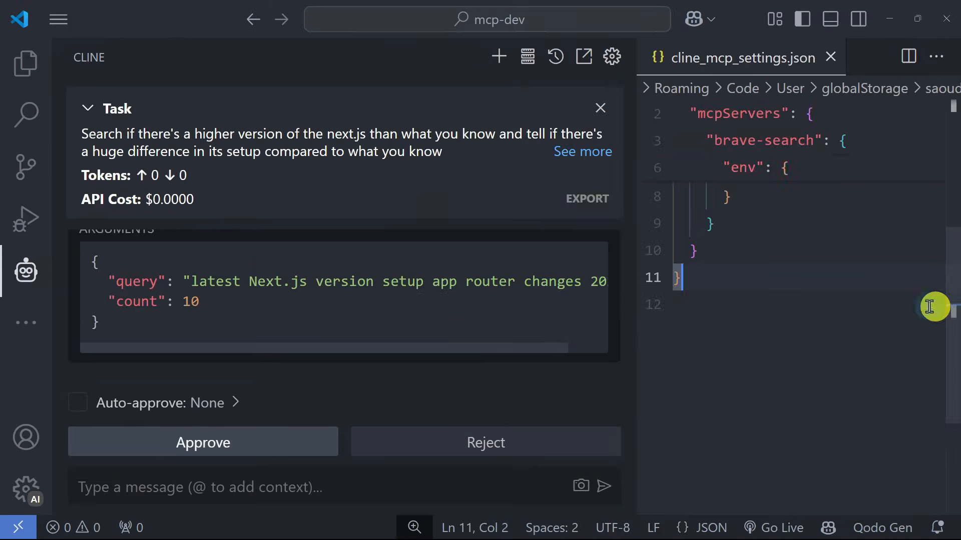
{"action": "left_click", "coordinate": [202, 441]}
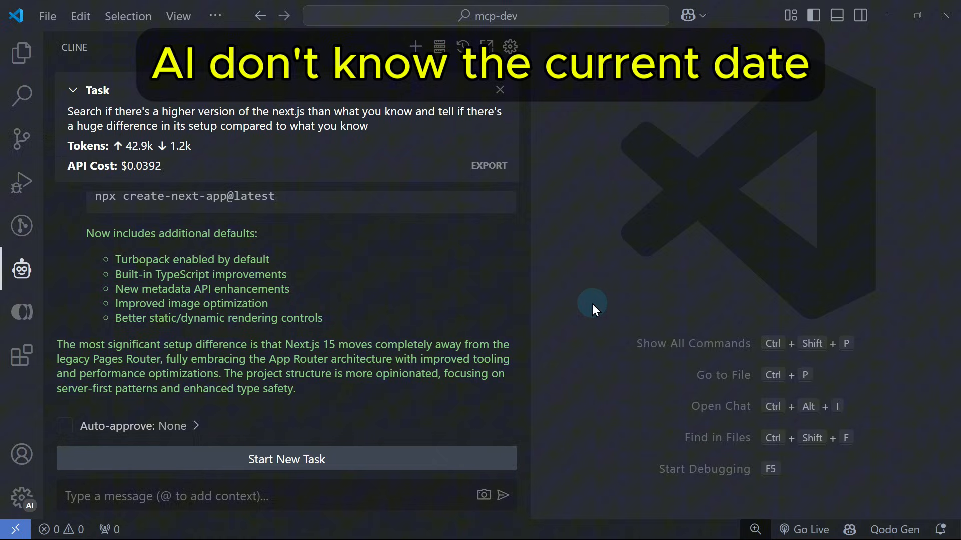
{"action": "mouse_move", "coordinate": [286, 459]}
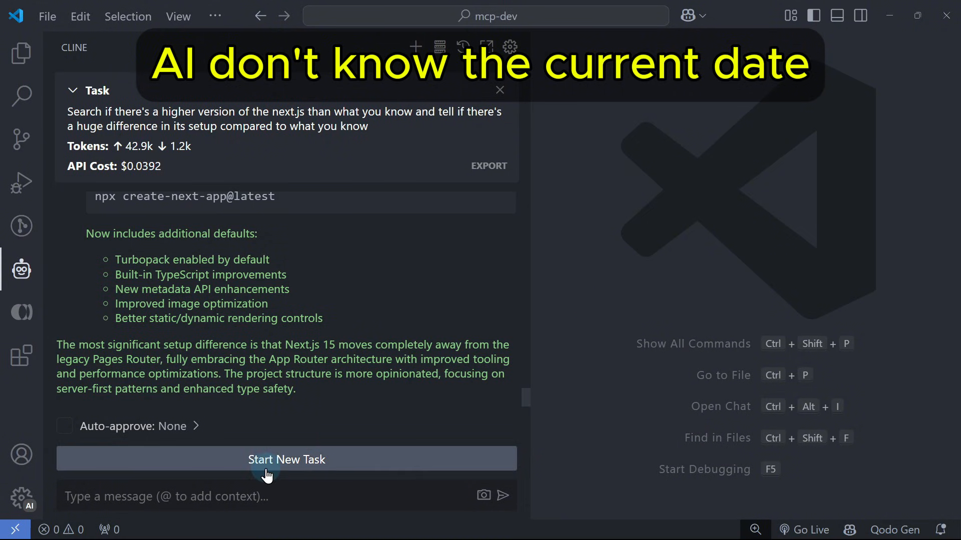
Step: Start a new Cline task asking for the current date and time
{"action": "left_click", "coordinate": [287, 459]}
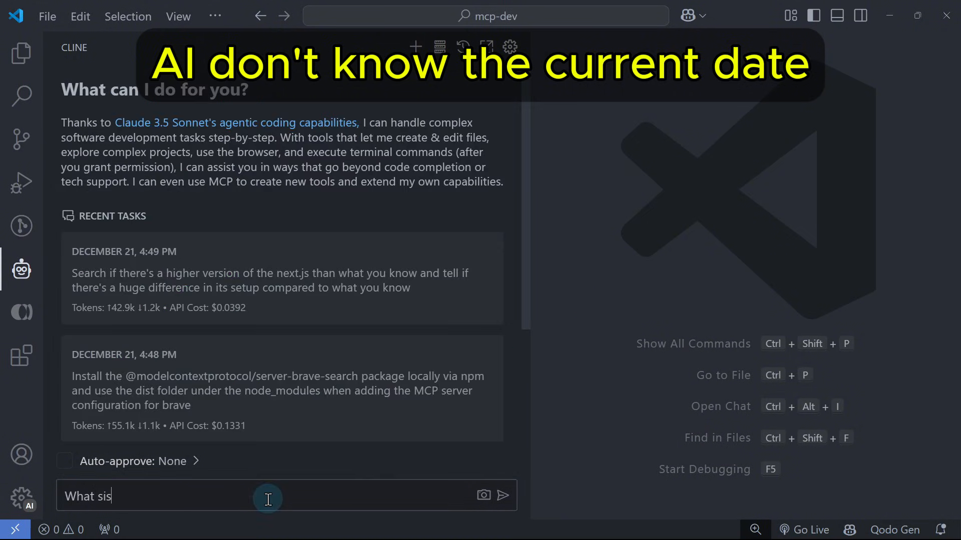
{"action": "type", "text": "Tell me the current date"}
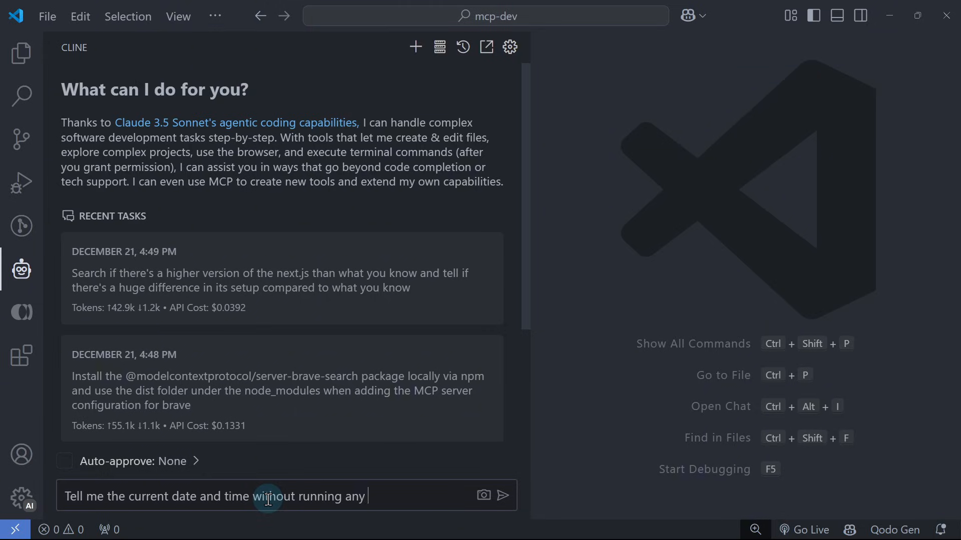
{"action": "left_click", "coordinate": [501, 496]}
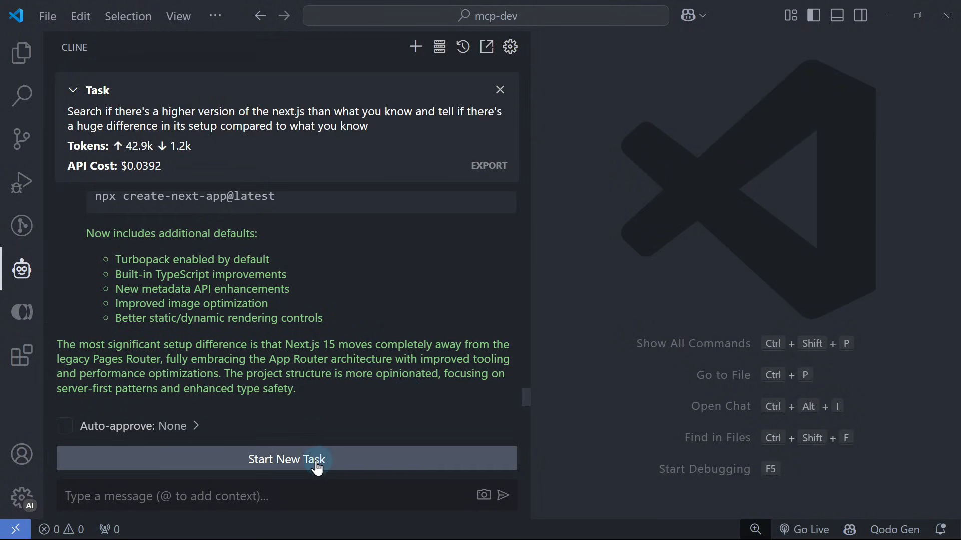
Step: Start a new Cline task that scaffolds the datetime MCP server and accepts its index.ts source and type fix
{"action": "left_click", "coordinate": [285, 459]}
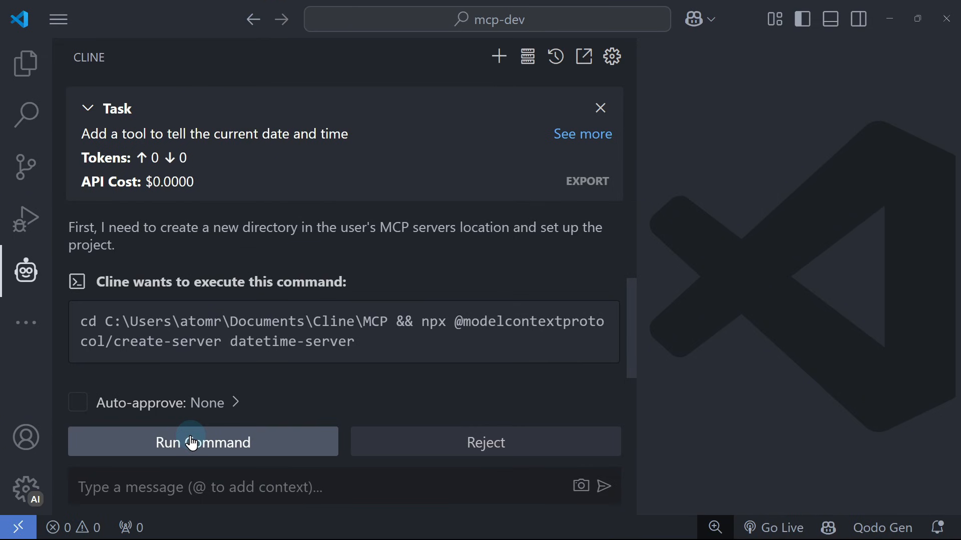
{"action": "left_click", "coordinate": [202, 441]}
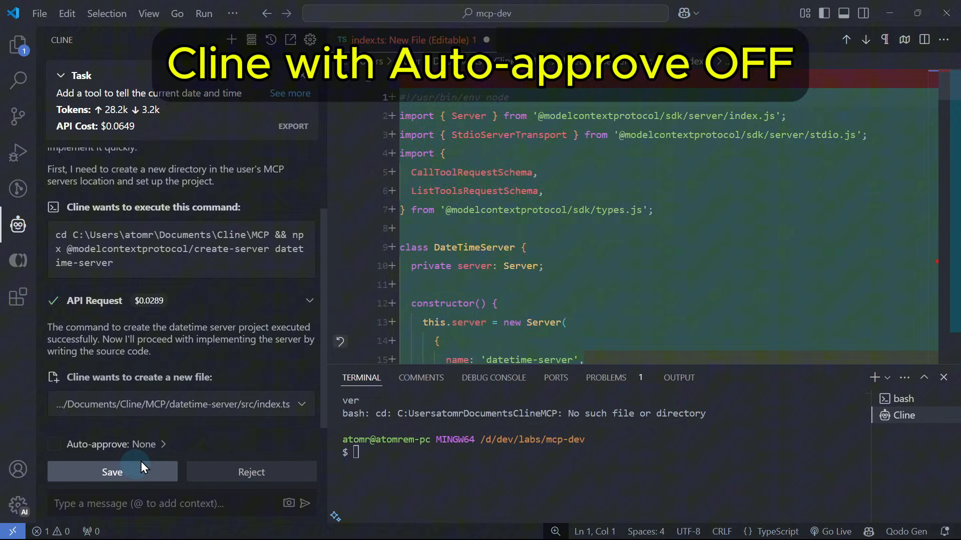
{"action": "left_click", "coordinate": [111, 472]}
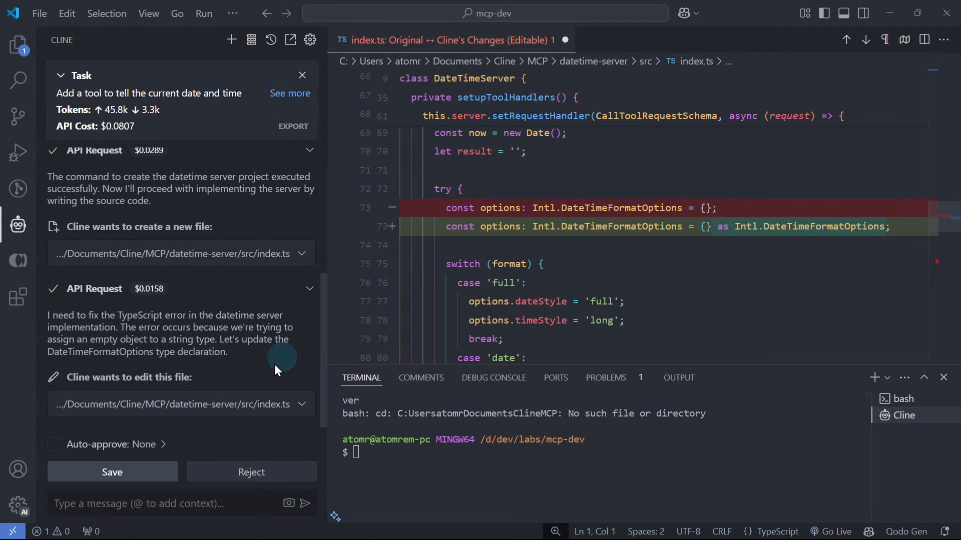
{"action": "left_click", "coordinate": [113, 472]}
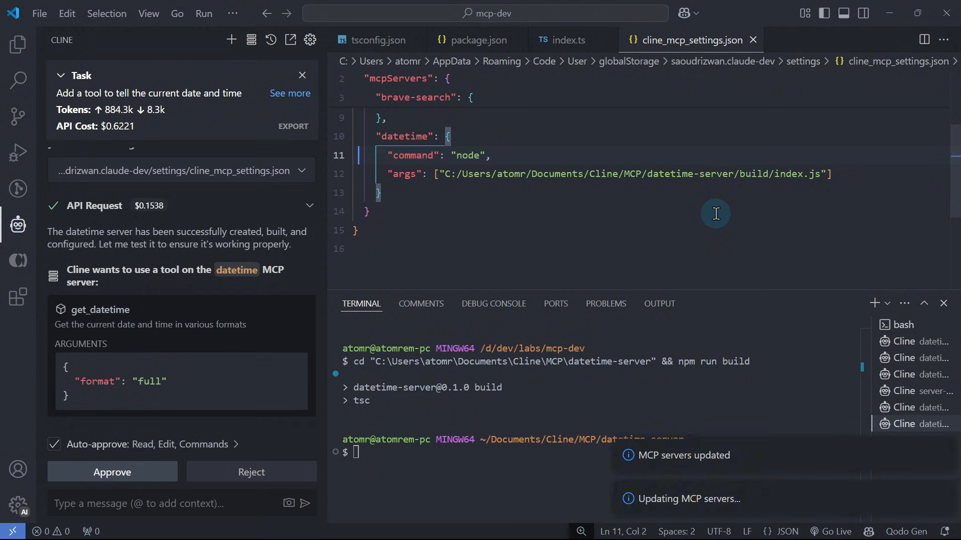
Step: Approve Cline's test call of the get_datetime tool and review the completed task
{"action": "left_click", "coordinate": [113, 471]}
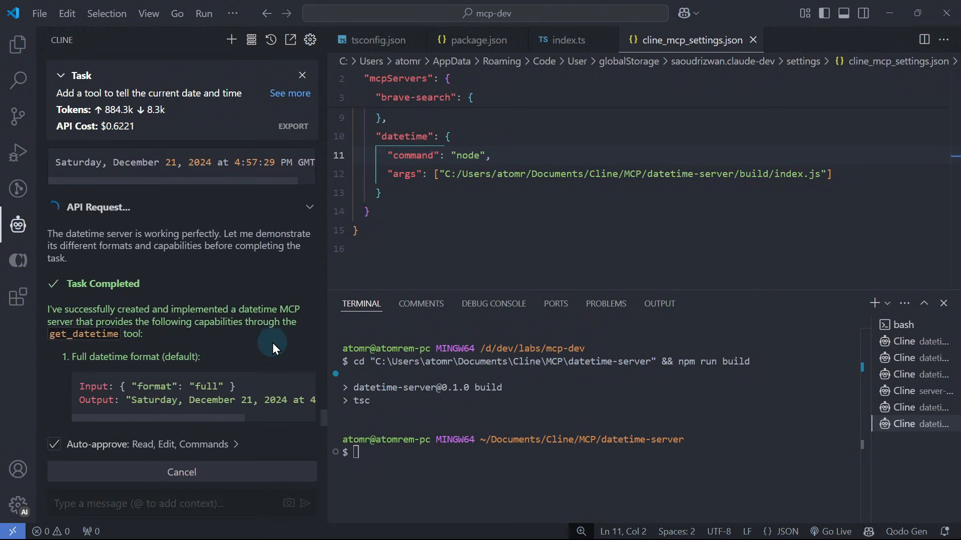
{"action": "scroll", "scroll_direction": "down", "scroll_amount": 3}
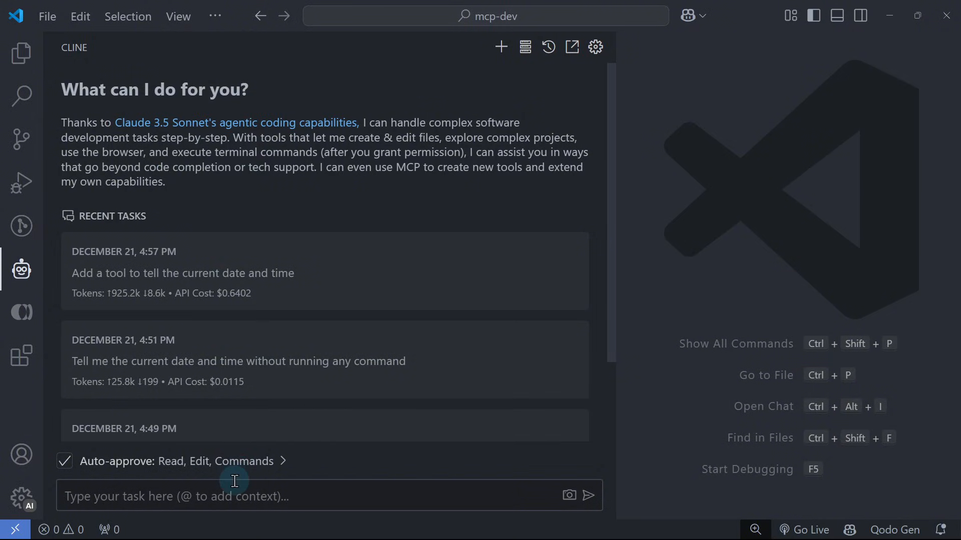
Step: Send Cline the request to get the current date first, then search for the latest Svelte version
{"action": "type", "text": "Get the current date first and then use it to searc"}
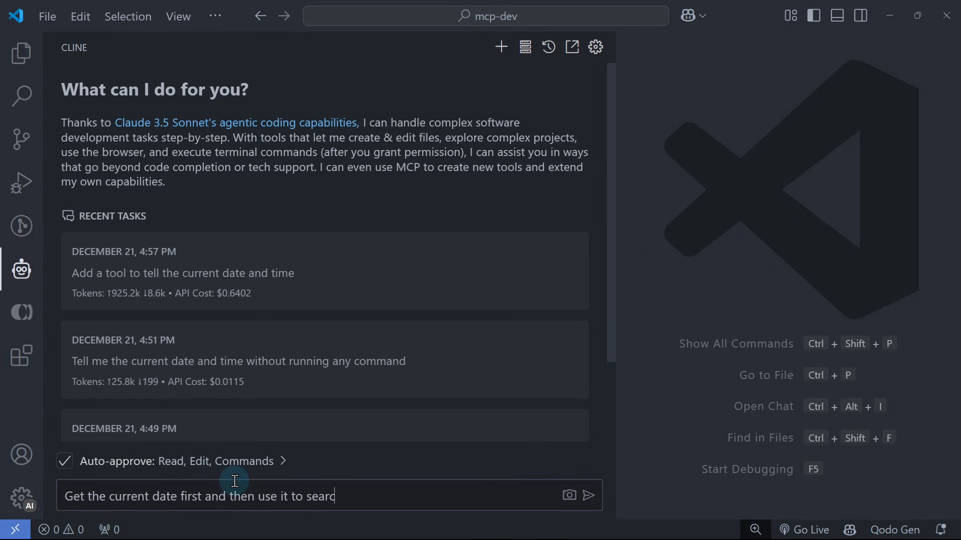
{"action": "type", "text": "h for the latest version of Svelte"}
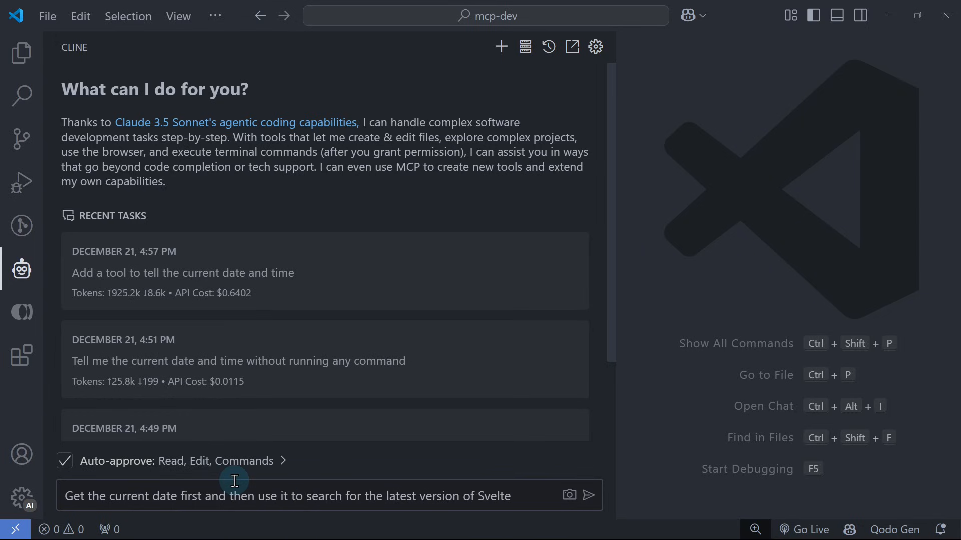
{"action": "left_click", "coordinate": [587, 495]}
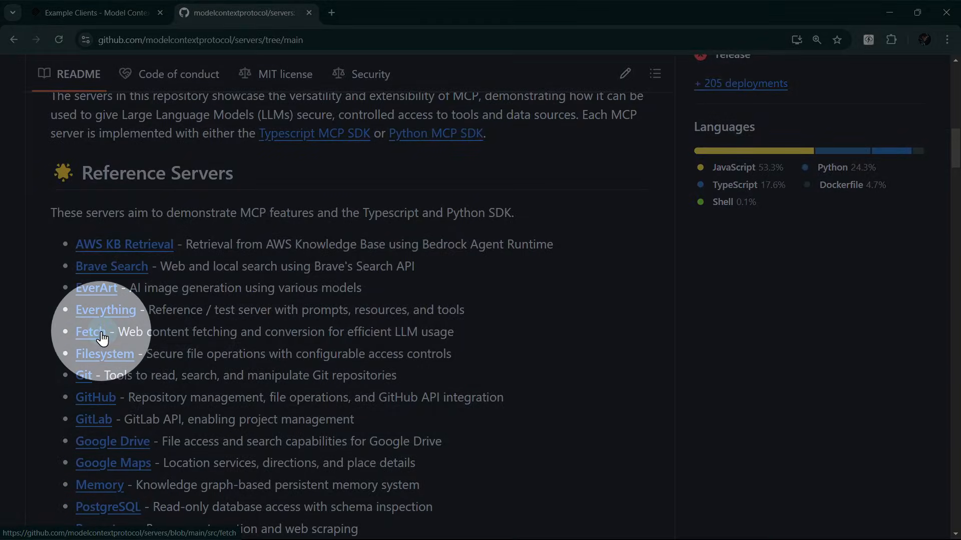
Step: View the Fetch server README's Configuration section with the 'Using uvx' example expanded
{"action": "left_click", "coordinate": [89, 332]}
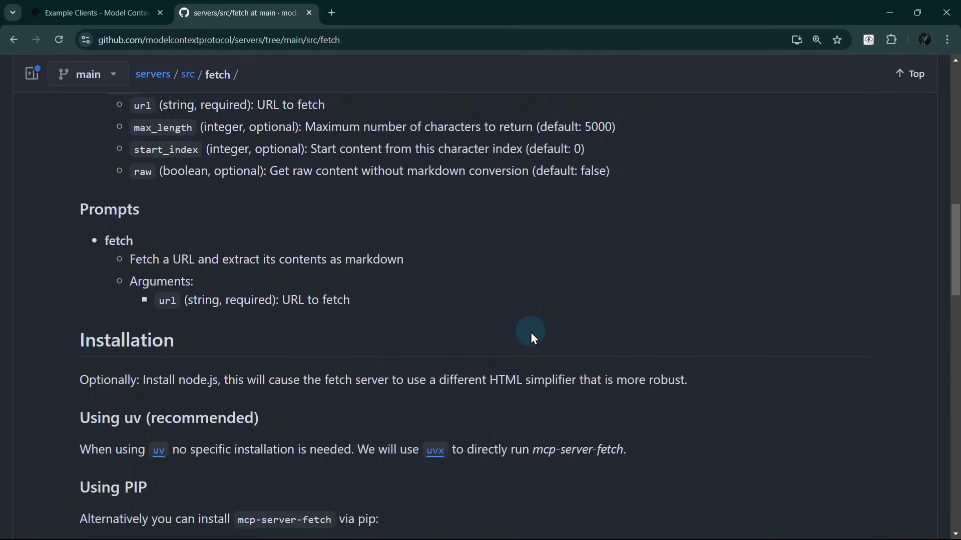
{"action": "scroll", "scroll_direction": "down", "scroll_amount": 3}
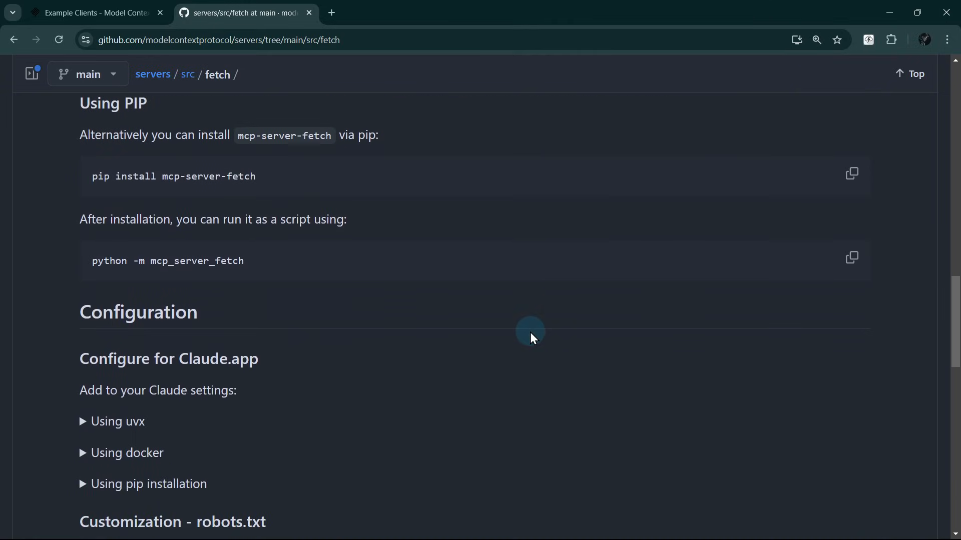
{"action": "scroll", "scroll_direction": "down", "scroll_amount": 3}
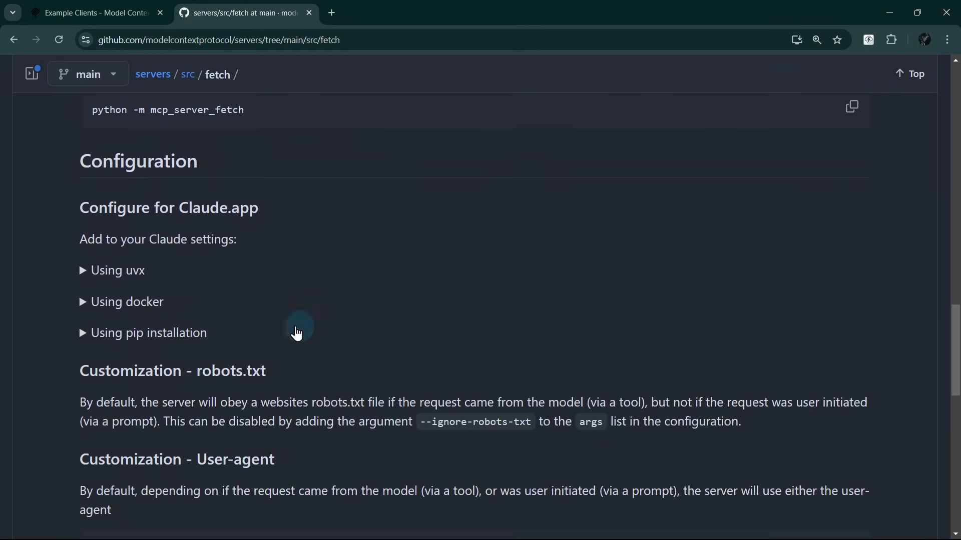
{"action": "mouse_move", "coordinate": [129, 276]}
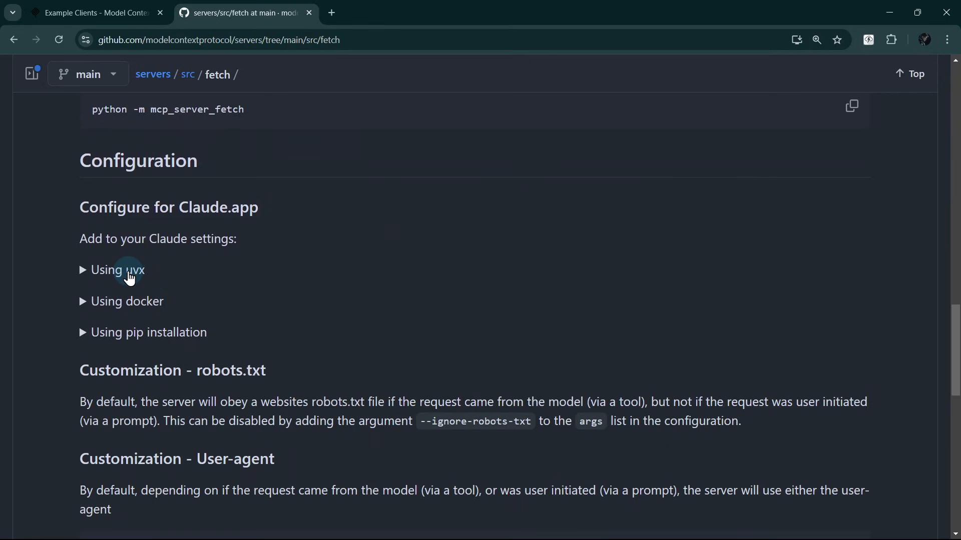
{"action": "left_click", "coordinate": [116, 270]}
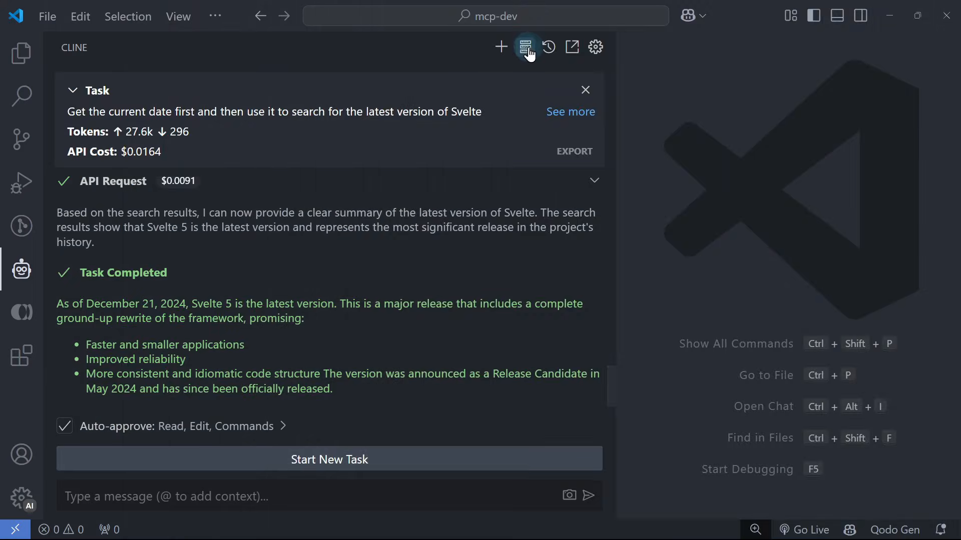
Step: Add a fetch server using uvx mcp-server-fetch to Cline's MCP settings, then begin a fresh task
{"action": "left_click", "coordinate": [525, 47]}
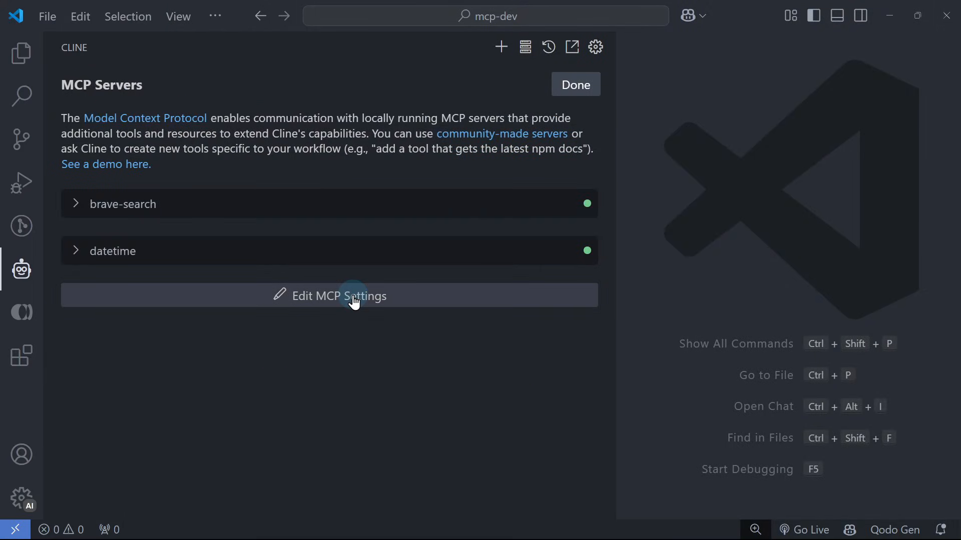
{"action": "left_click", "coordinate": [329, 296]}
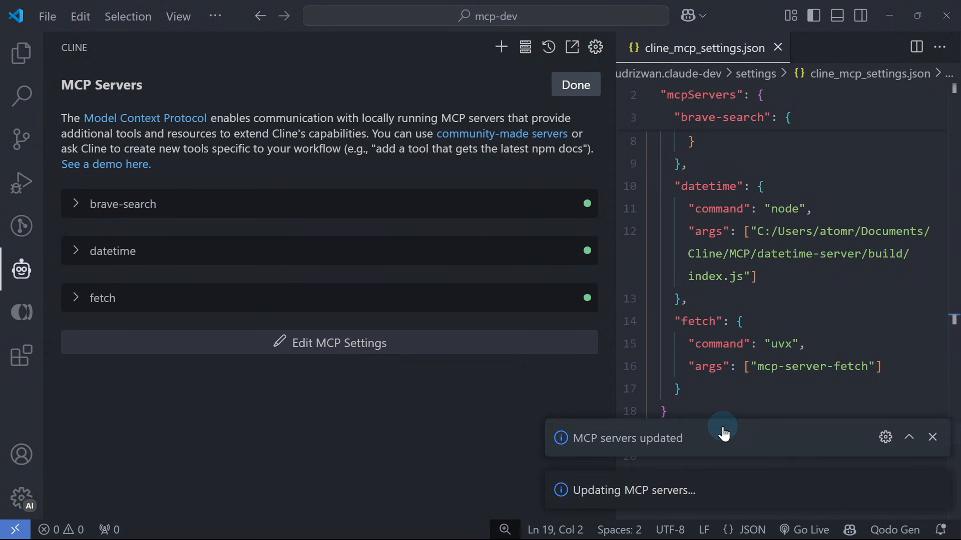
{"action": "left_click", "coordinate": [101, 298]}
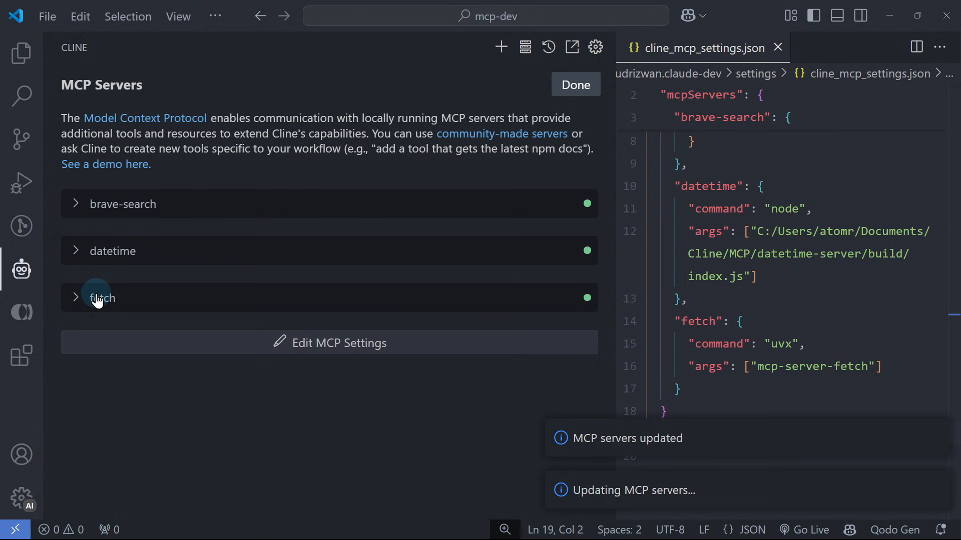
{"action": "left_click", "coordinate": [574, 84]}
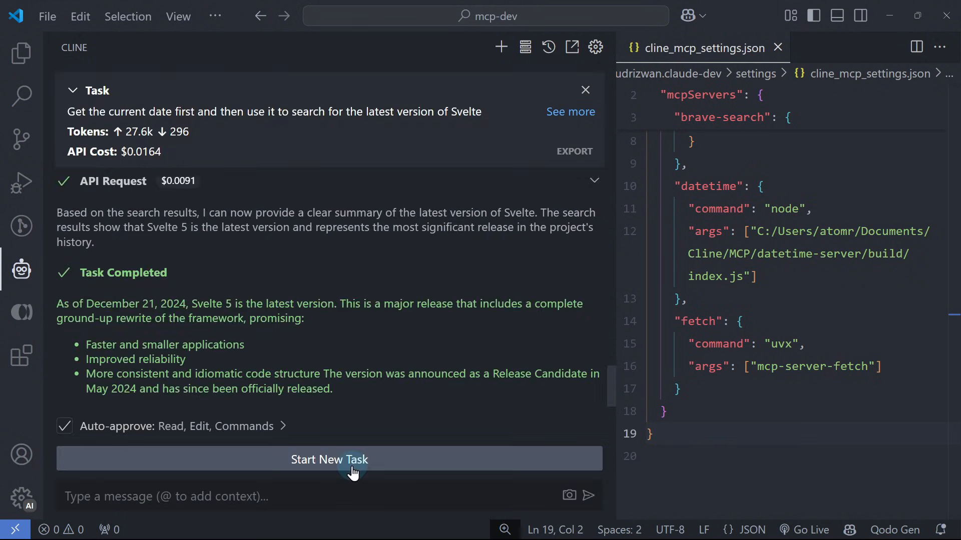
Step: Ask Cline for the current date and the latest Next.js what's-new, upgrading and breaking-changes notes, approving its Brave web search
{"action": "left_click", "coordinate": [329, 460]}
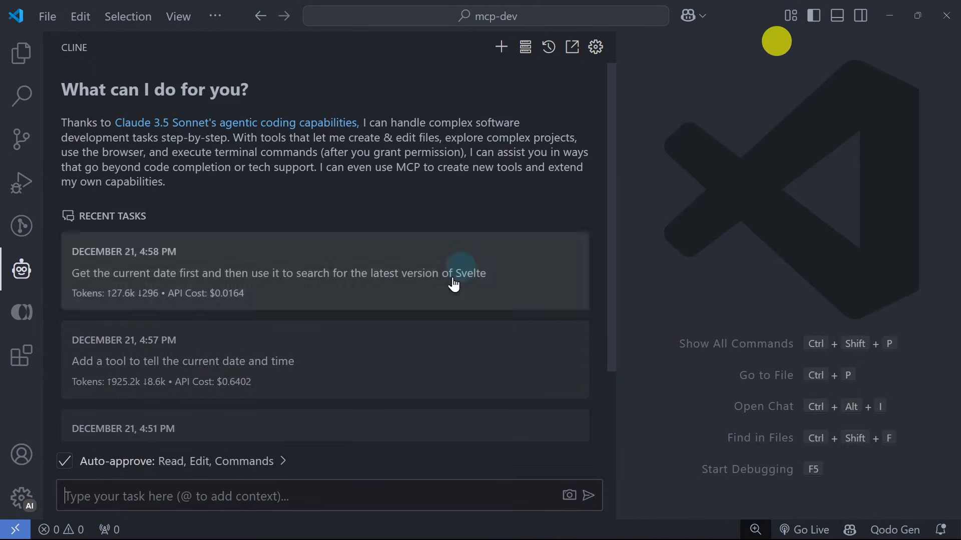
{"action": "type", "text": "Get the current date first and then search for the latest version of Nextjs referencing th"}
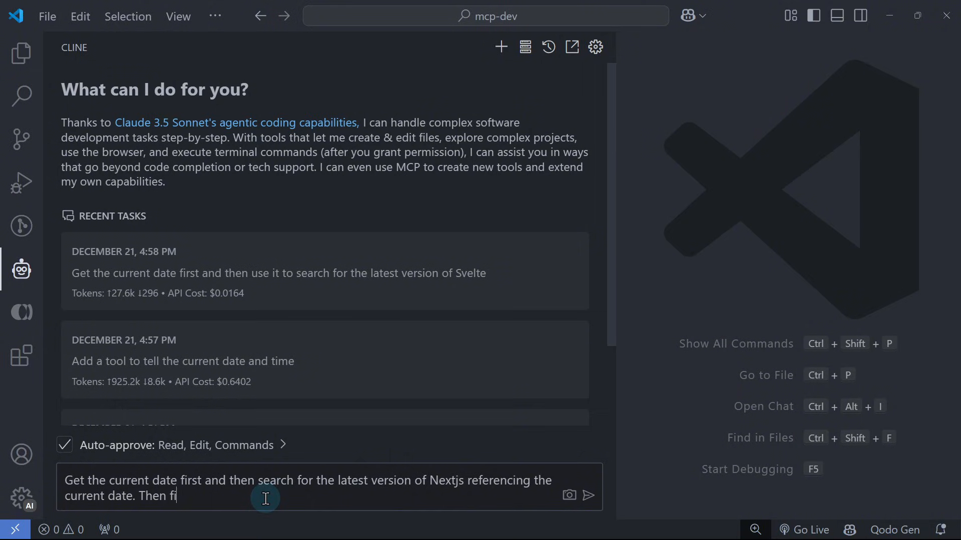
{"action": "type", "text": "etch what's new,"}
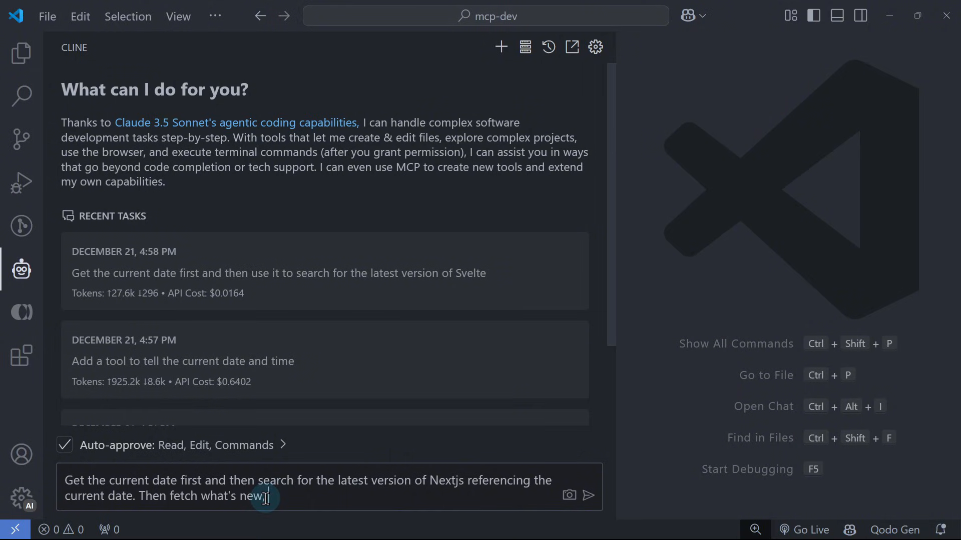
{"action": "type", "text": "upgrading, and breaking changes guide. S"}
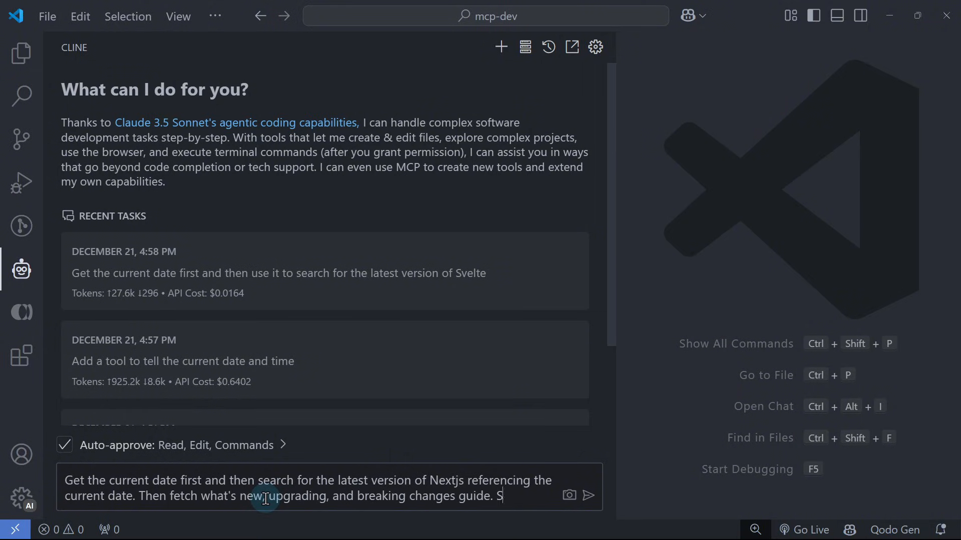
{"action": "left_click", "coordinate": [587, 495]}
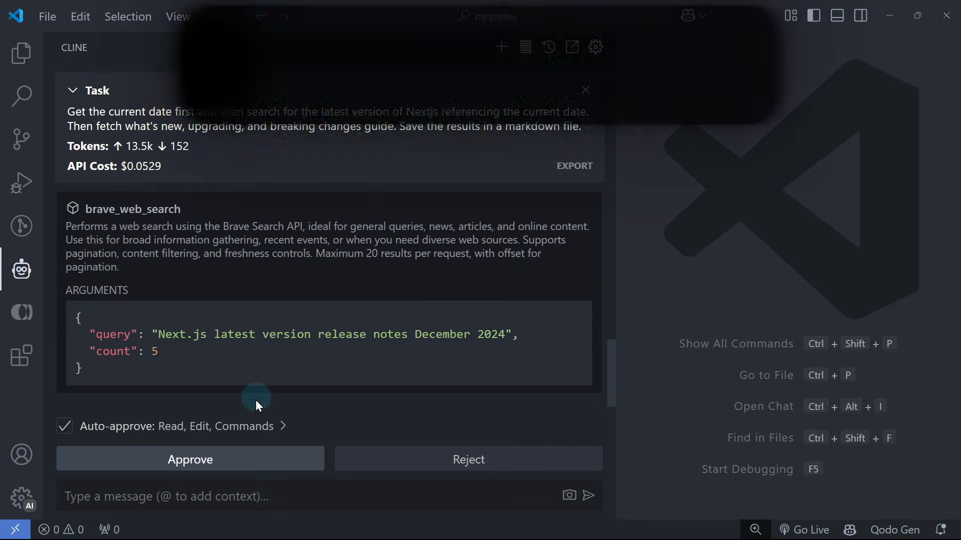
{"action": "left_click", "coordinate": [64, 337]}
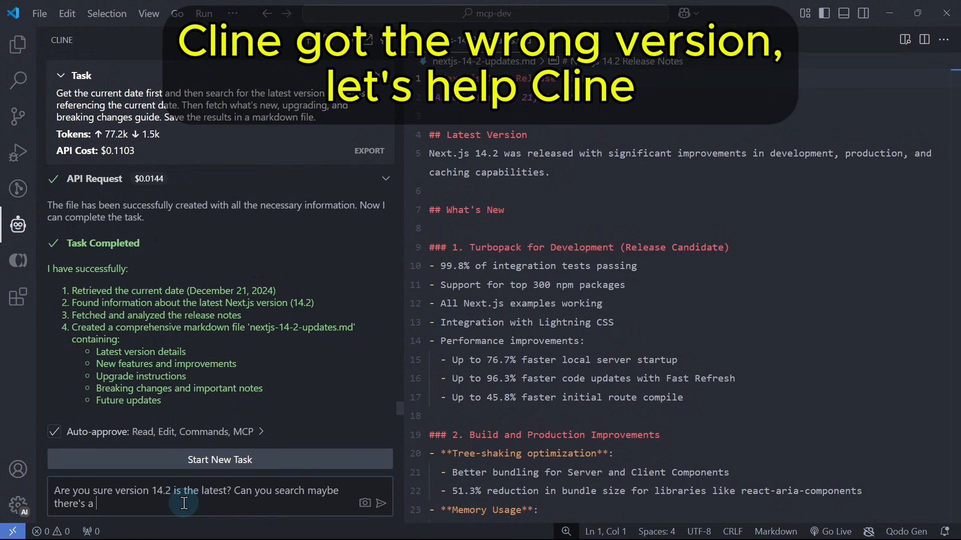
Step: Send a follow-up telling Cline a version higher than 14.2 exists and to try again
{"action": "type", "text": "higher version than that and try again."}
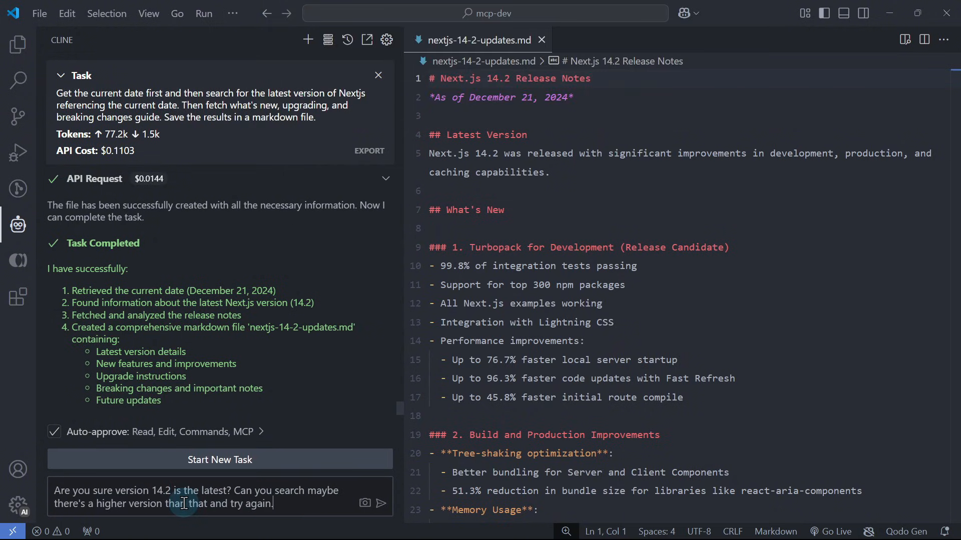
{"action": "left_click", "coordinate": [381, 503]}
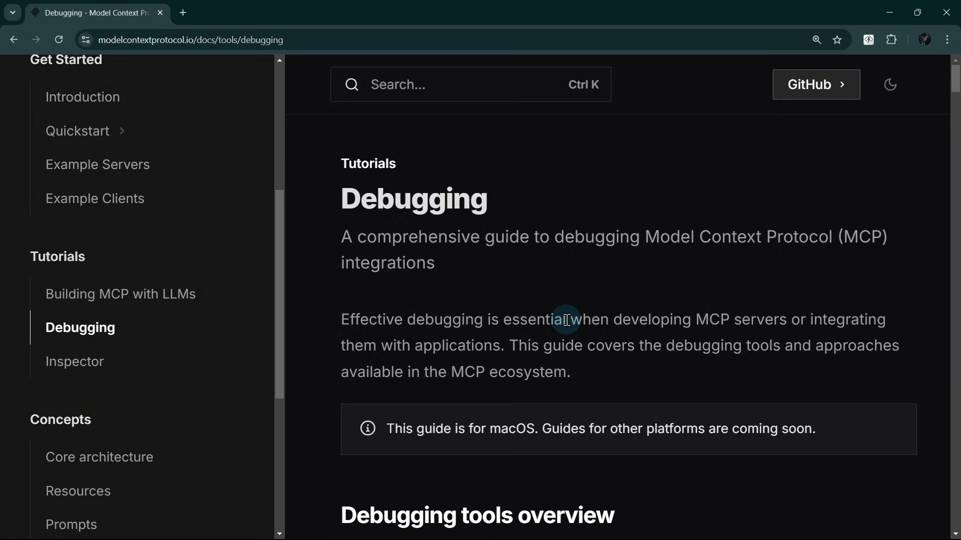
Step: Read through the MCP debugging guide and follow its link to the Inspector guide
{"action": "scroll", "scroll_direction": "down", "scroll_amount": 3}
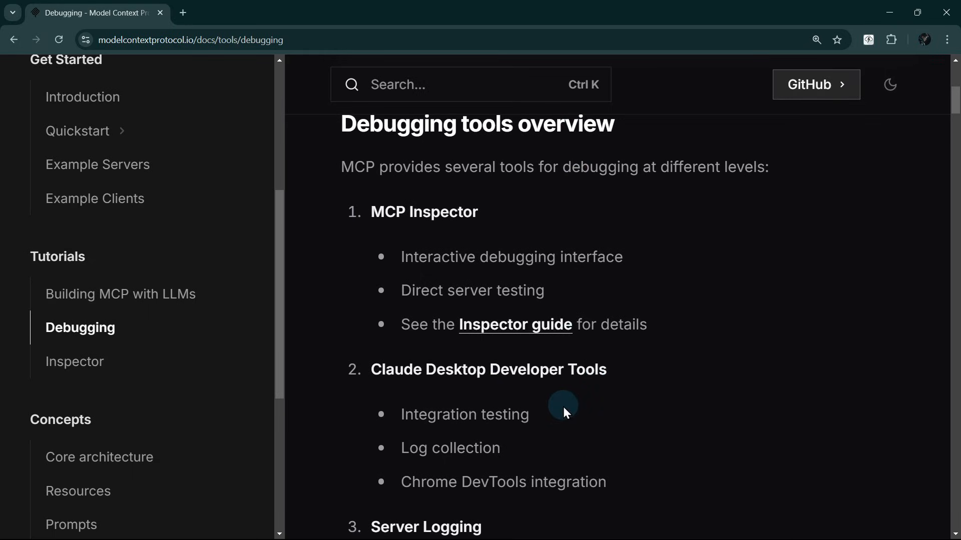
{"action": "mouse_move", "coordinate": [478, 462]}
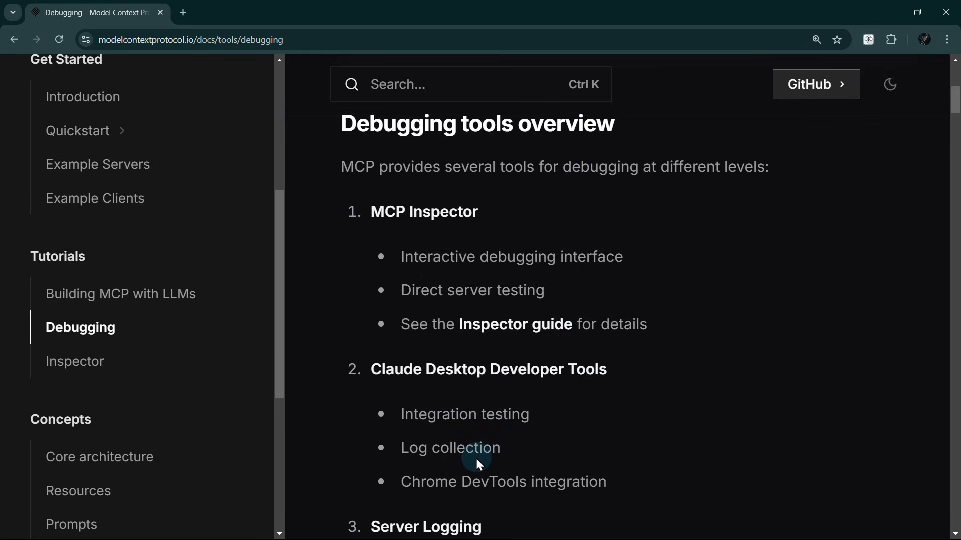
{"action": "mouse_move", "coordinate": [549, 486]}
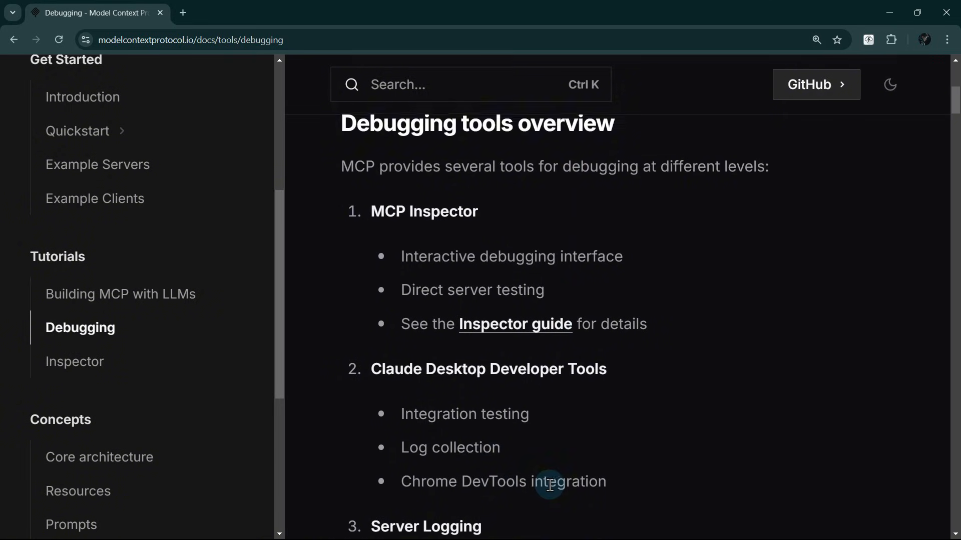
{"action": "scroll", "scroll_direction": "down", "scroll_amount": 3}
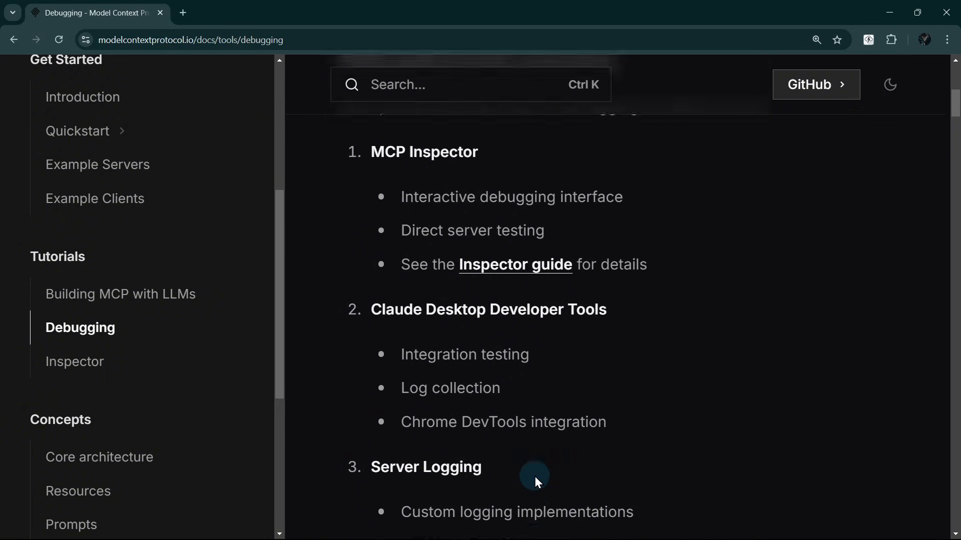
{"action": "scroll", "scroll_direction": "up", "scroll_amount": 3}
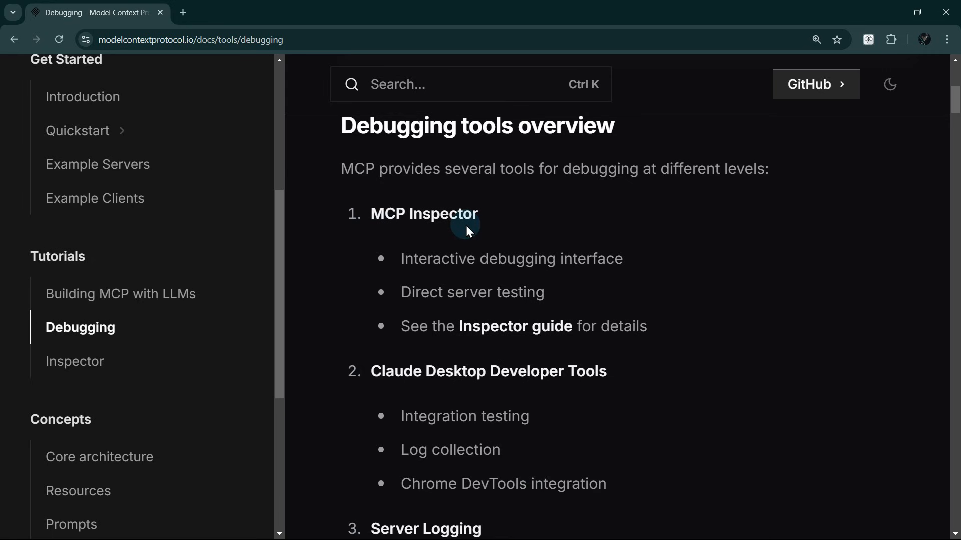
{"action": "left_click", "coordinate": [74, 361]}
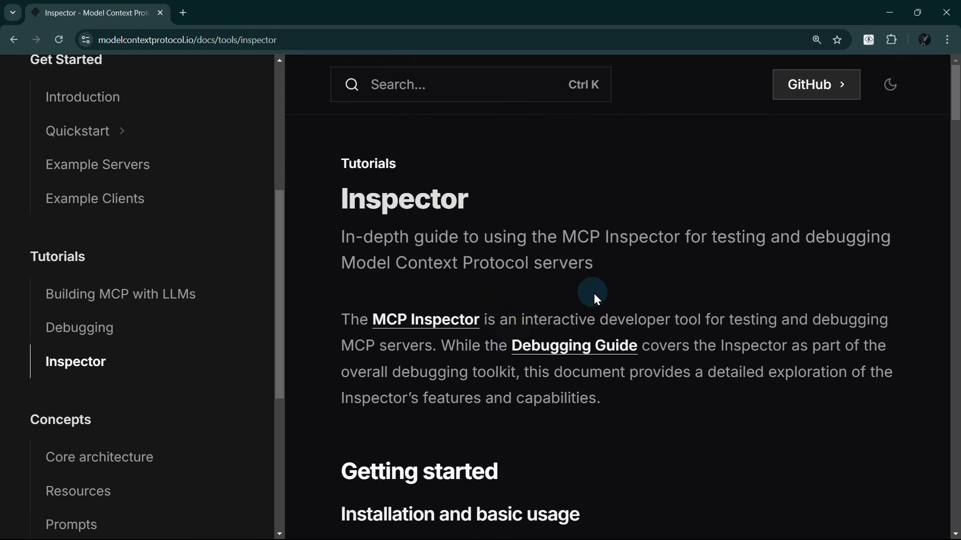
{"action": "scroll", "scroll_direction": "down", "scroll_amount": 3}
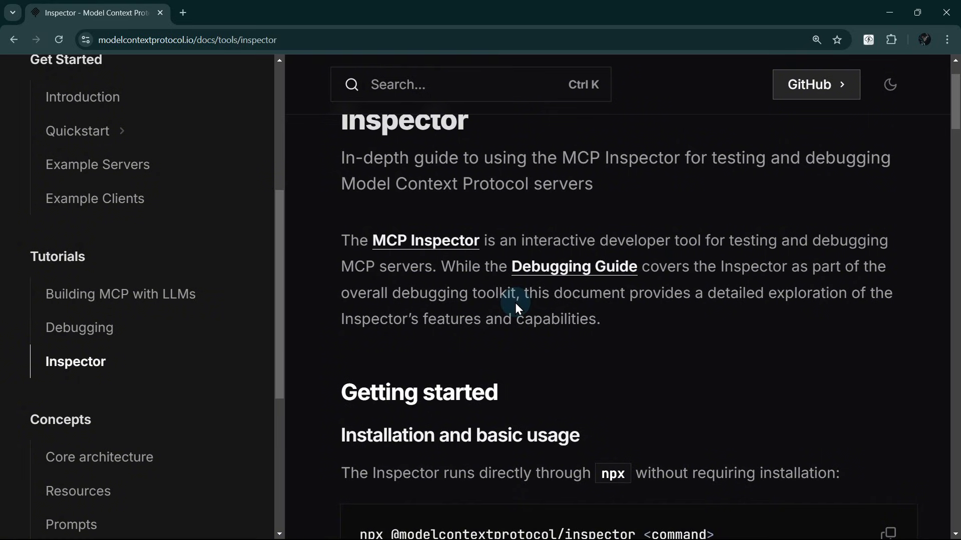
{"action": "scroll", "scroll_direction": "down", "scroll_amount": 3}
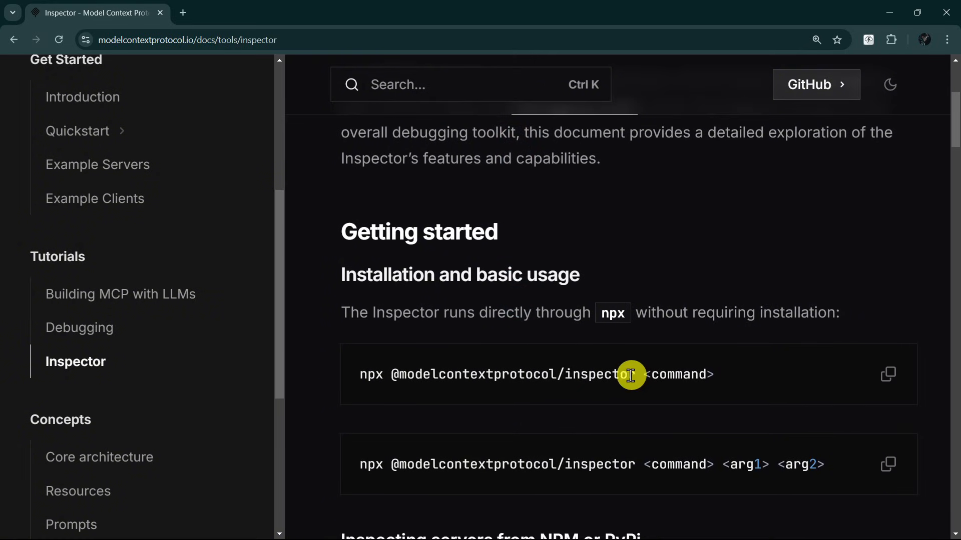
{"action": "left_click_drag", "start_coordinate": [631, 374], "coordinate": [360, 375]}
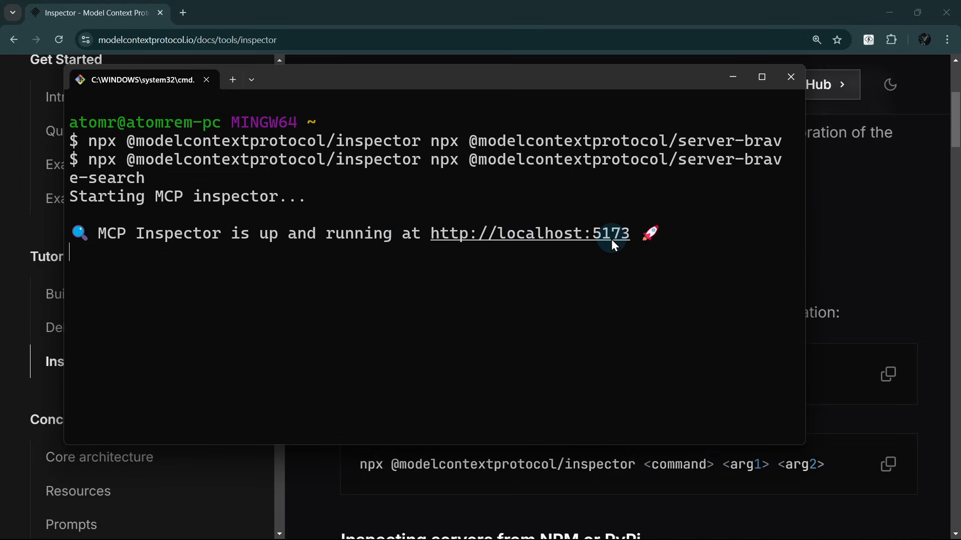
Step: Open the running Inspector's localhost:5173 page from the terminal
{"action": "left_click", "coordinate": [529, 233]}
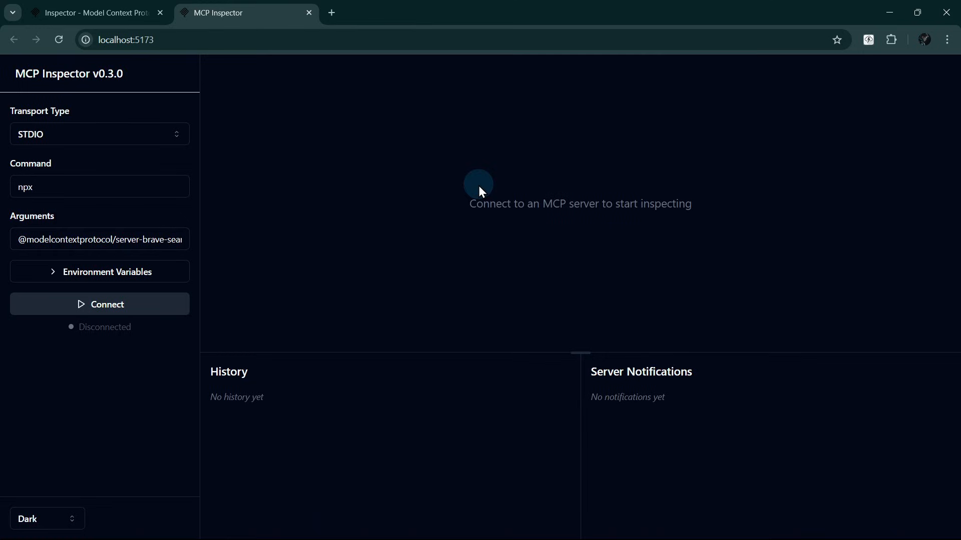
{"action": "mouse_move", "coordinate": [396, 216]}
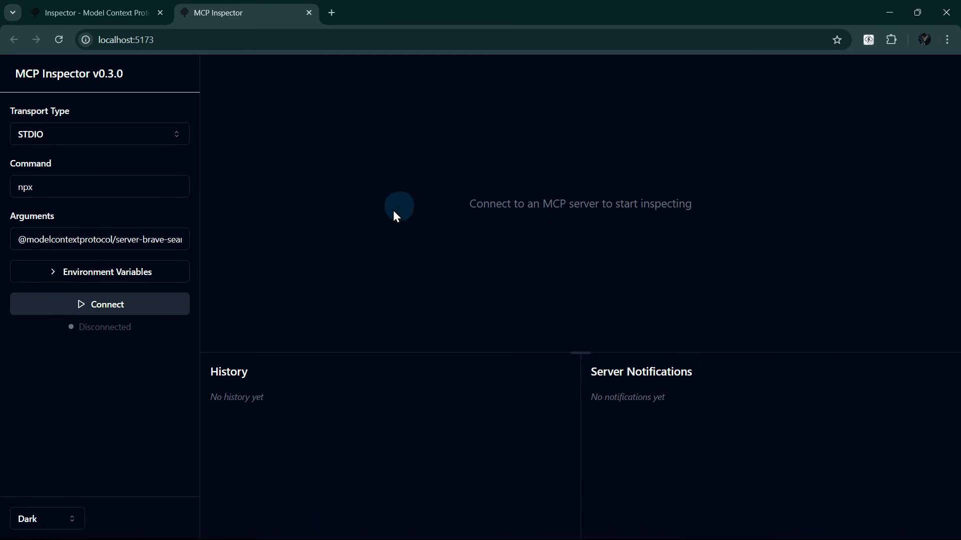
Step: Add a BRAVE_API_KEY environment variable in the Inspector, copying the name and key from Cline's MCP settings
{"action": "left_click", "coordinate": [107, 271]}
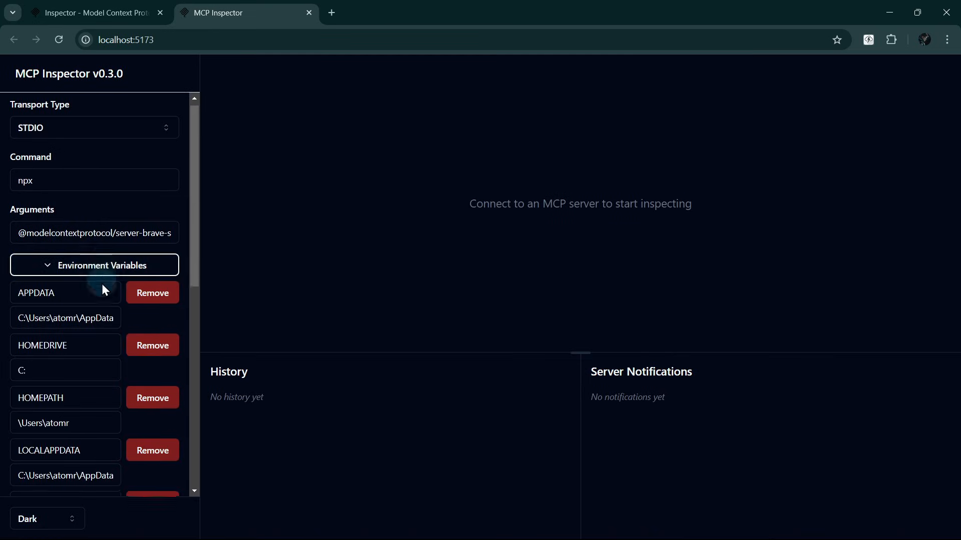
{"action": "scroll", "scroll_direction": "down", "scroll_amount": 3}
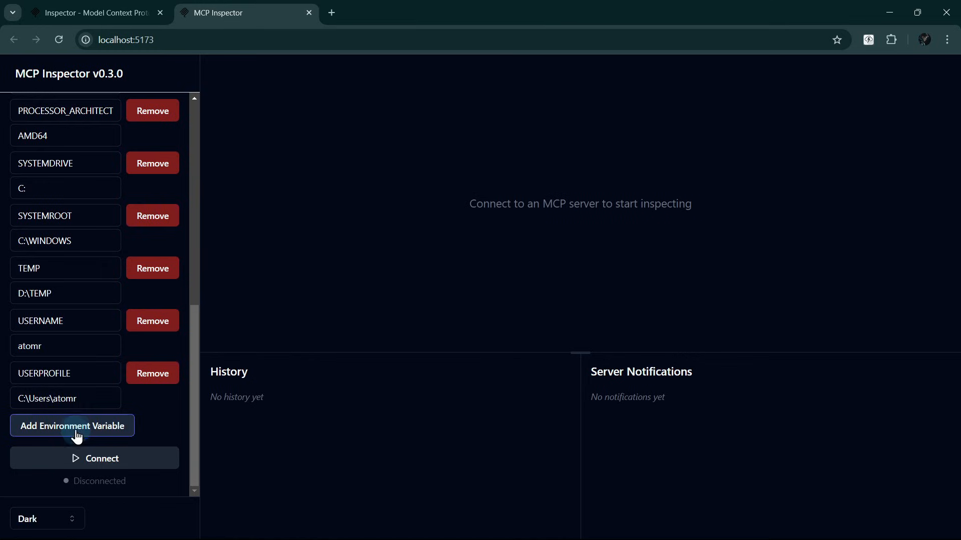
{"action": "left_click", "coordinate": [72, 426]}
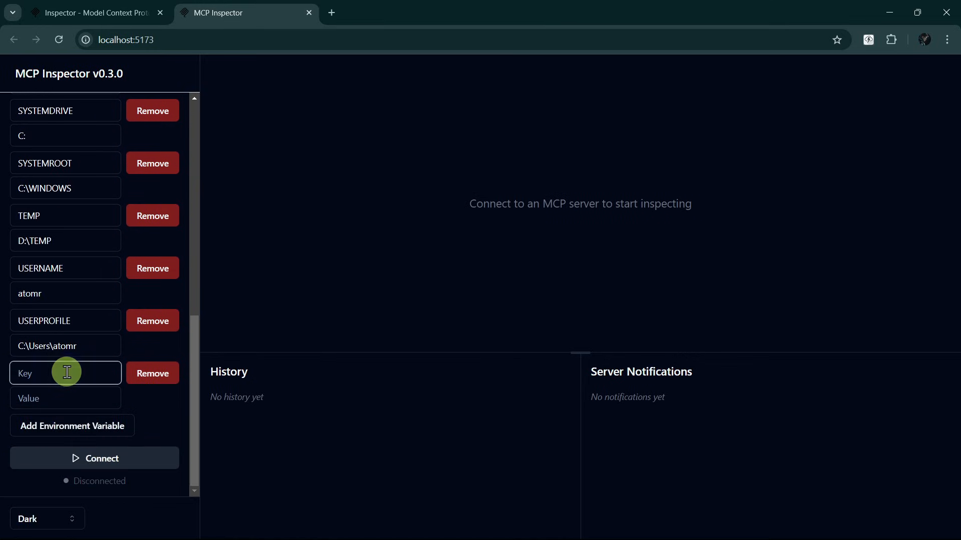
{"action": "left_click", "coordinate": [65, 374]}
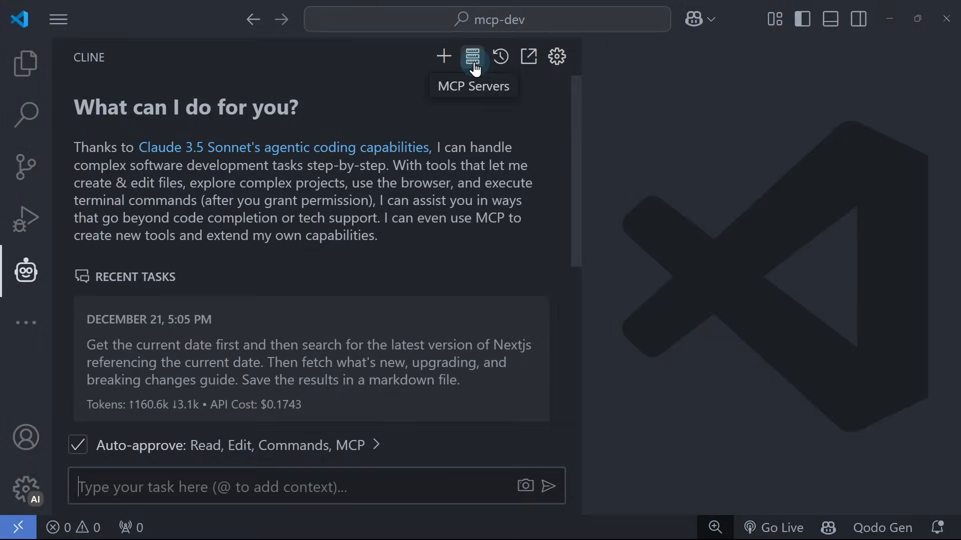
{"action": "left_click", "coordinate": [472, 56]}
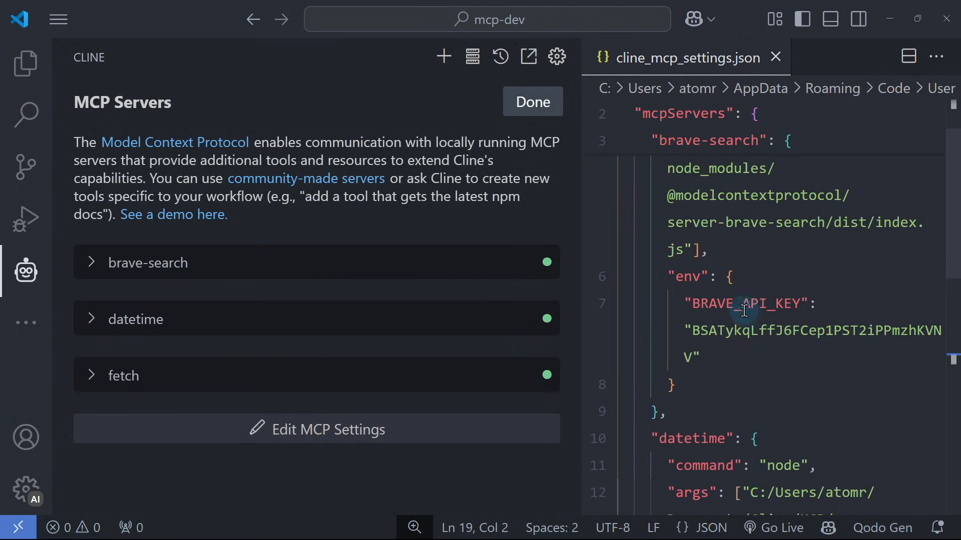
{"action": "double_click", "coordinate": [744, 303]}
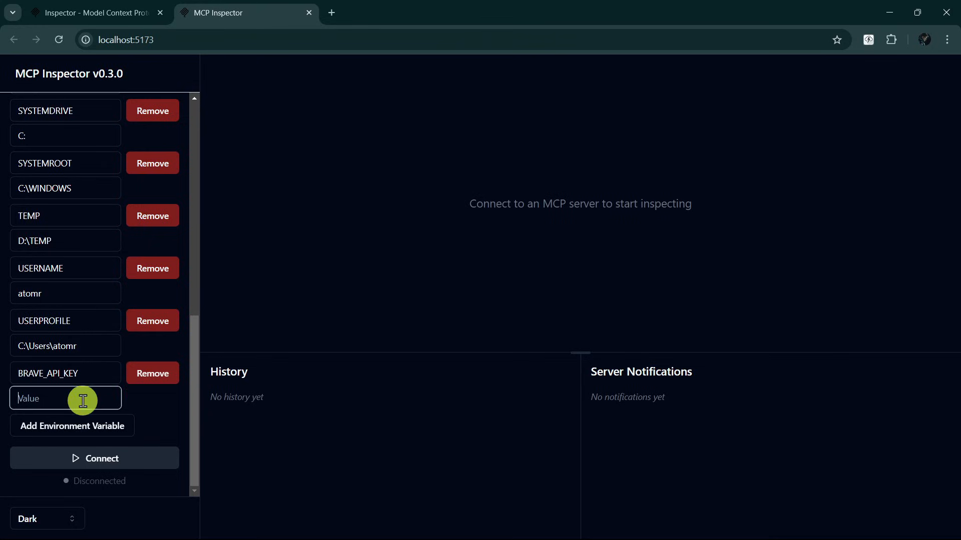
{"action": "left_click", "coordinate": [100, 271]}
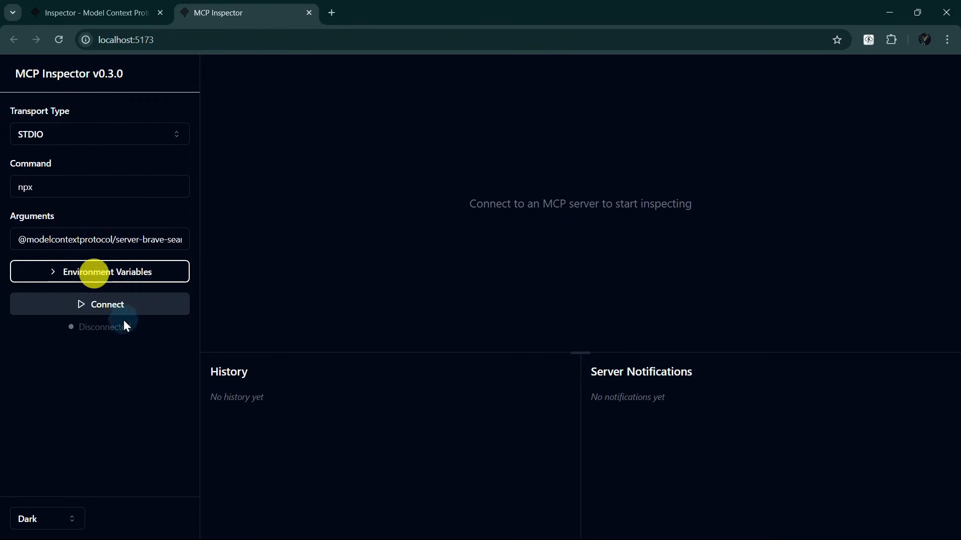
Step: Connect to the Brave Search server and list its resources, getting MCP error -32601 Method not found
{"action": "left_click", "coordinate": [99, 304]}
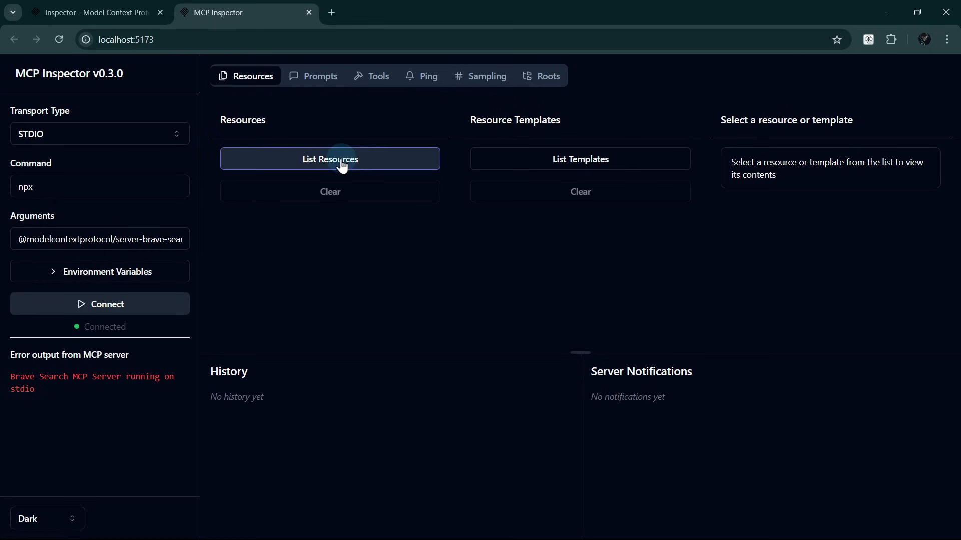
{"action": "left_click", "coordinate": [329, 159]}
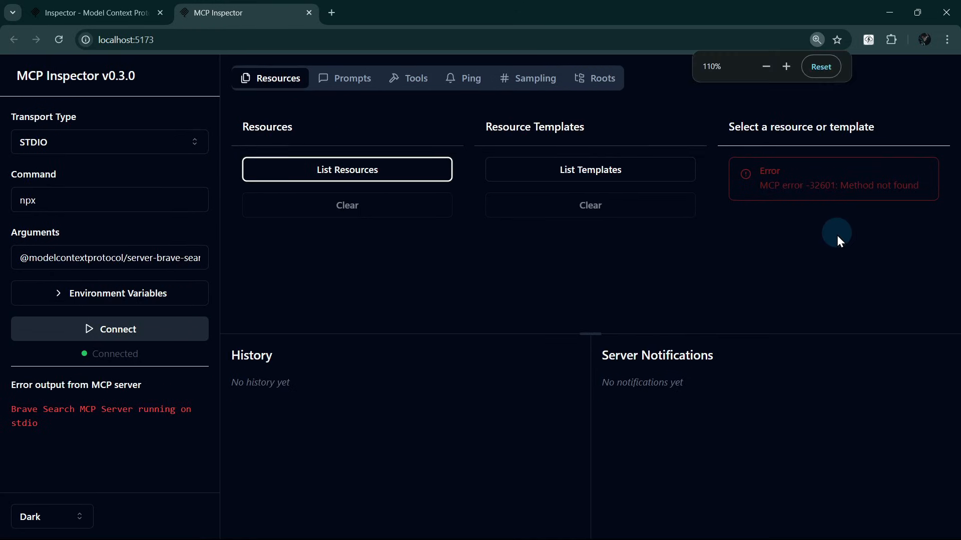
{"action": "left_click", "coordinate": [786, 66]}
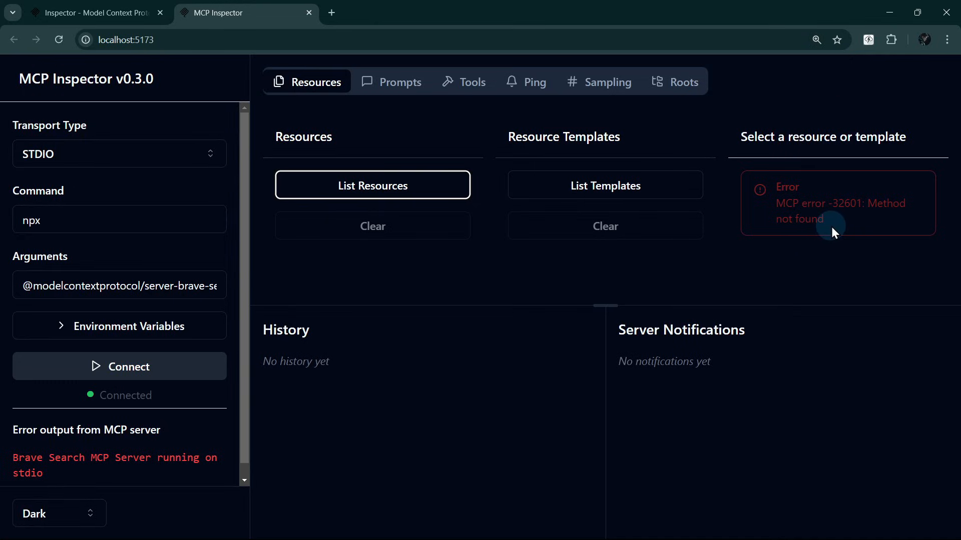
Step: List the server's prompts, which also fails with Method not found
{"action": "left_click", "coordinate": [401, 81]}
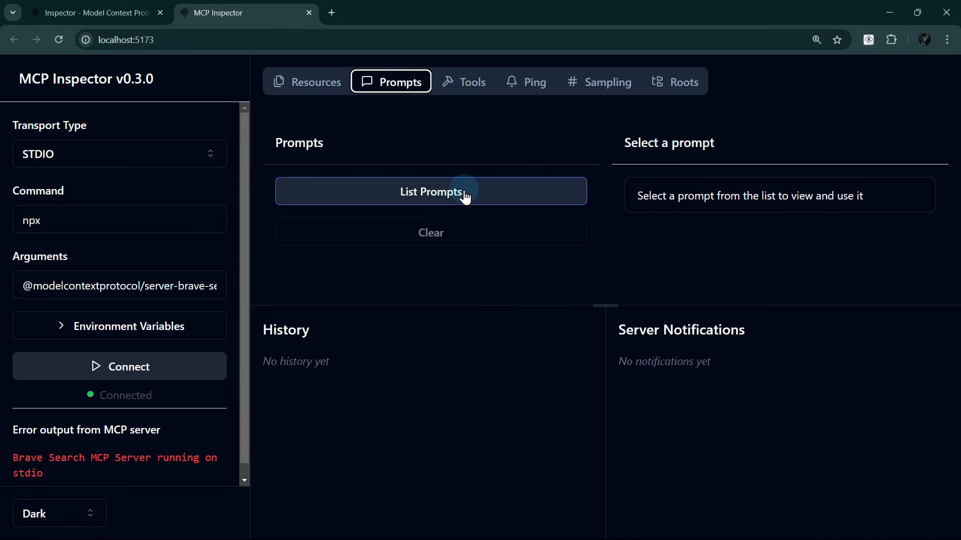
{"action": "left_click", "coordinate": [430, 192]}
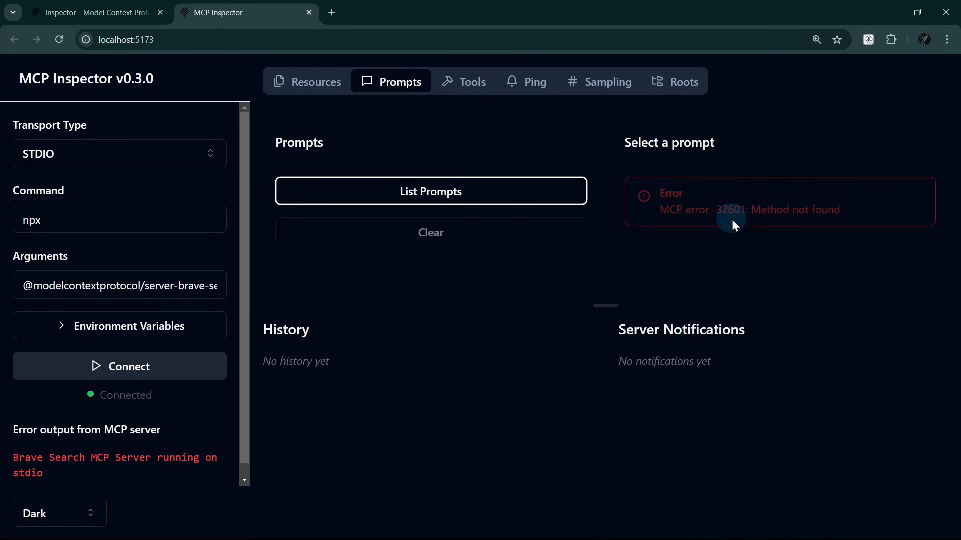
{"action": "left_click", "coordinate": [463, 81]}
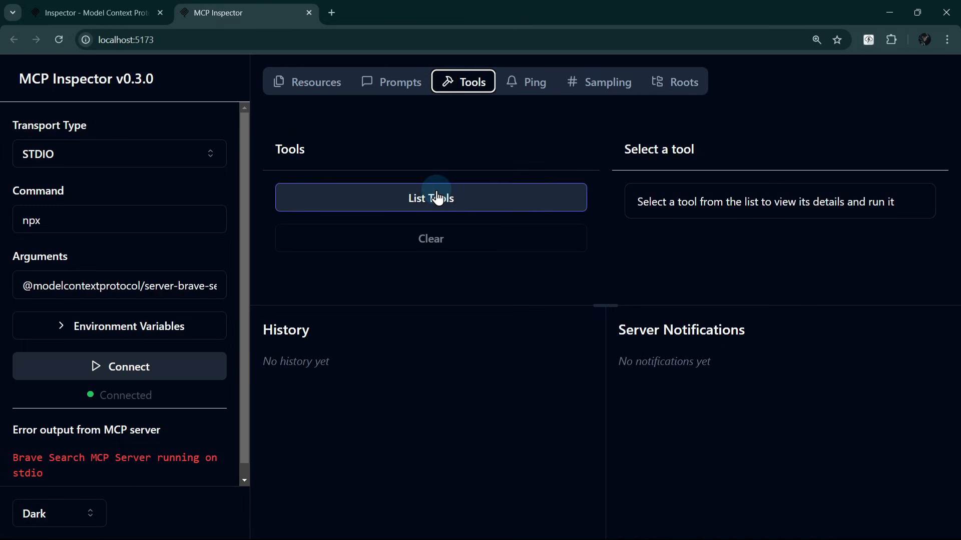
Step: List the server's tools and run brave_web_search with the query 'List the model context protocol servers'
{"action": "left_click", "coordinate": [430, 197]}
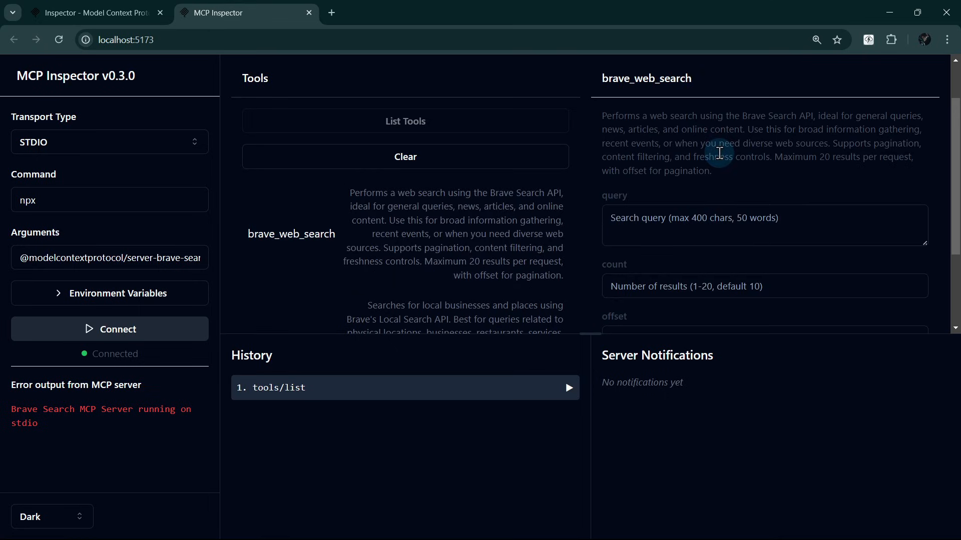
{"action": "scroll", "scroll_direction": "down", "scroll_amount": 3}
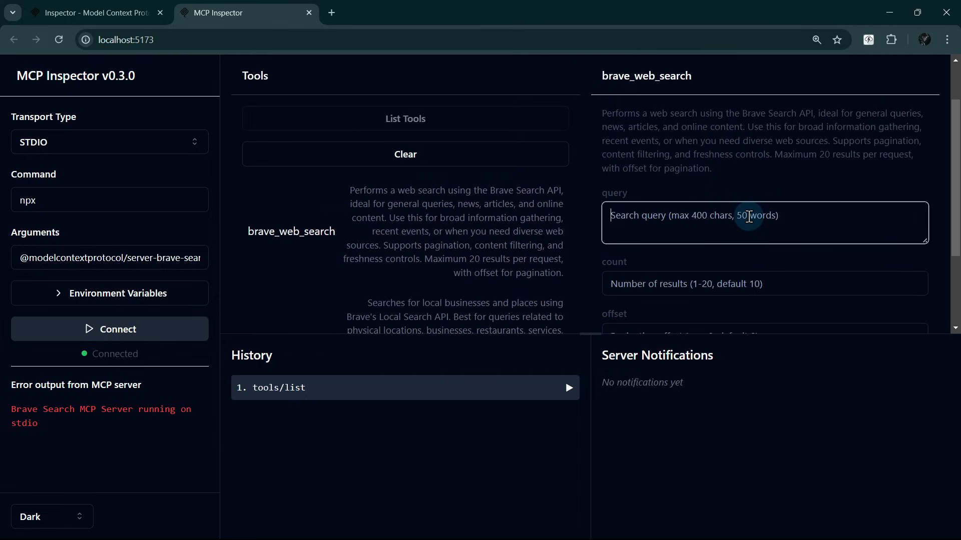
{"action": "type", "text": "List the model context p"}
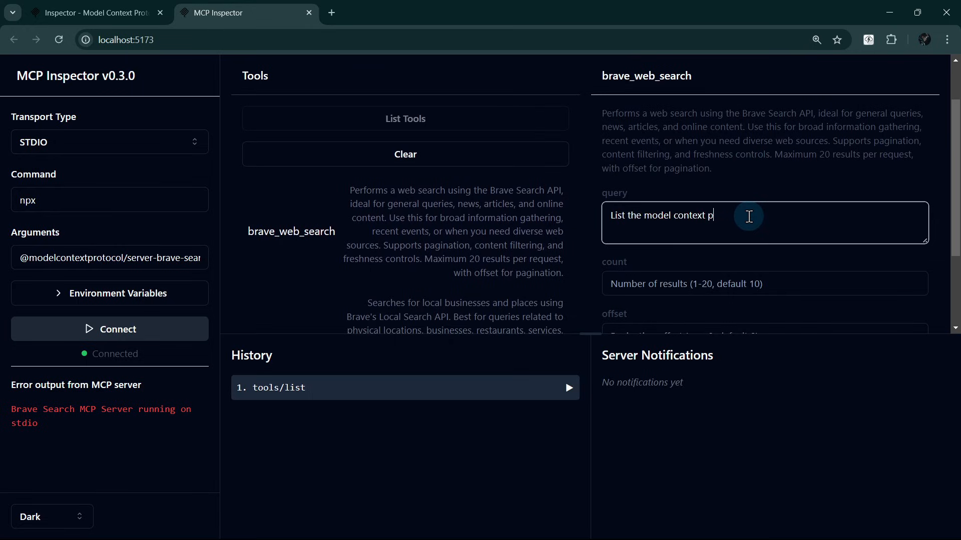
{"action": "type", "text": "rotocol servers"}
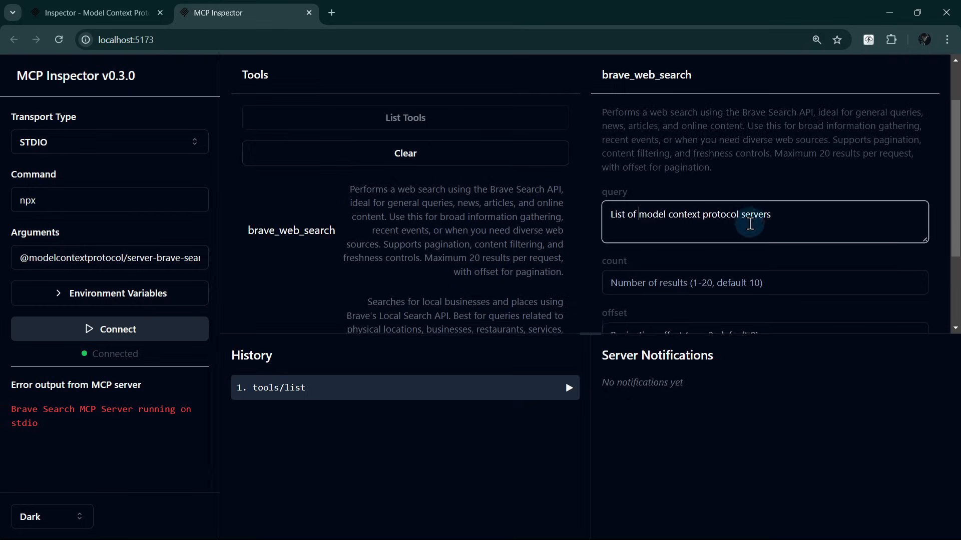
{"action": "left_click", "coordinate": [639, 253]}
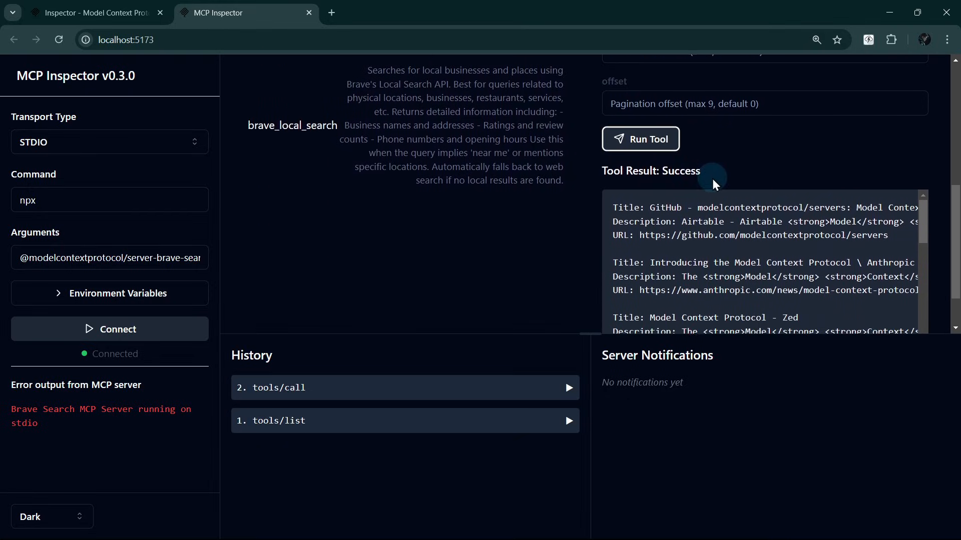
Step: Review the successful search results and the tools/call history entry
{"action": "scroll", "scroll_direction": "down", "scroll_amount": 3}
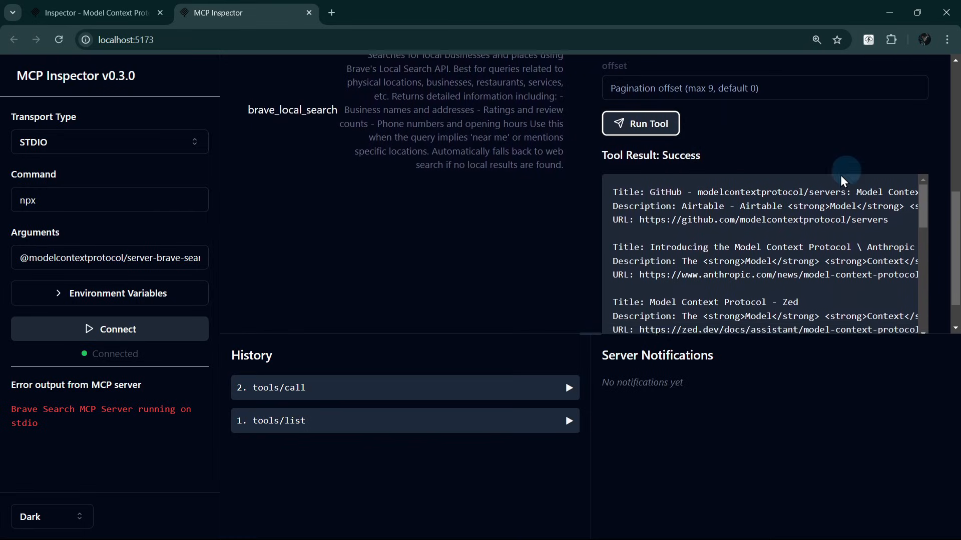
{"action": "scroll", "scroll_direction": "down", "scroll_amount": 3}
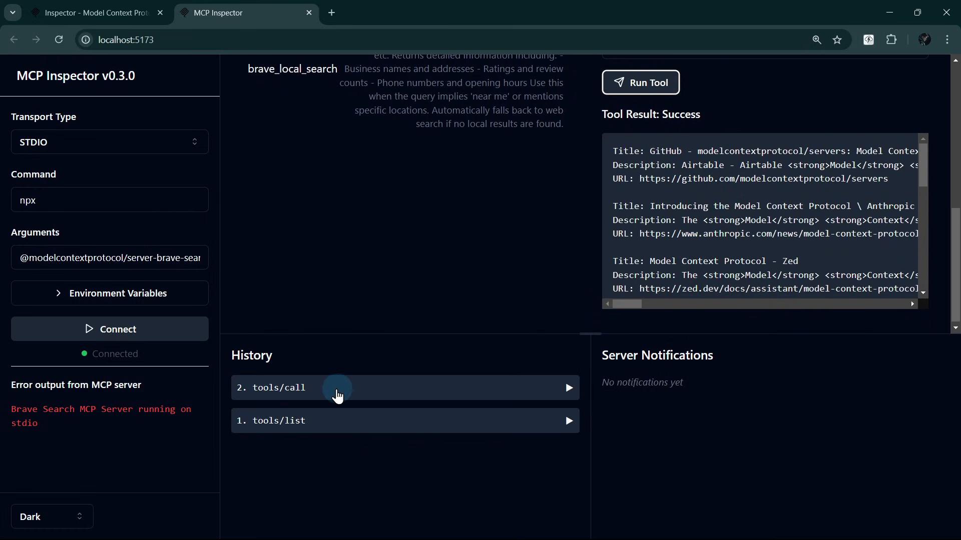
{"action": "left_click", "coordinate": [337, 387]}
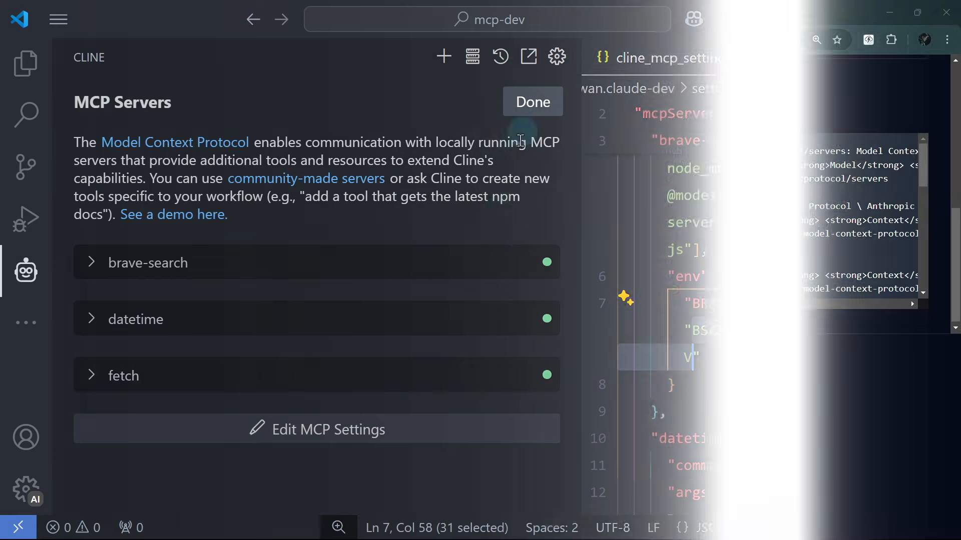
Step: Leave the MCP Servers overview and return to the Explorer view of the project files
{"action": "left_click", "coordinate": [136, 320]}
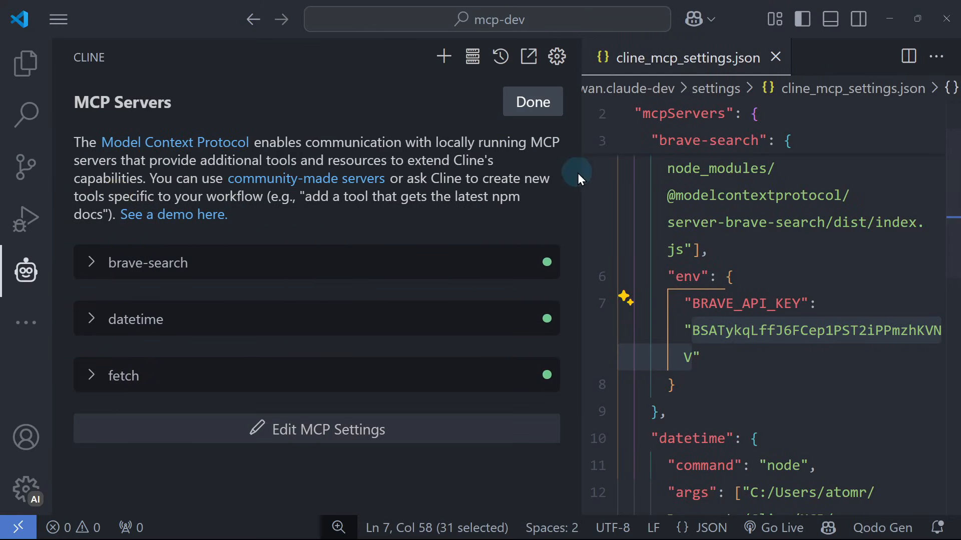
{"action": "left_click", "coordinate": [531, 101]}
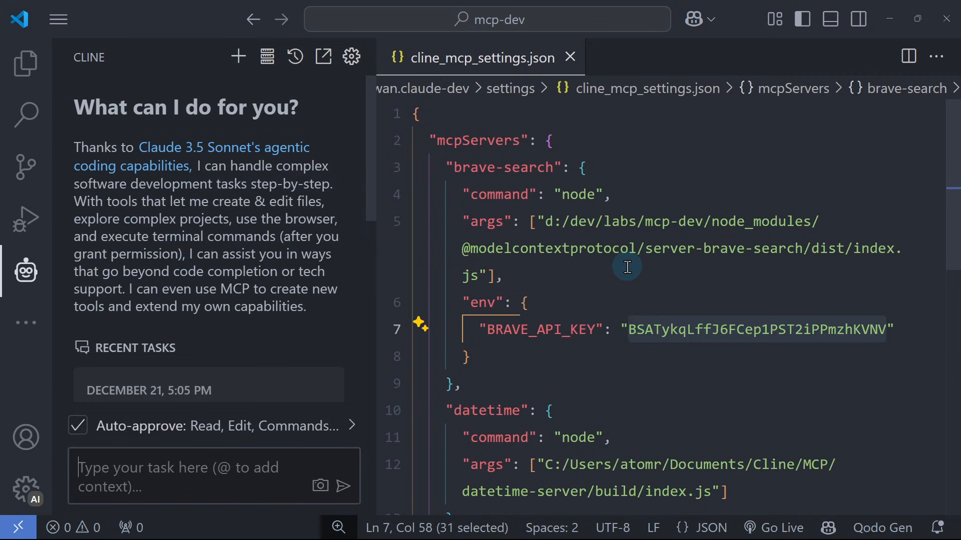
{"action": "left_click", "coordinate": [215, 476]}
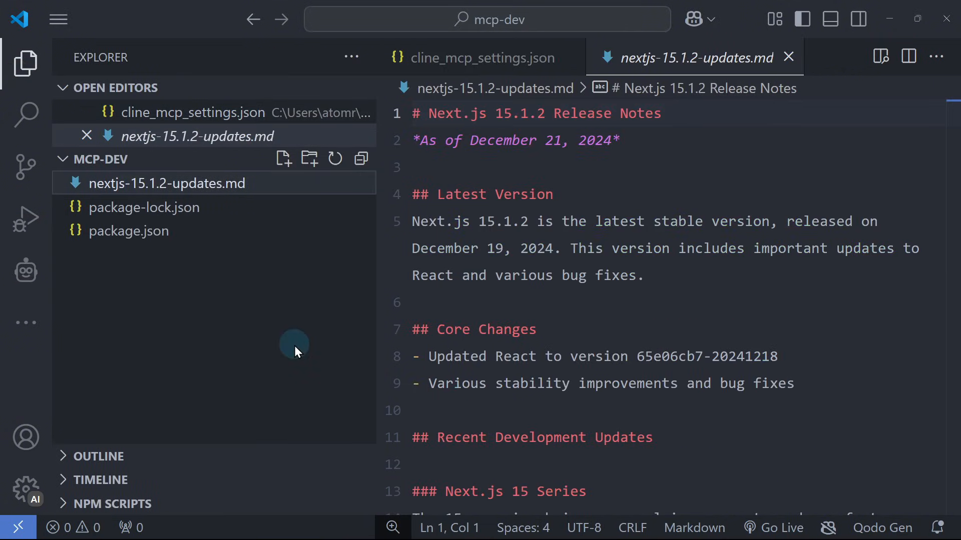
Step: Switch the workspace to the datetime-server folder via File > Open Folder
{"action": "left_click", "coordinate": [58, 19]}
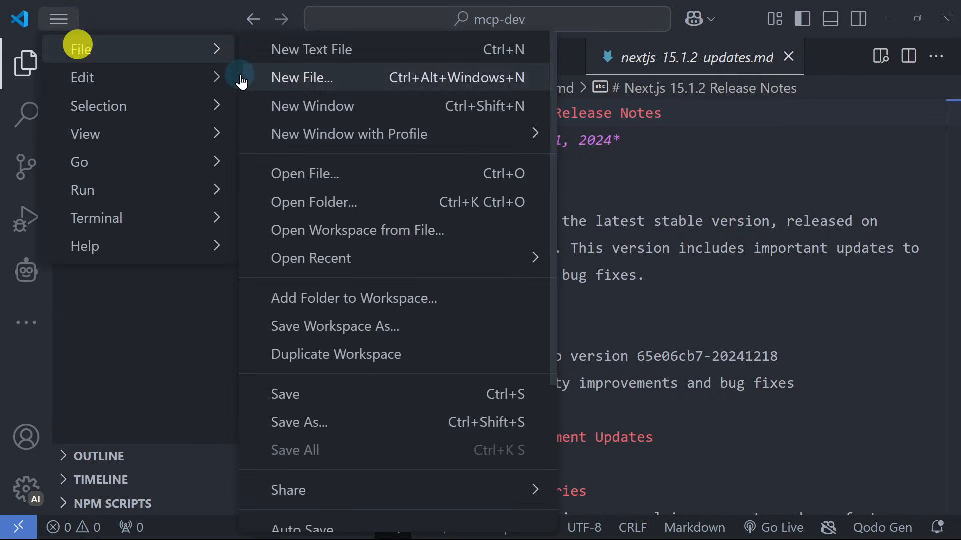
{"action": "left_click", "coordinate": [313, 202]}
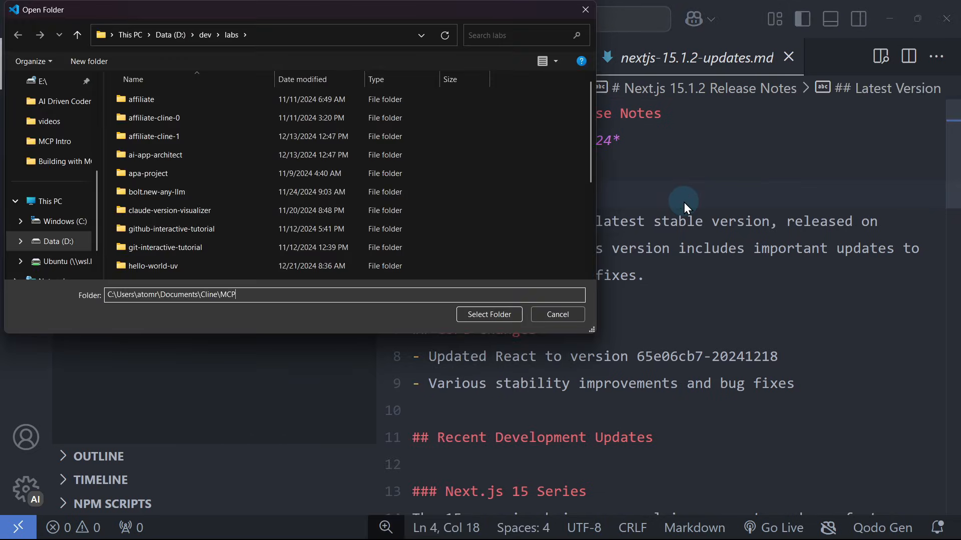
{"action": "left_click", "coordinate": [556, 314]}
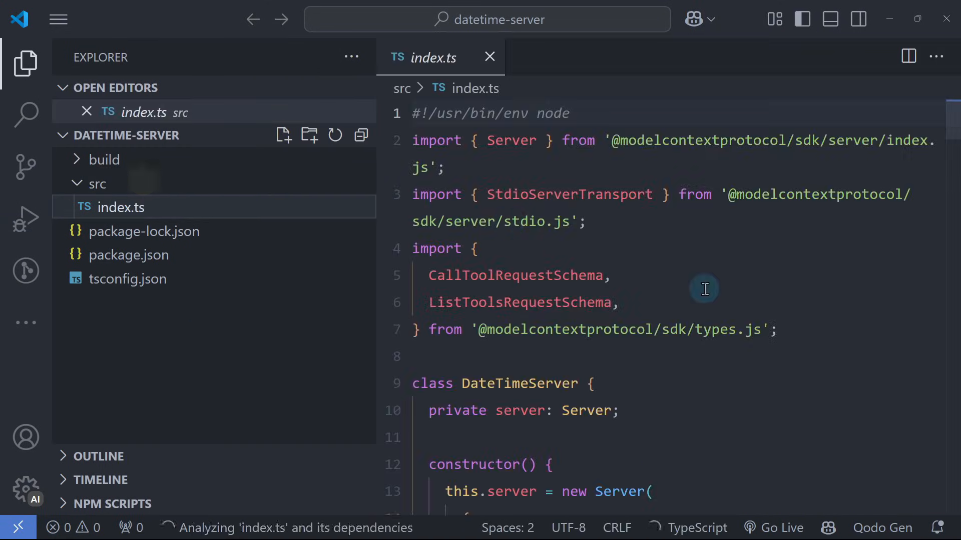
Step: Return to the Cline panel showing the finished task reporting Next.js 15.1.2
{"action": "left_click", "coordinate": [25, 271]}
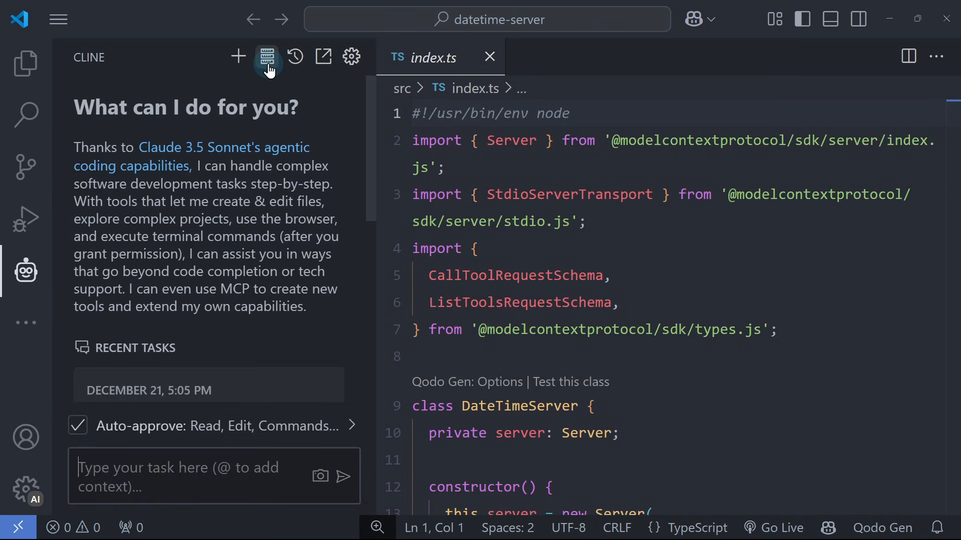
{"action": "left_click", "coordinate": [266, 56]}
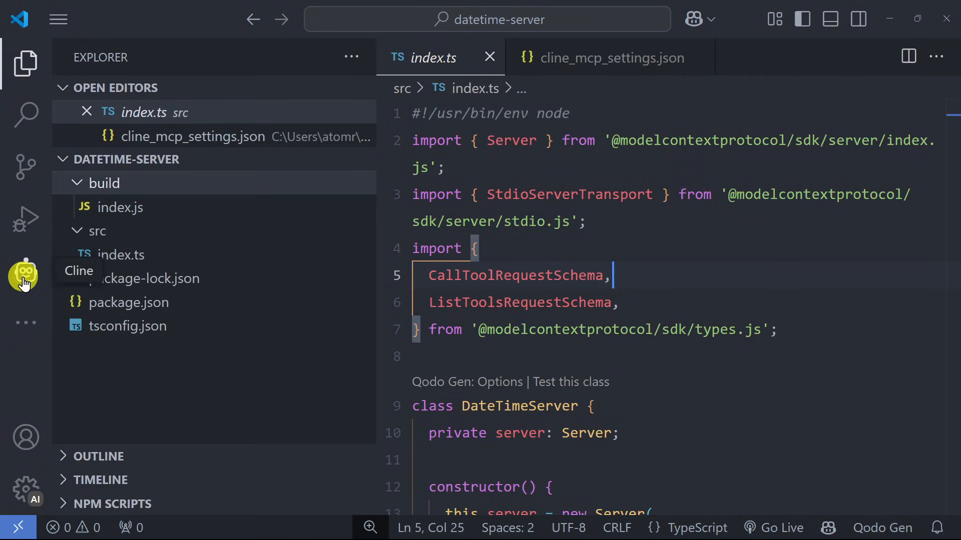
{"action": "left_click", "coordinate": [25, 272]}
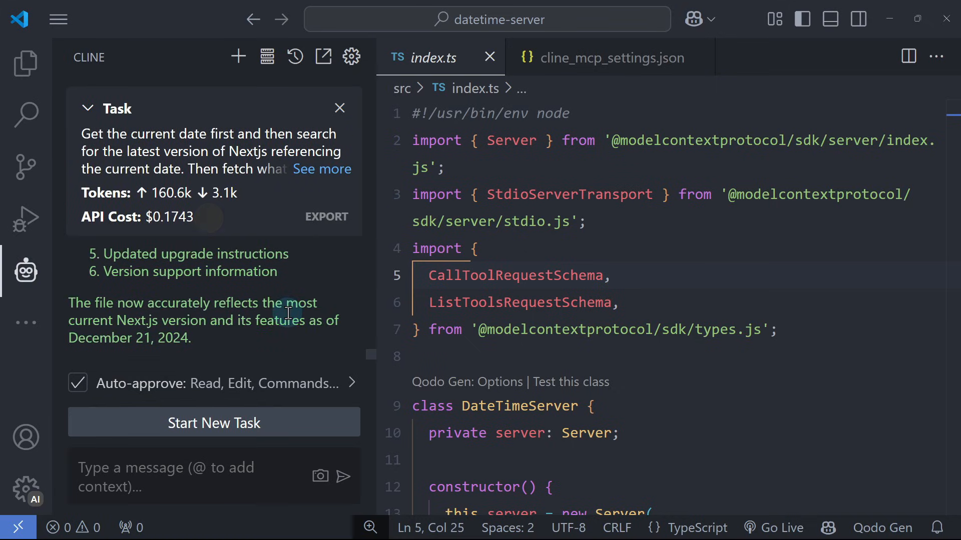